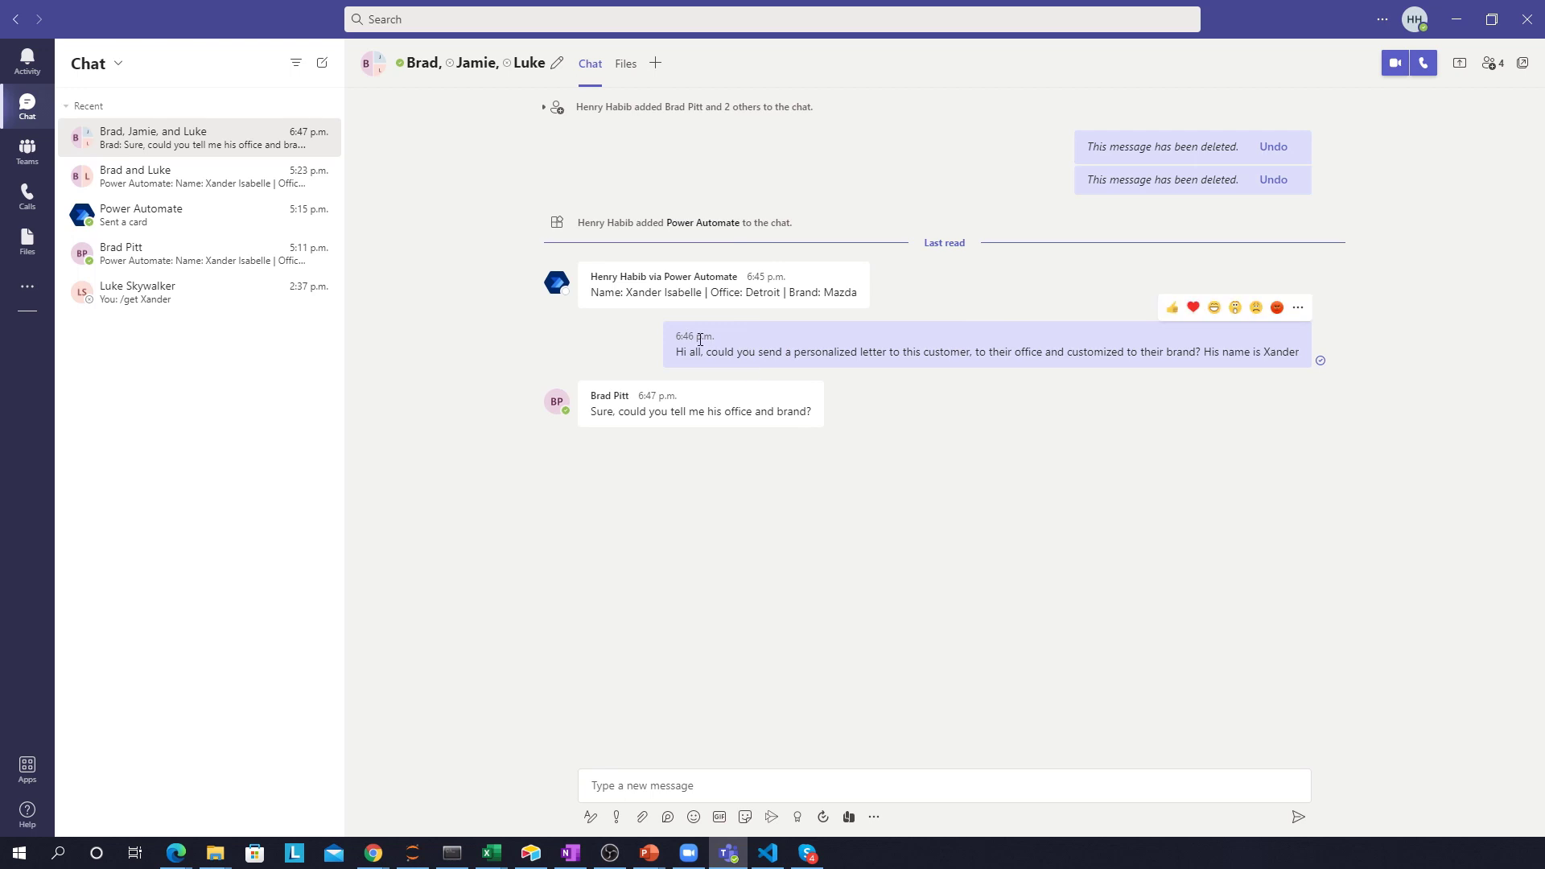
mouse_move(911, 369)
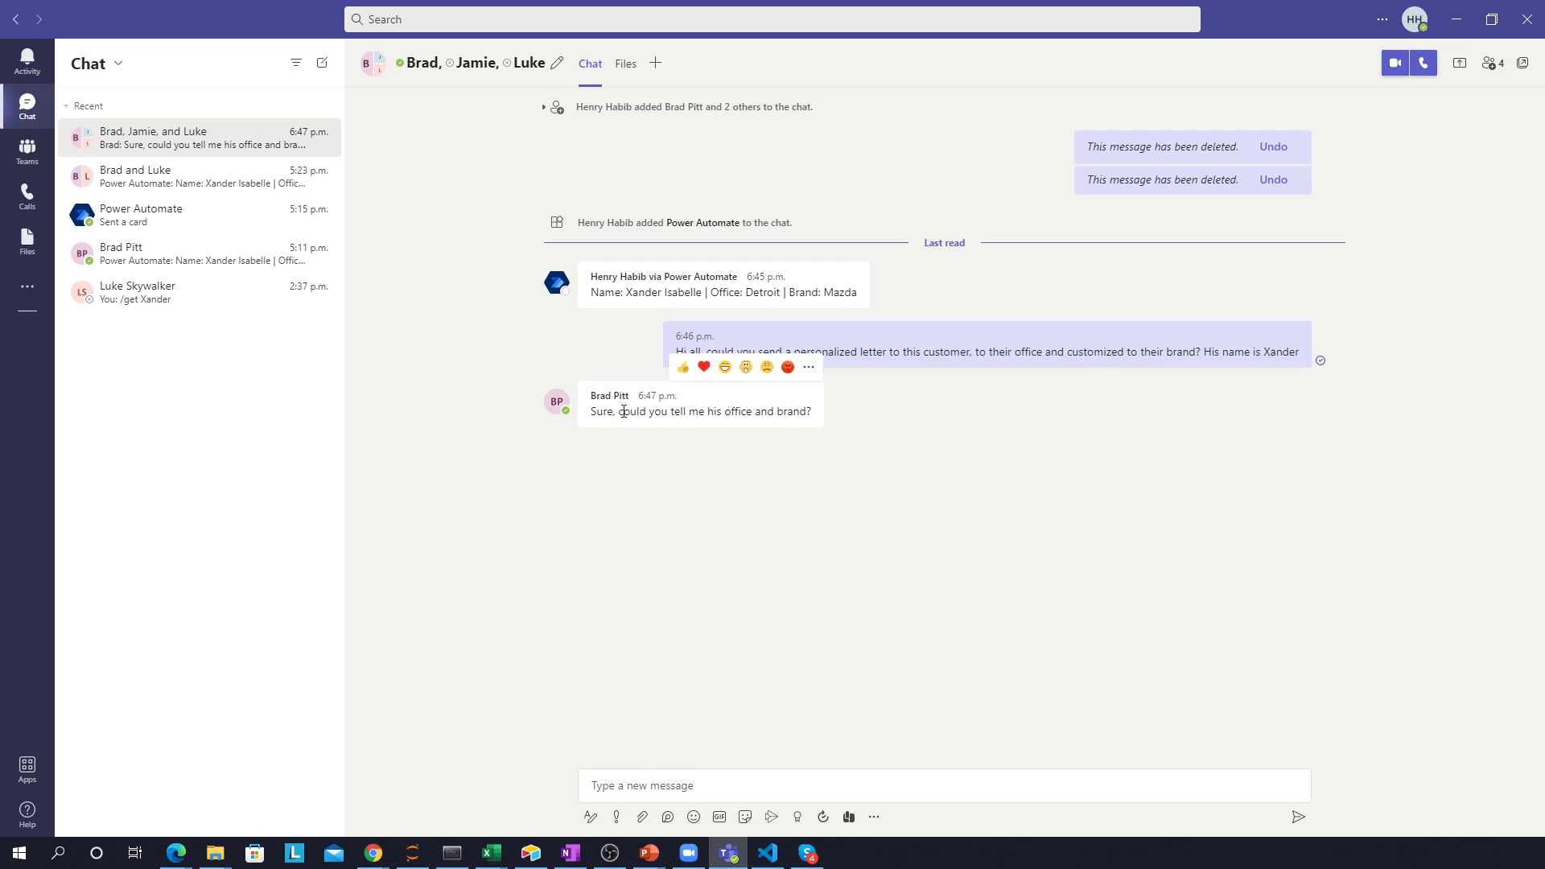
mouse_move(707, 411)
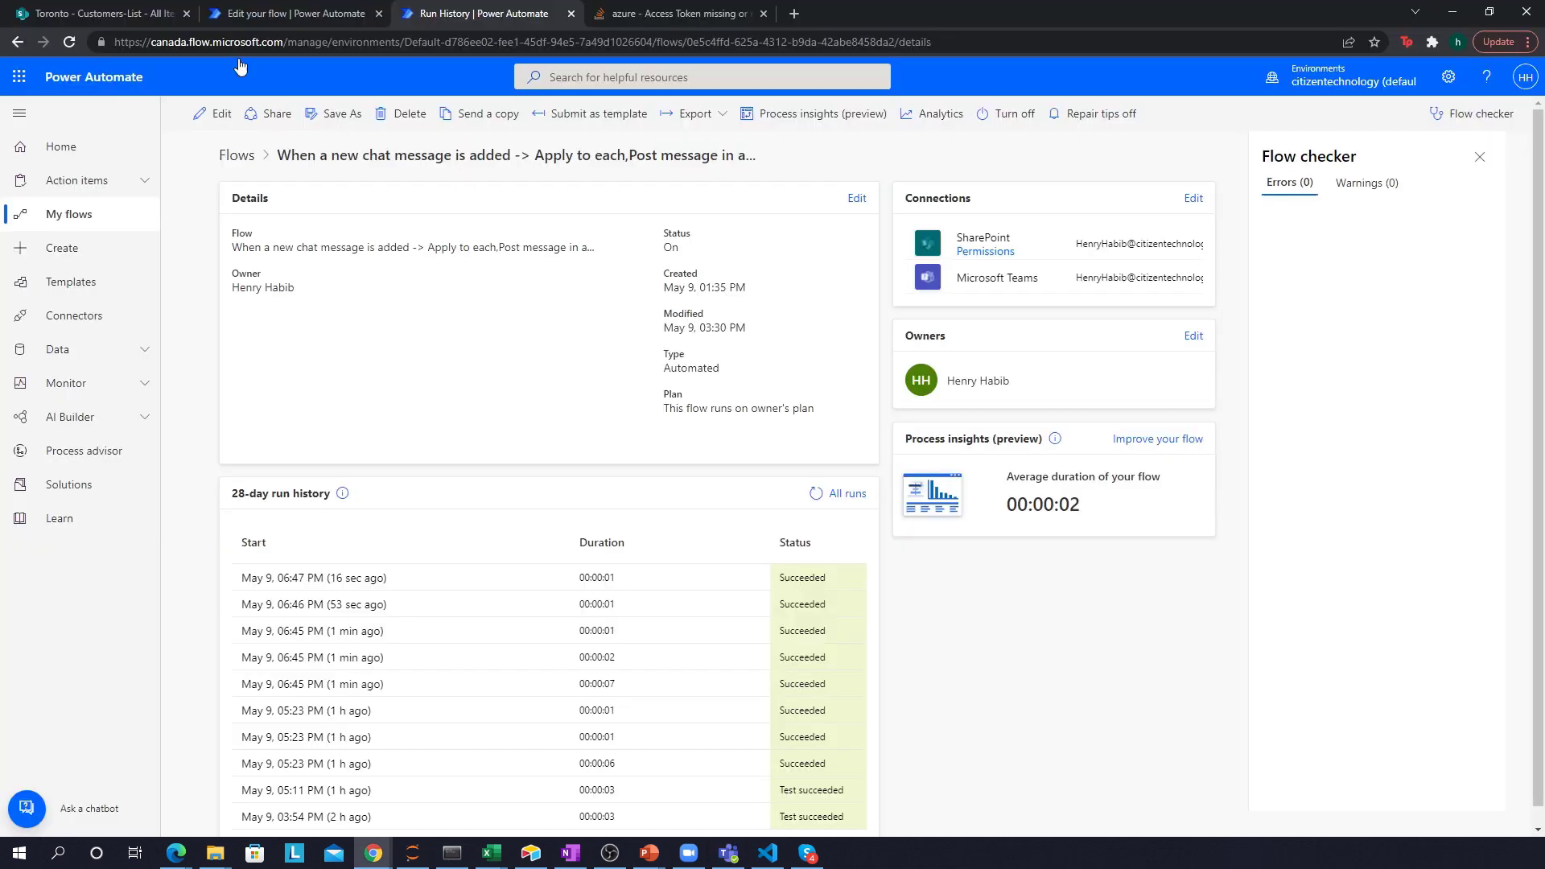
Step: Review the Toronto Customers-List offices and brands in SharePoint, then return to the Teams chat
left_click(99, 13)
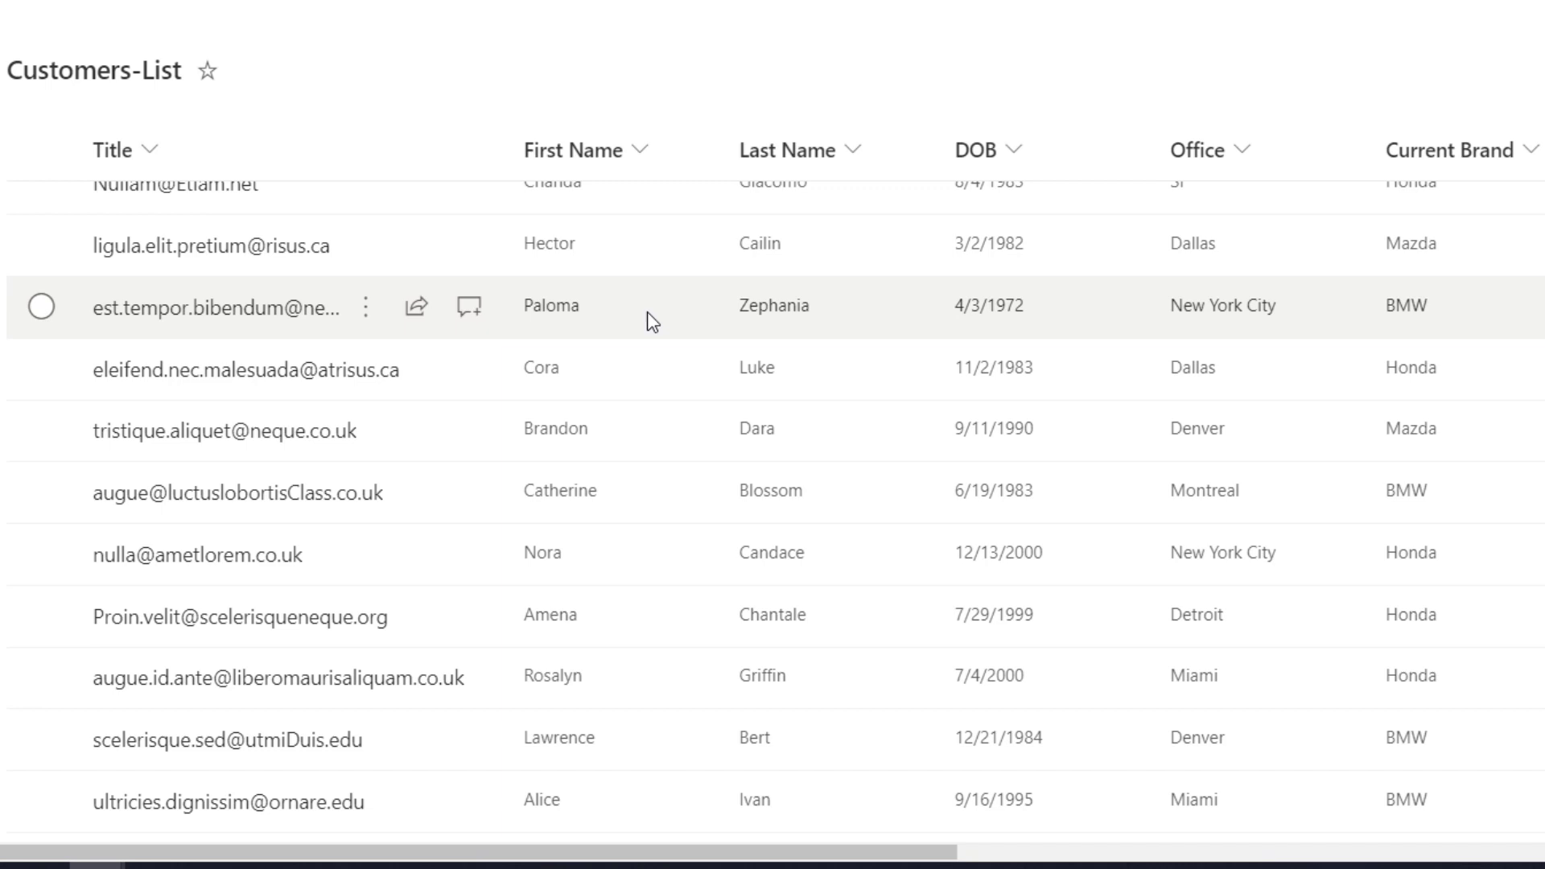
mouse_move(1181, 304)
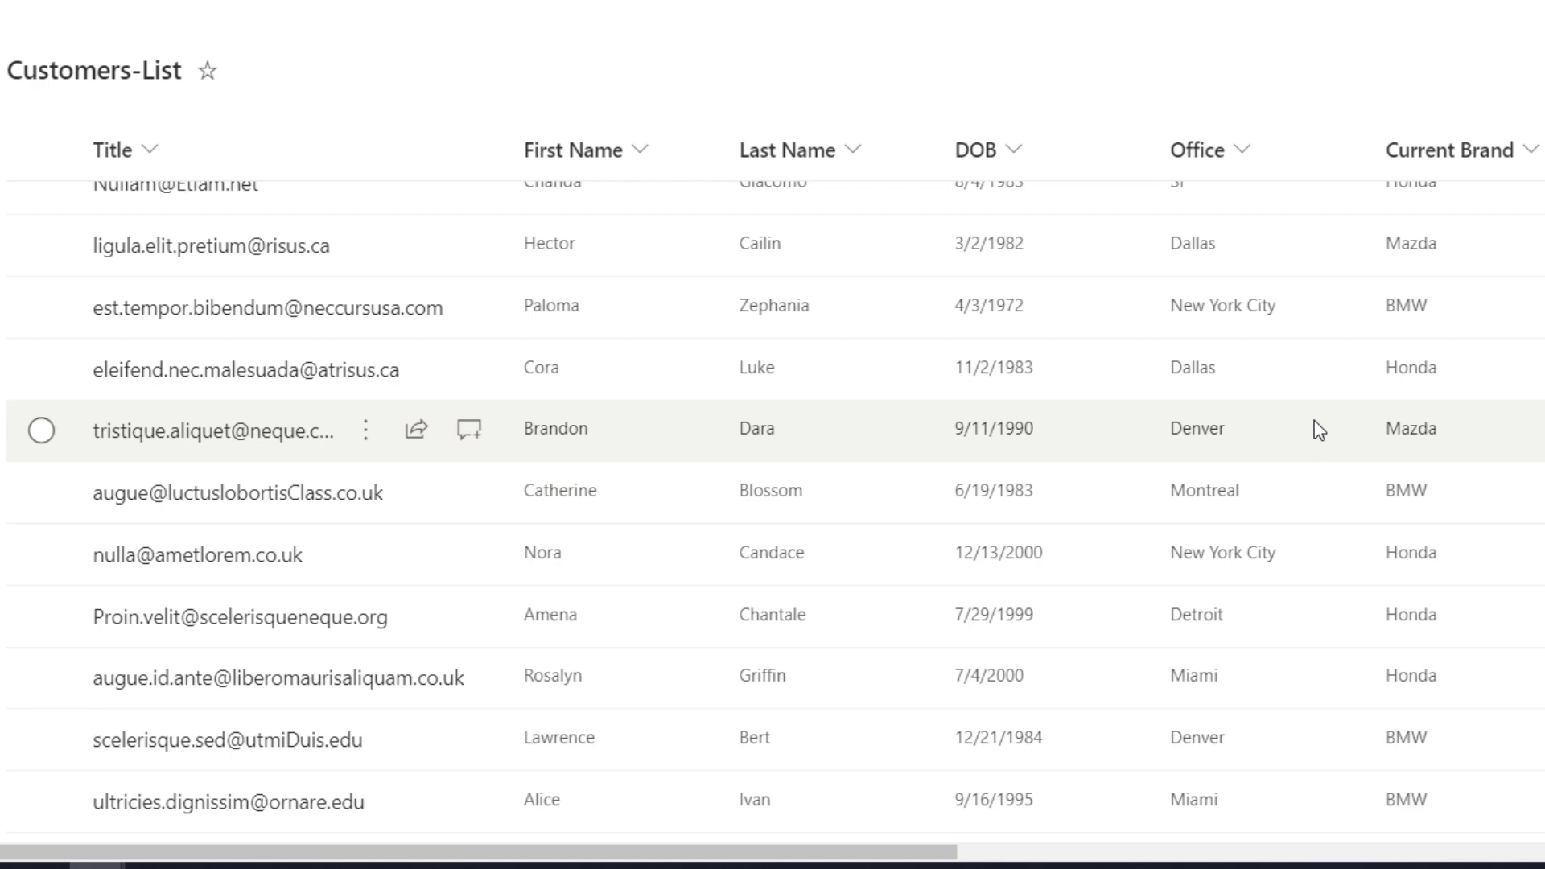
left_click(725, 852)
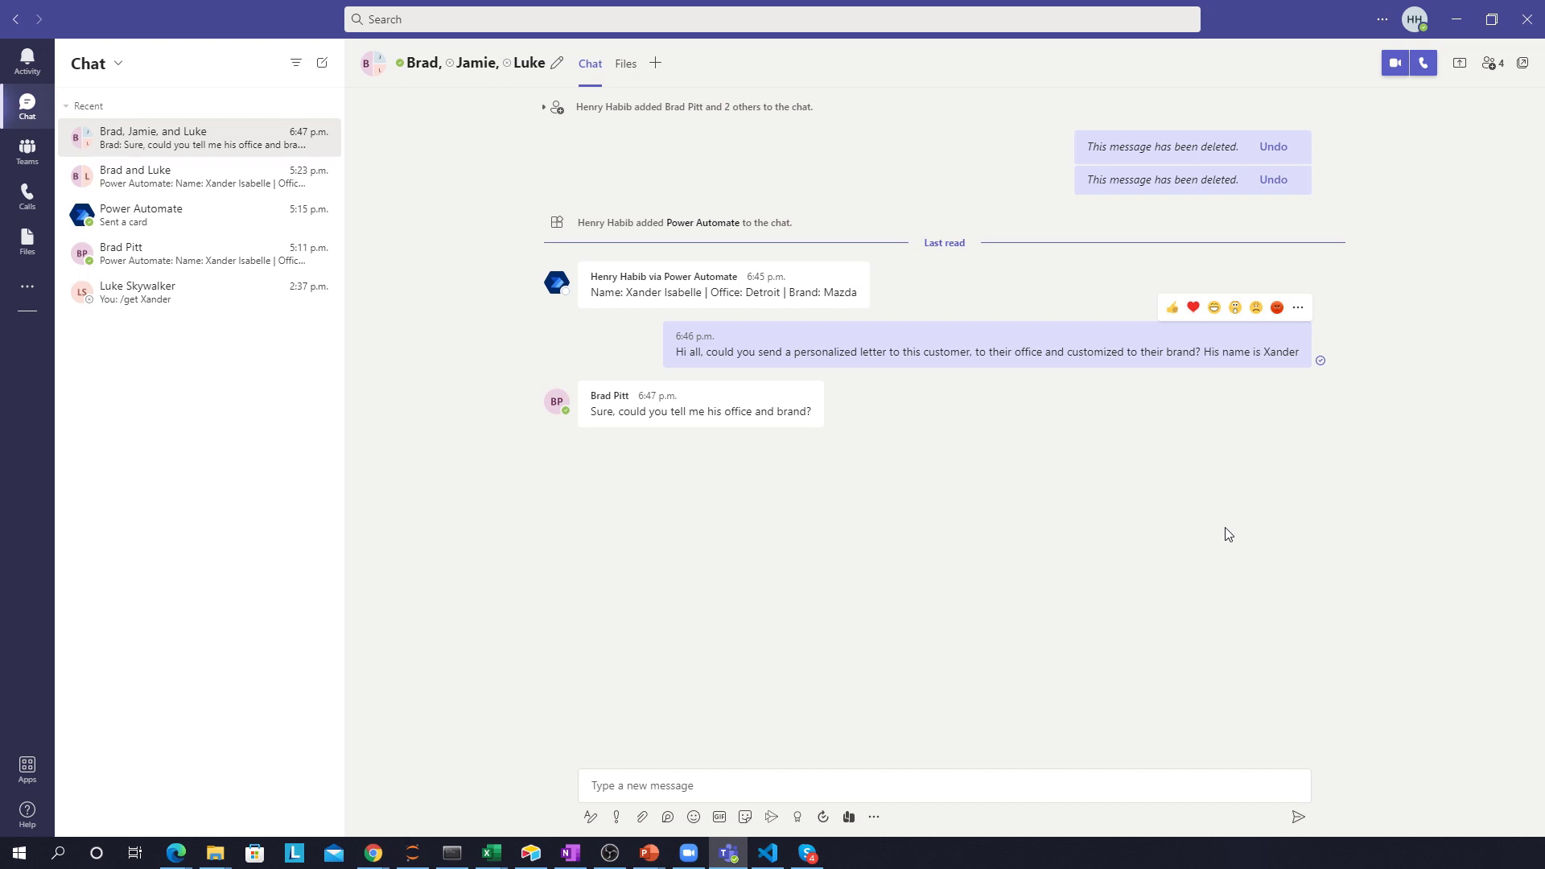
mouse_move(1002, 655)
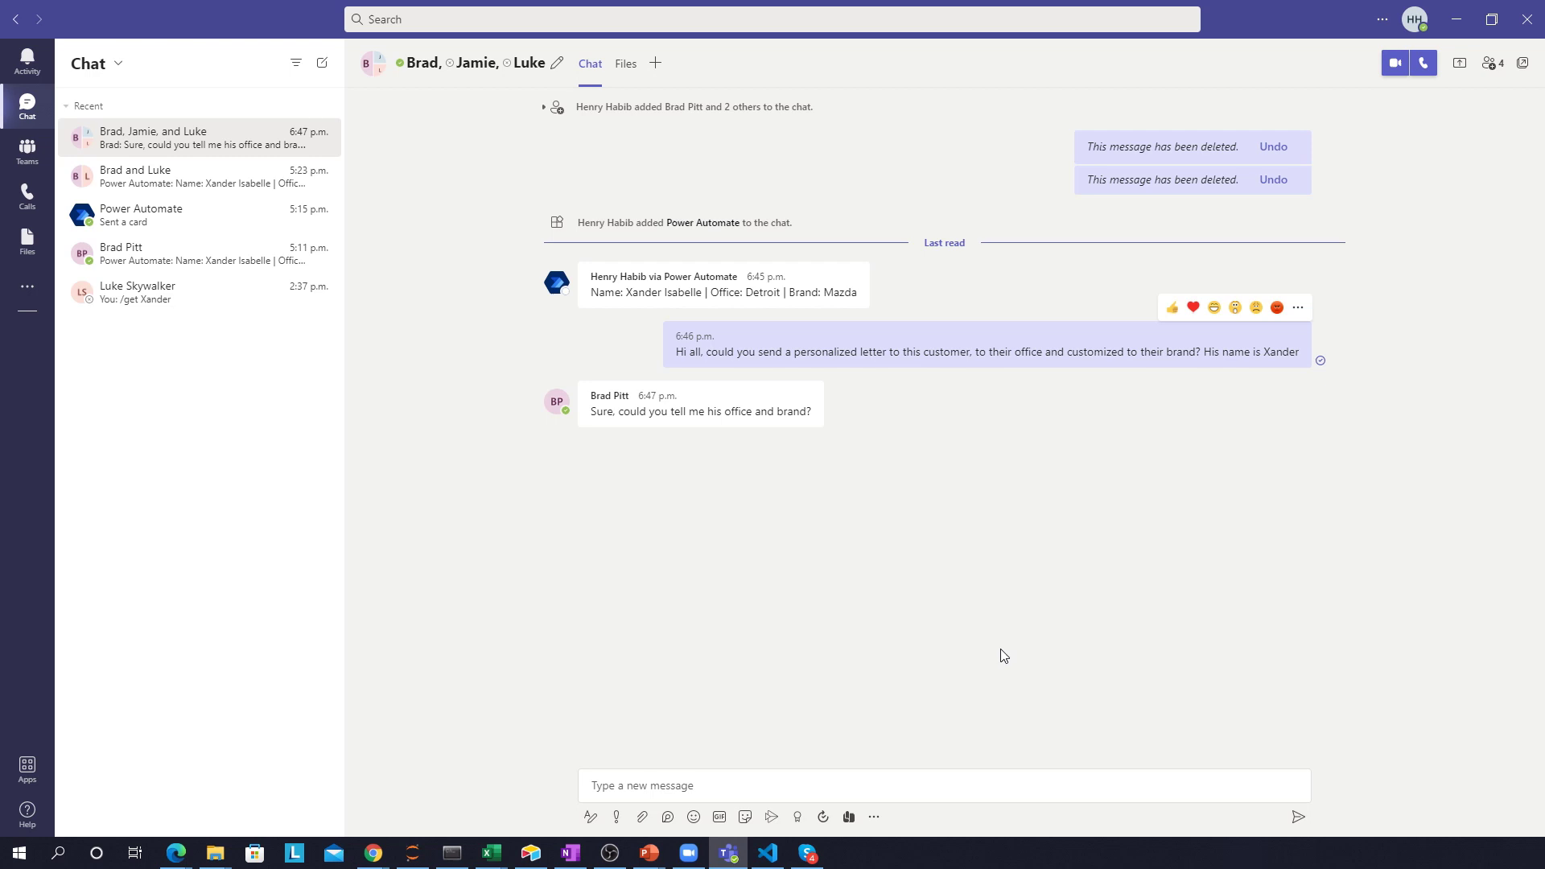
mouse_move(750, 701)
type("/get")
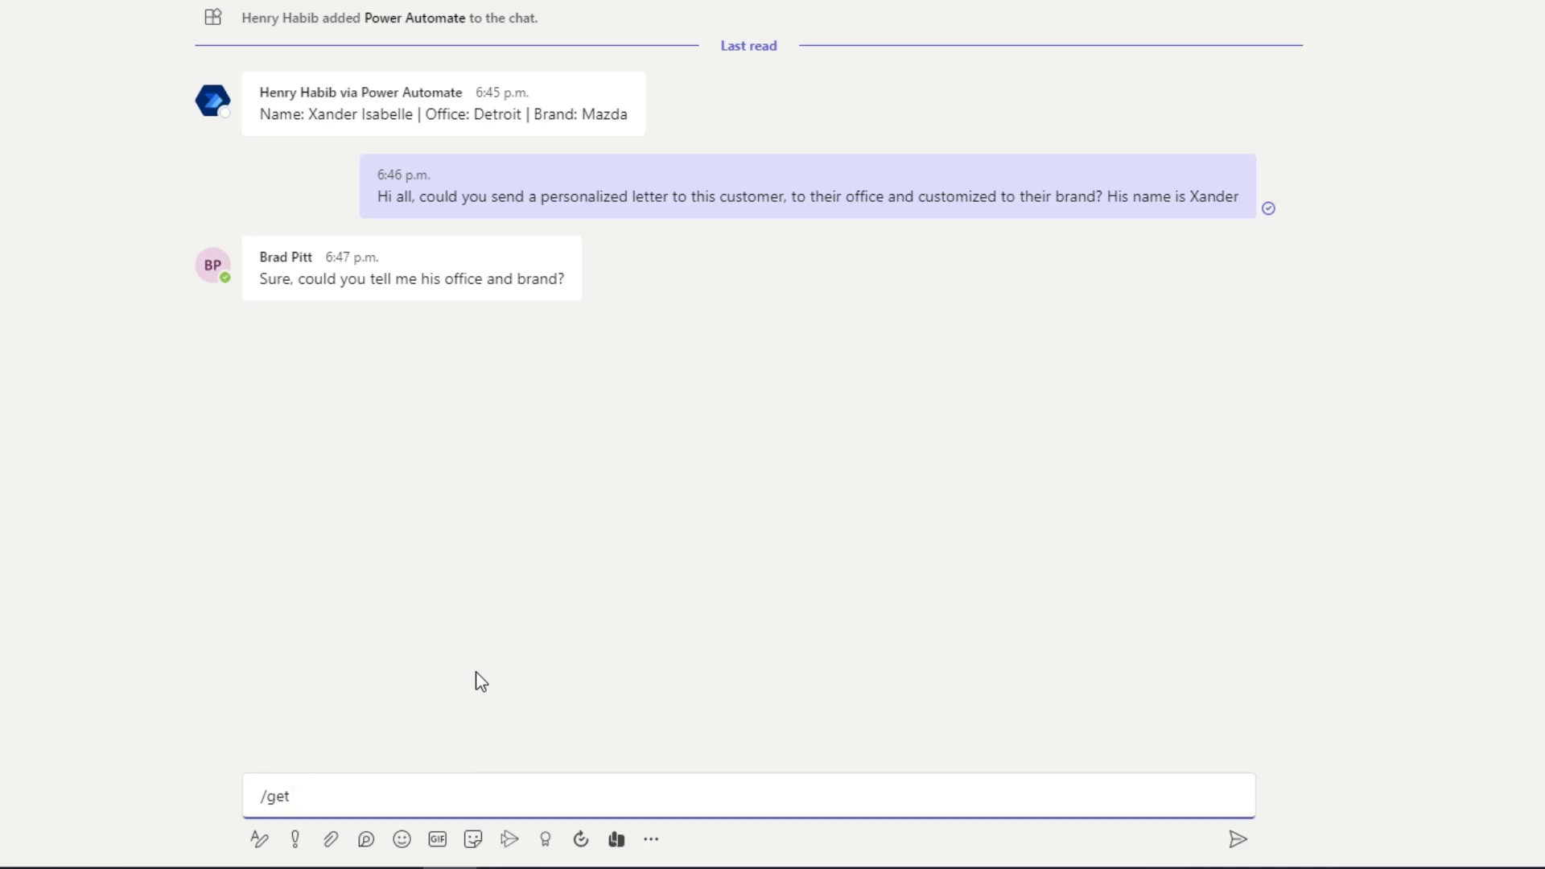
Step: Type the /get Xander request into the Teams group chat
type("Xander")
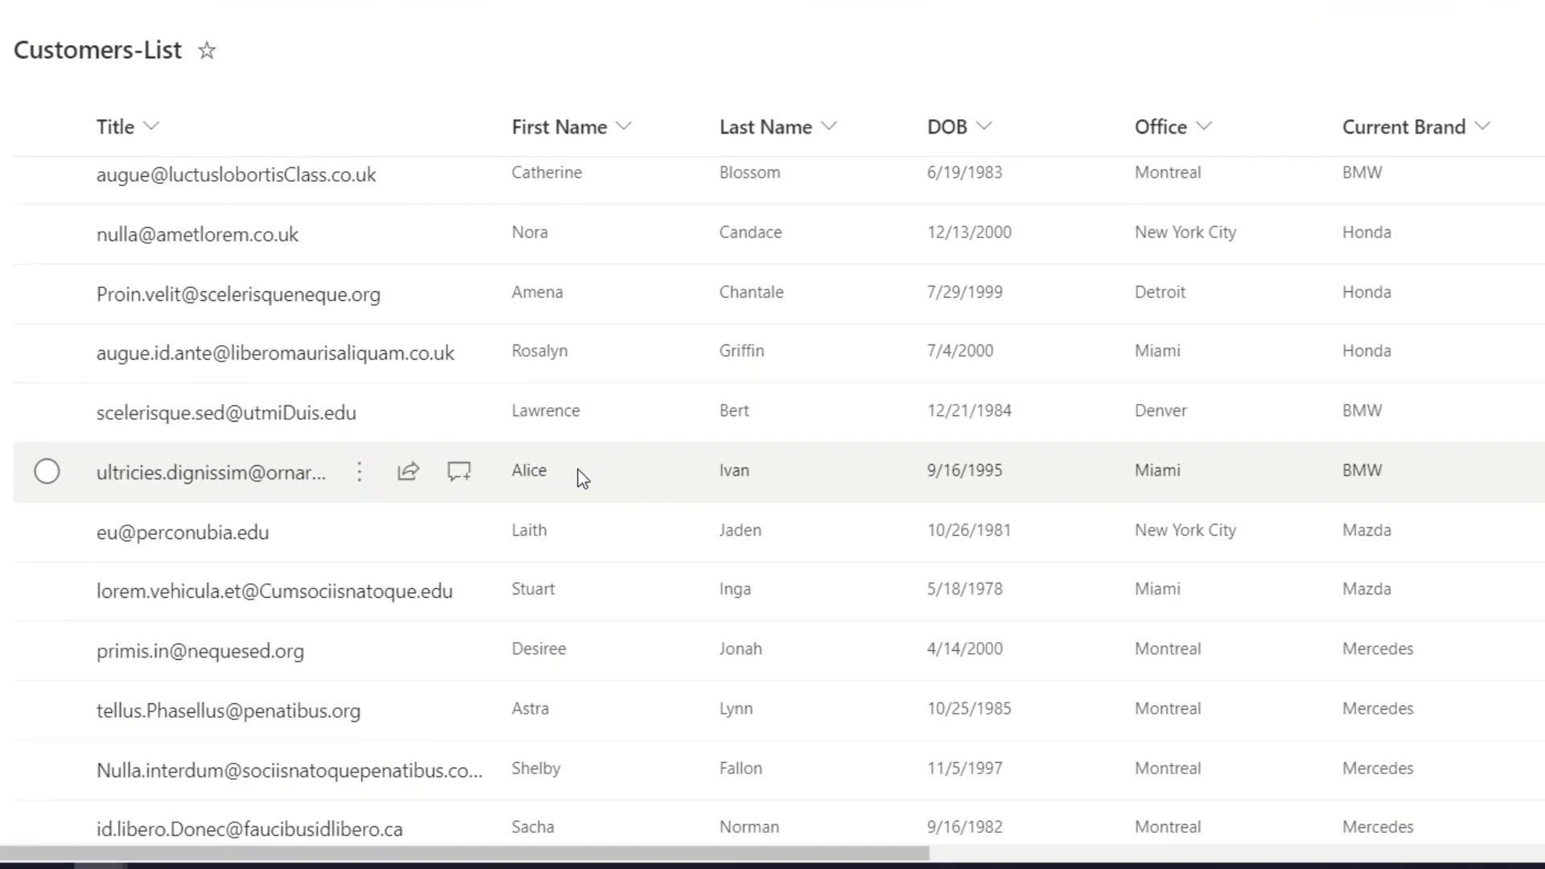
mouse_move(561, 482)
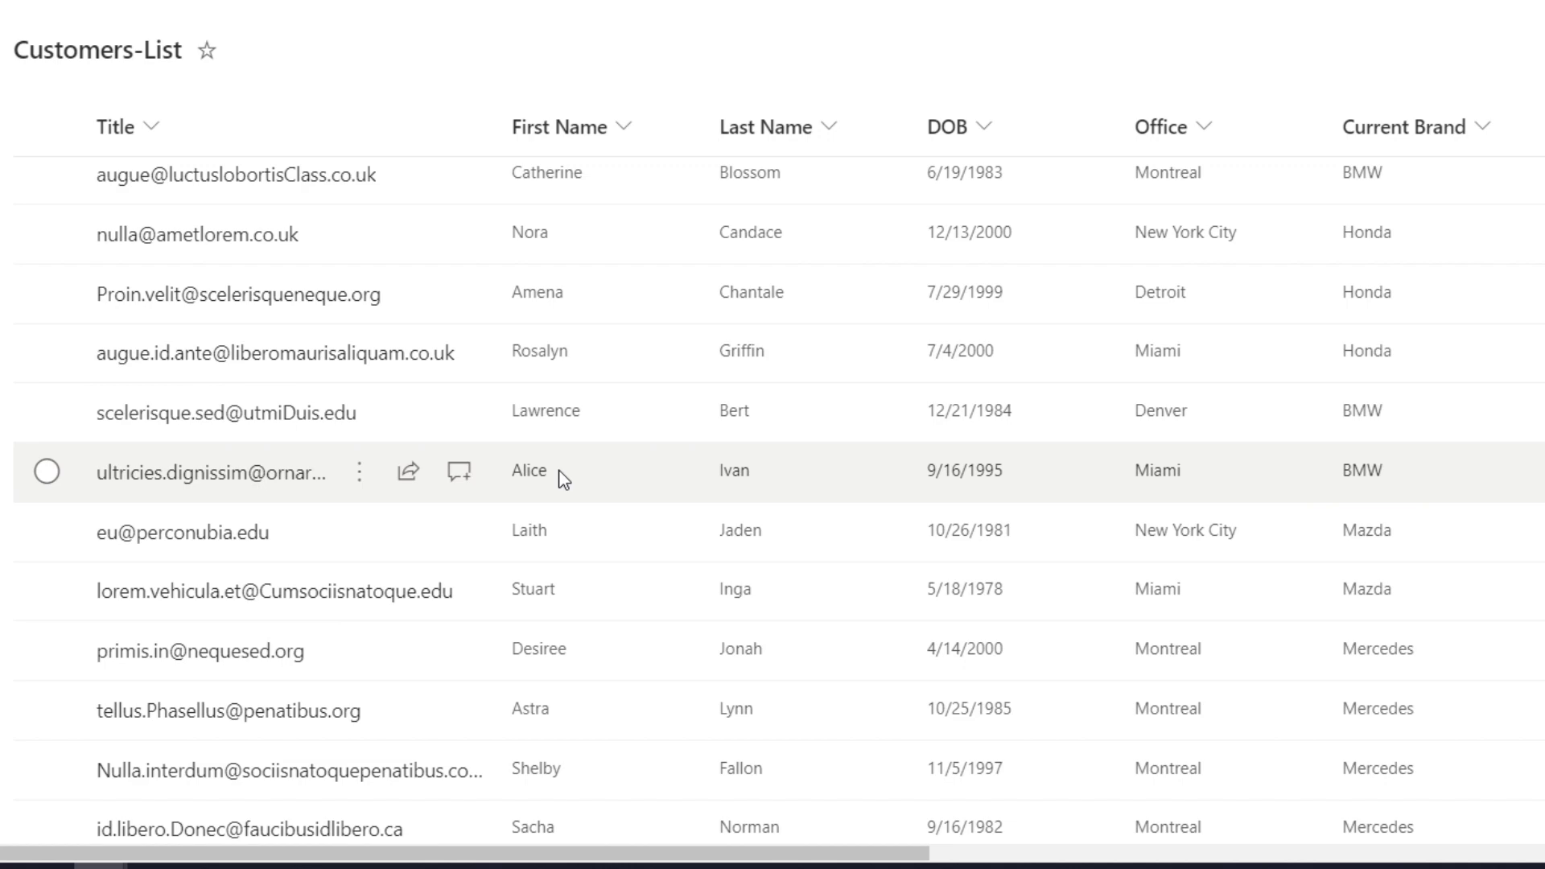
mouse_move(1116, 491)
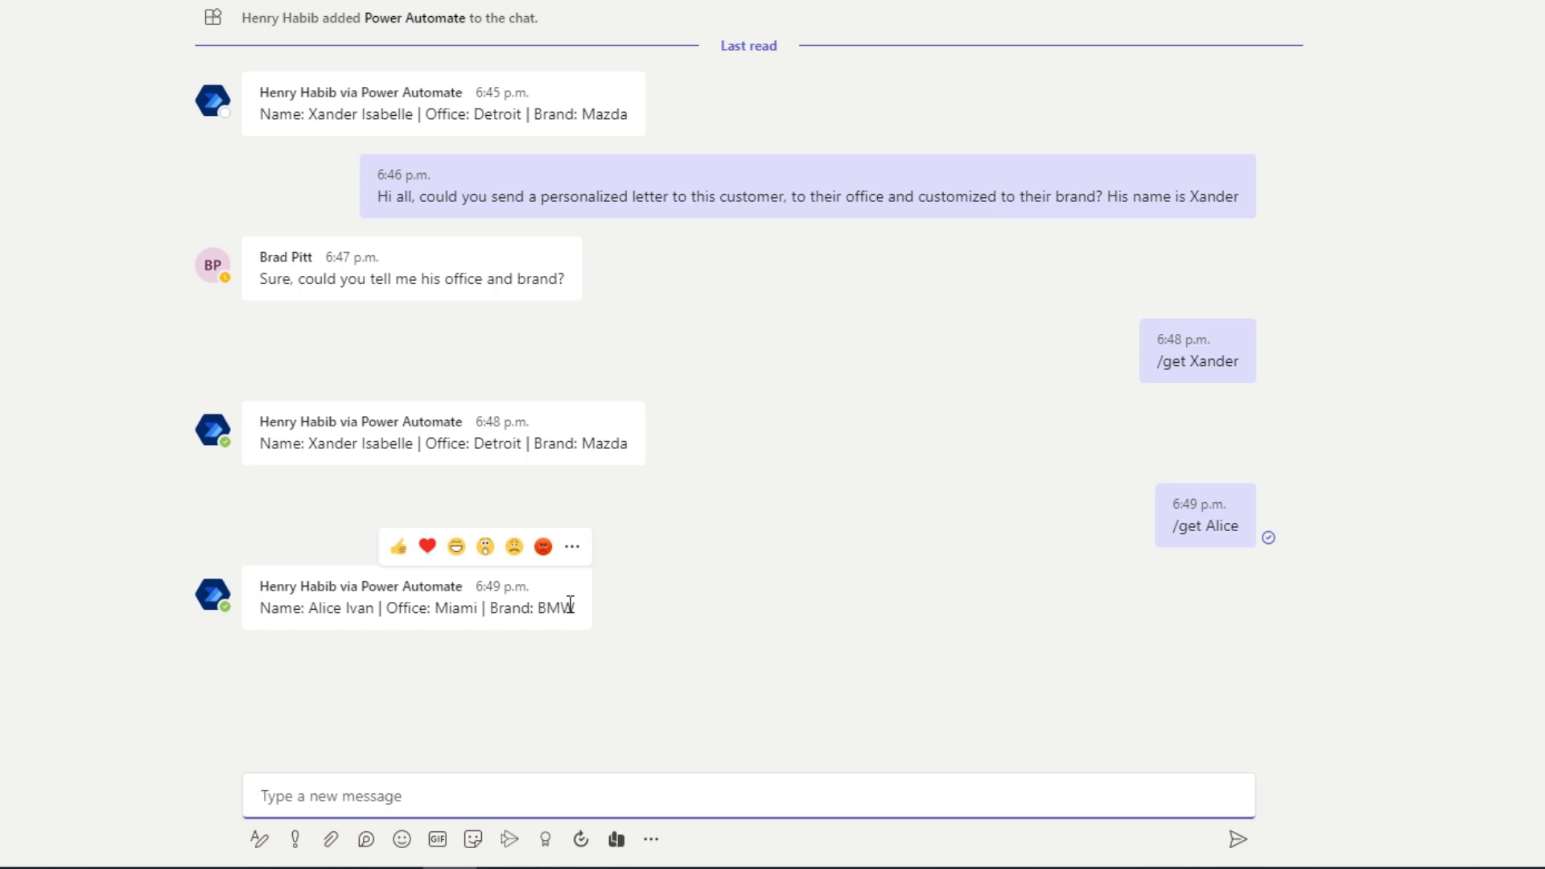
mouse_move(602, 675)
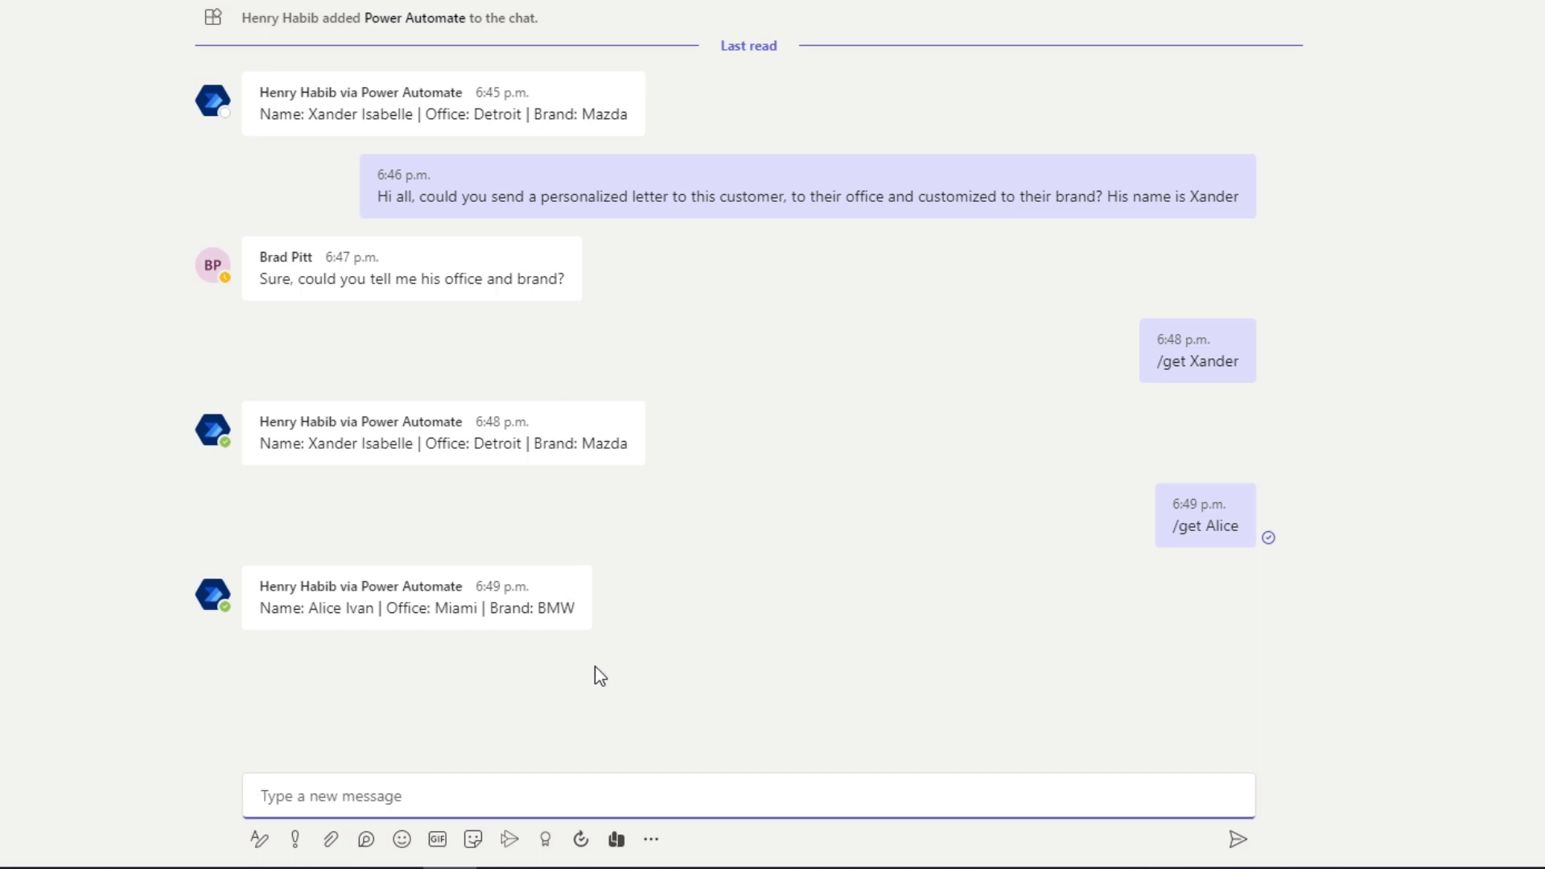
Step: Begin another /get command after the Alice Ivan, Miami, BMW reply
type("/get")
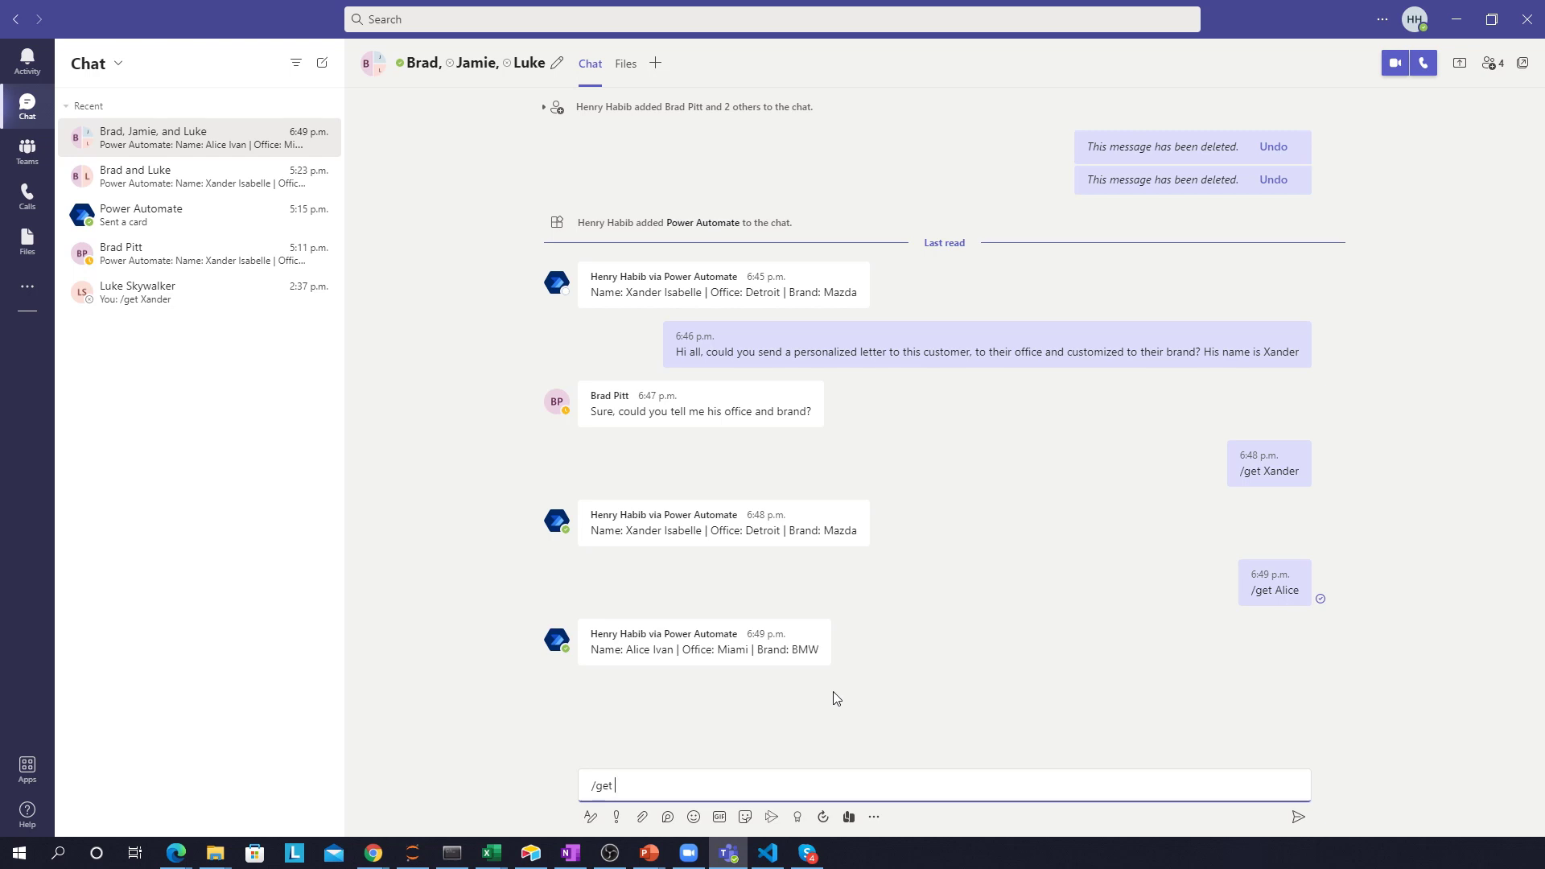
mouse_move(813, 683)
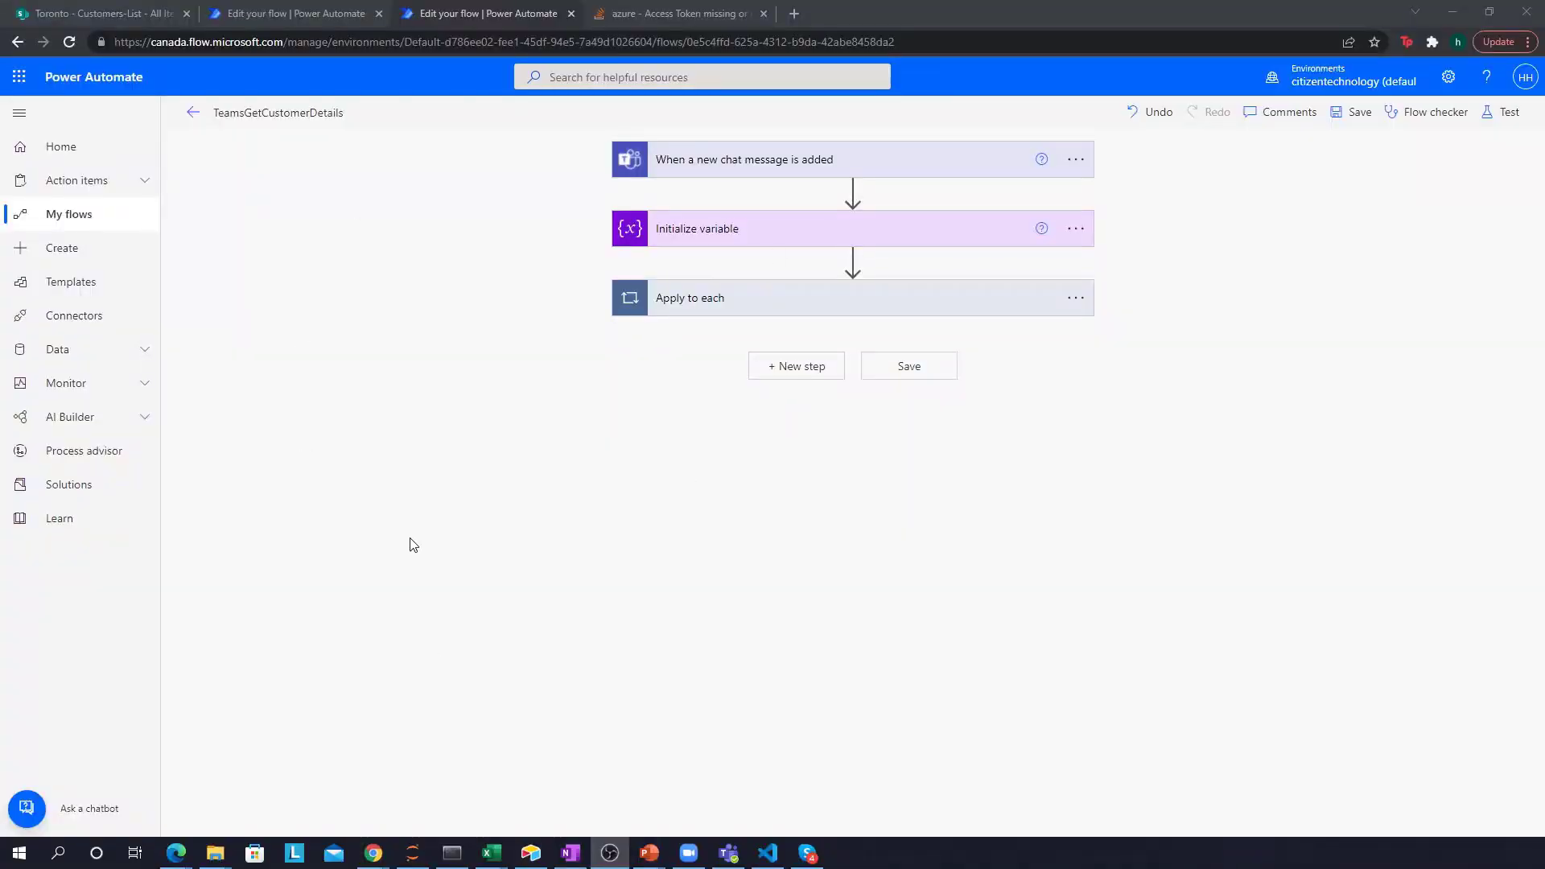
mouse_move(666, 445)
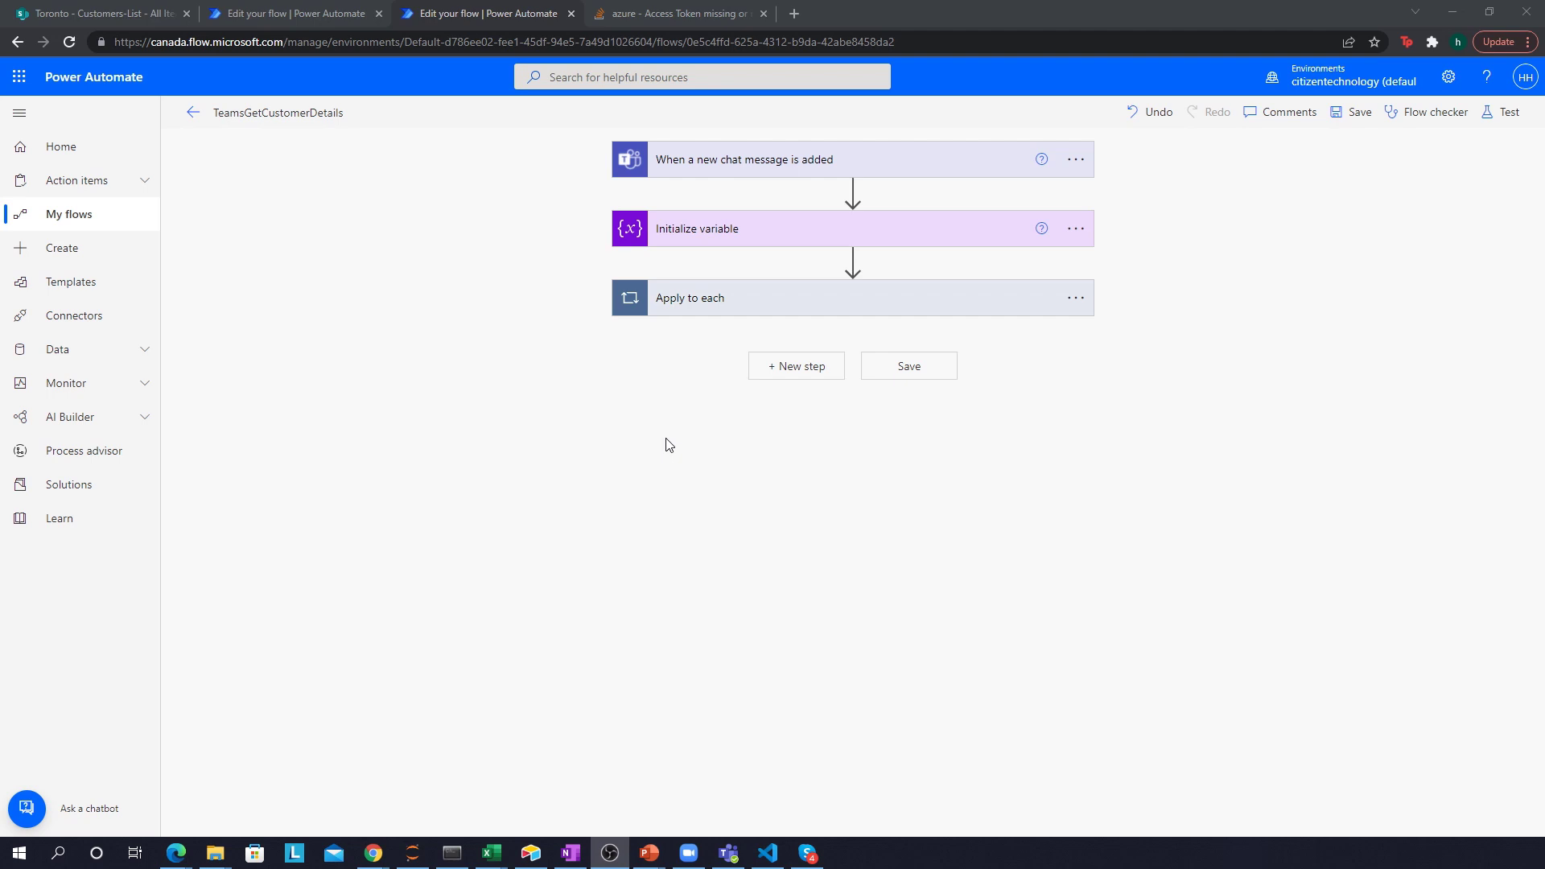
mouse_move(719, 388)
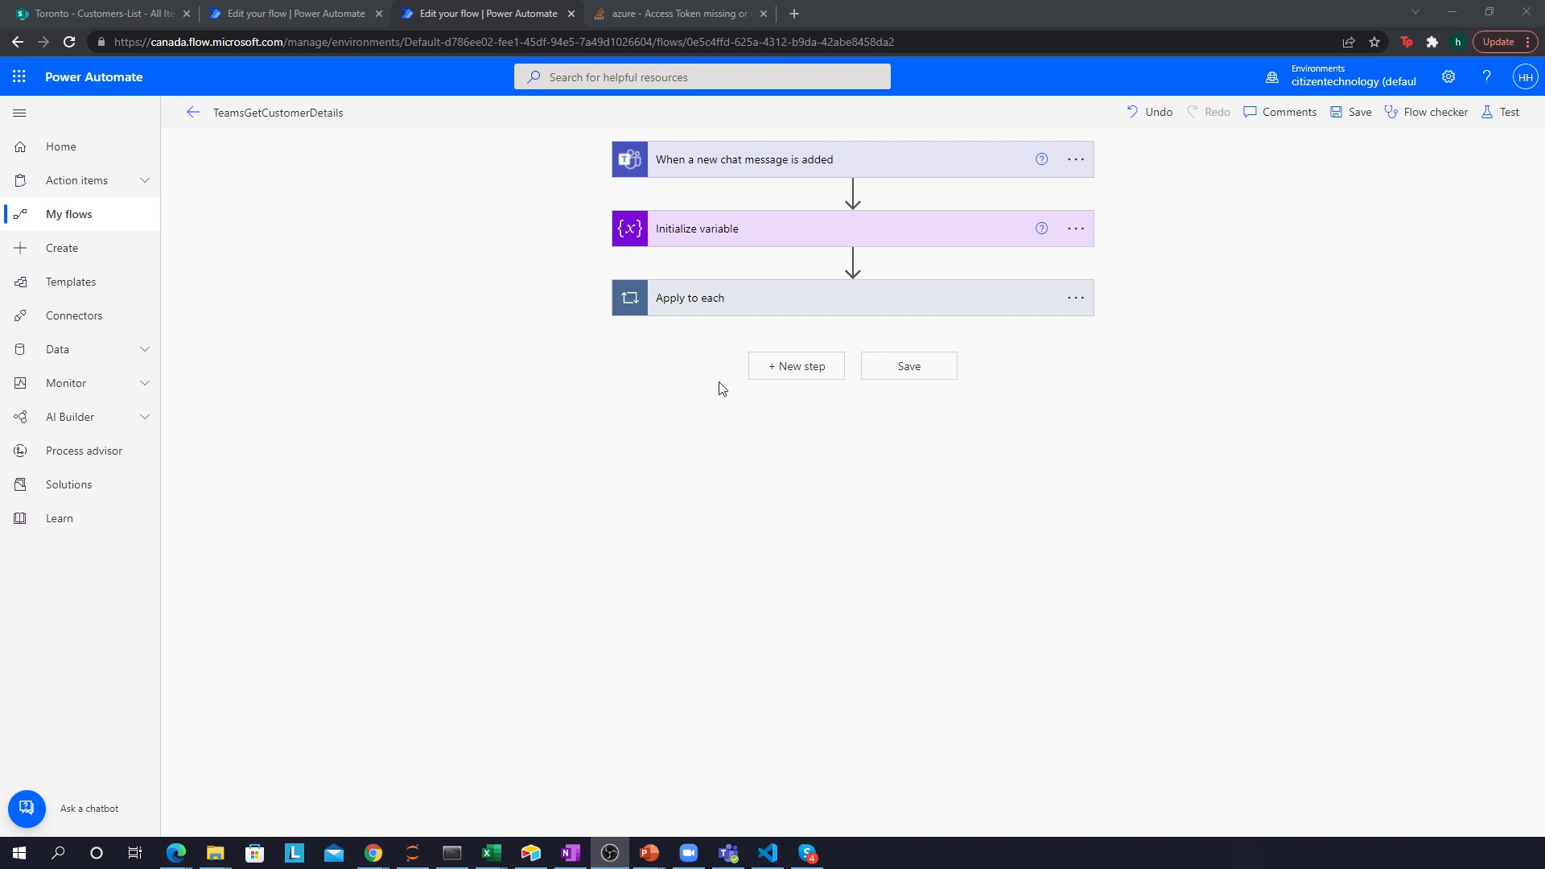
Step: Expand the 'When a new chat message is added' trigger in TeamsGetCustomerDetails
left_click(743, 159)
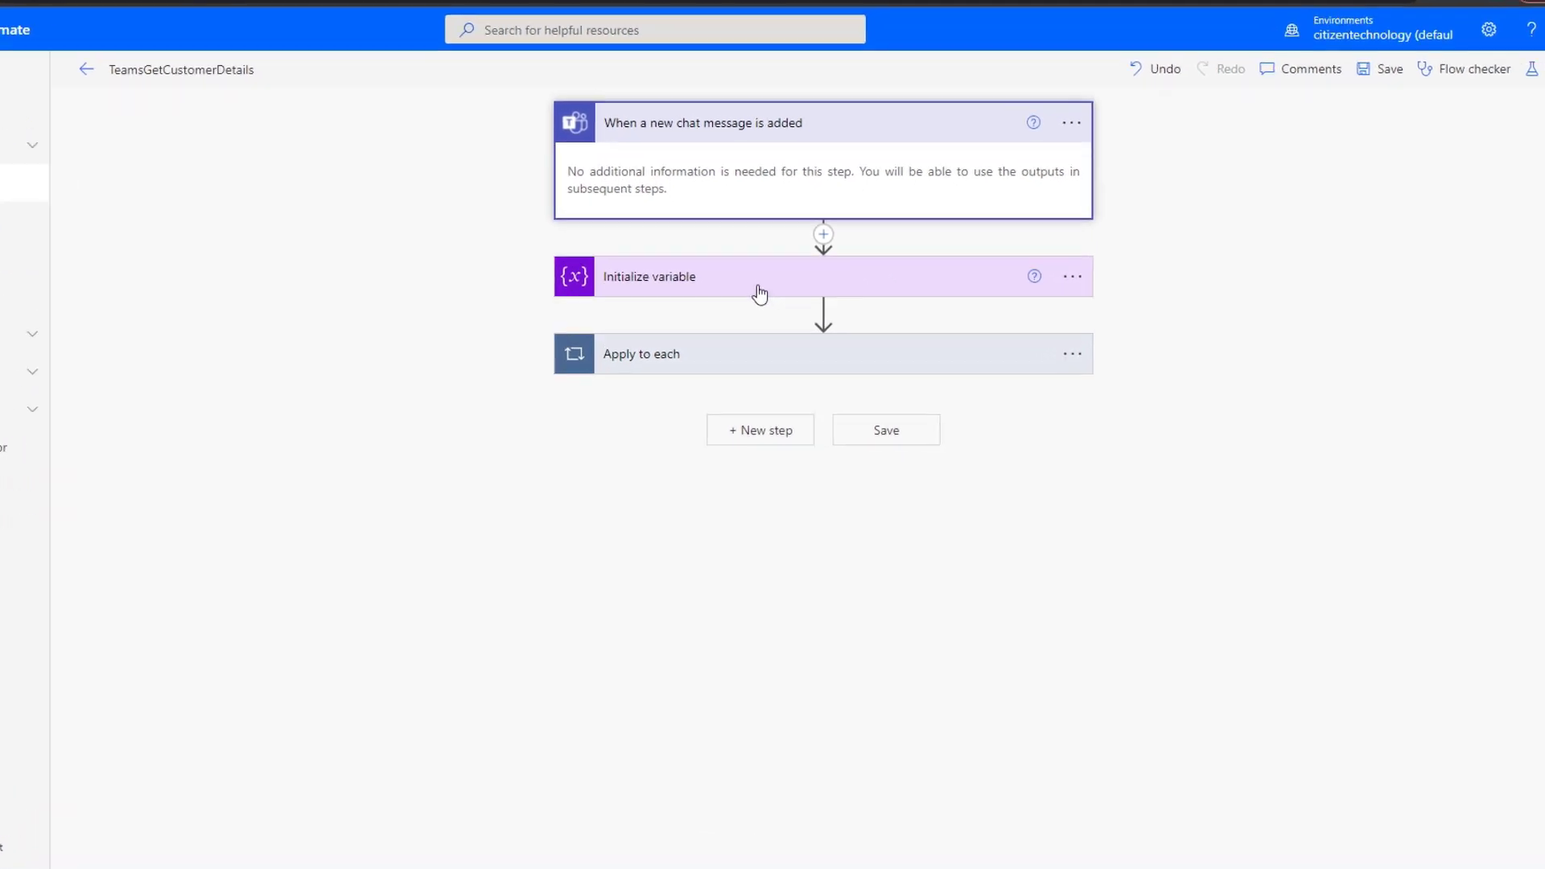
Step: Expand Initialize variable, Apply to each and Get message details to view Message ID and Group chat inputs
left_click(759, 277)
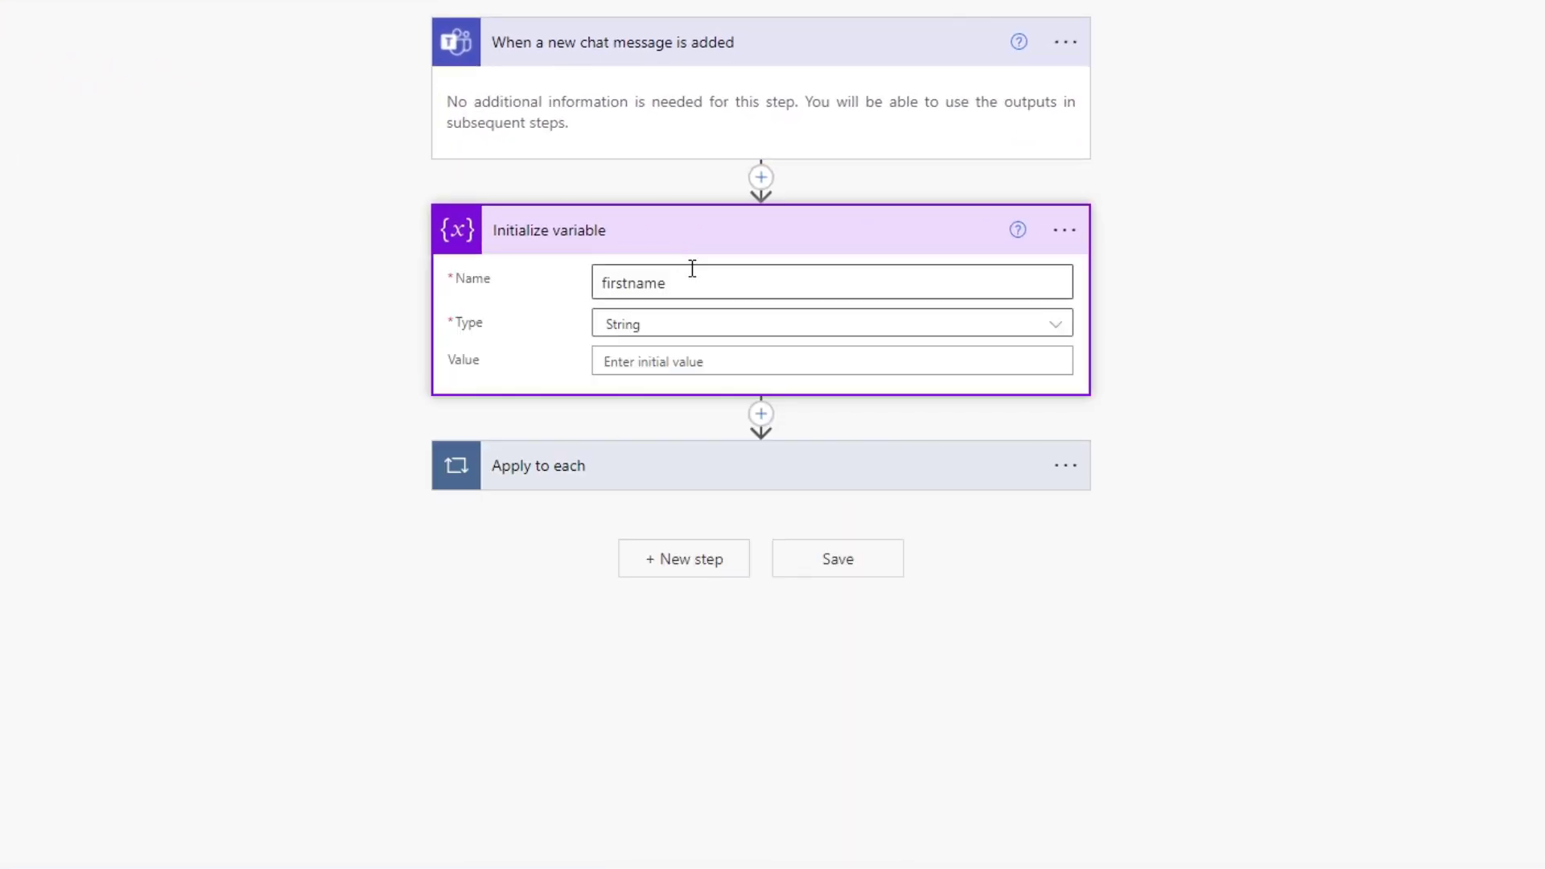
left_click(537, 465)
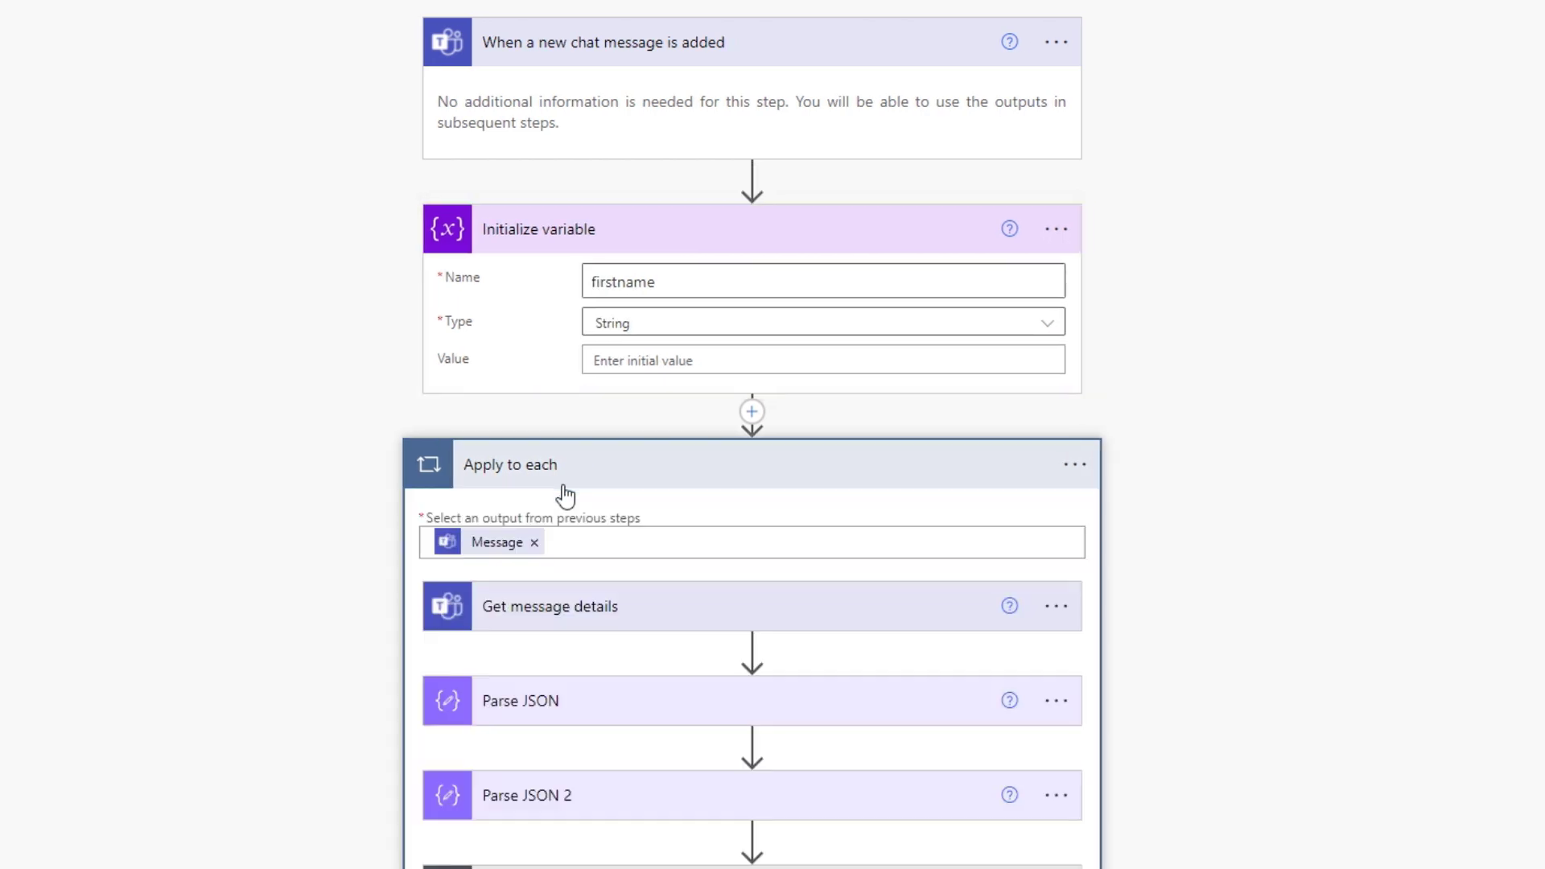
scroll("down", 3)
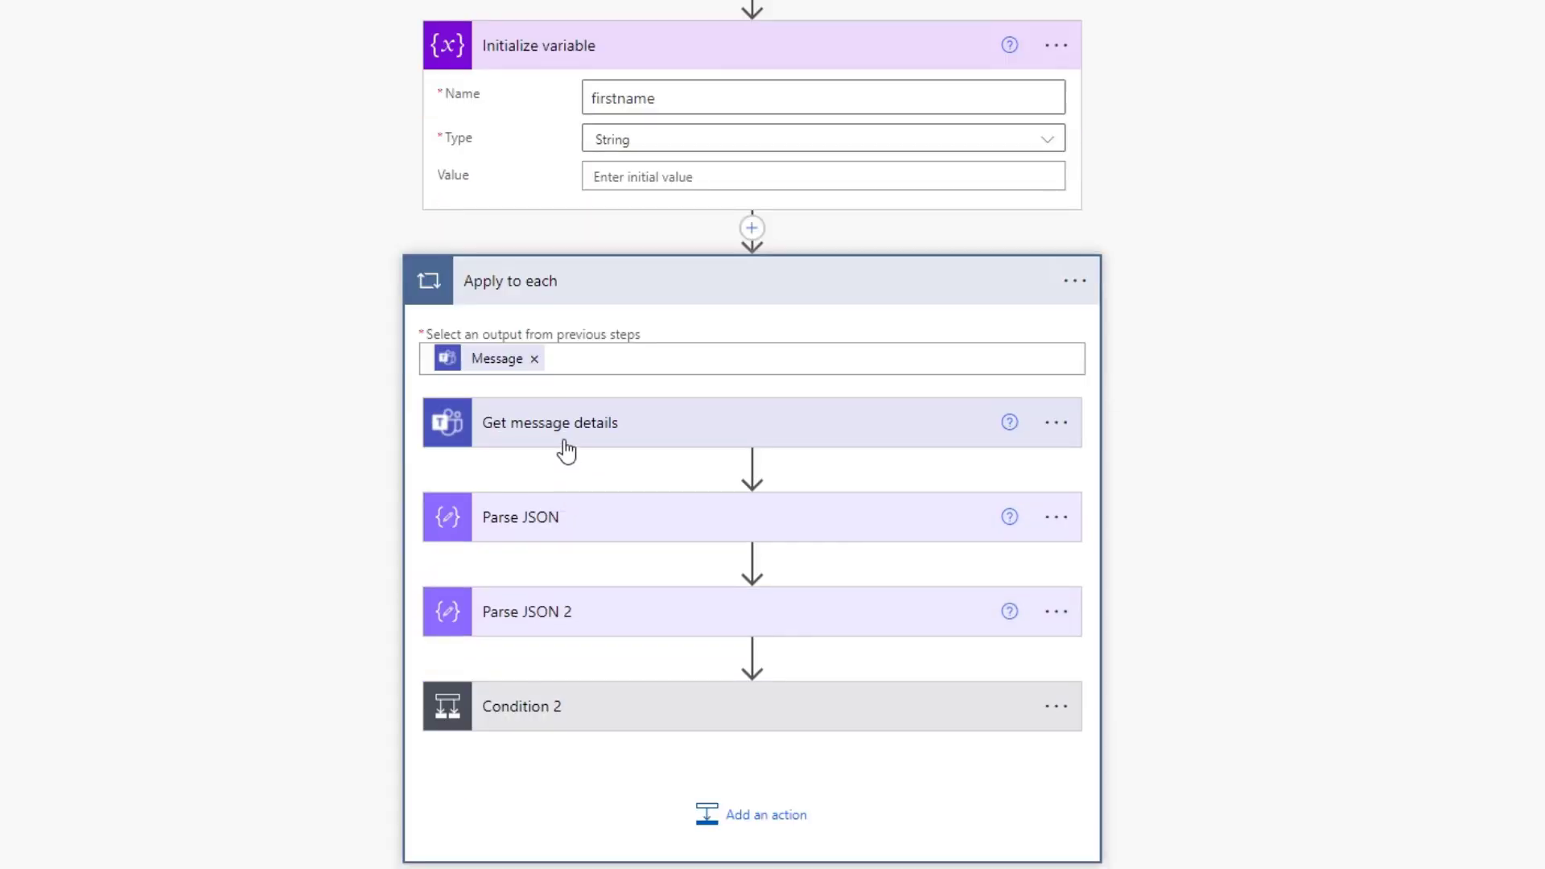
left_click(549, 422)
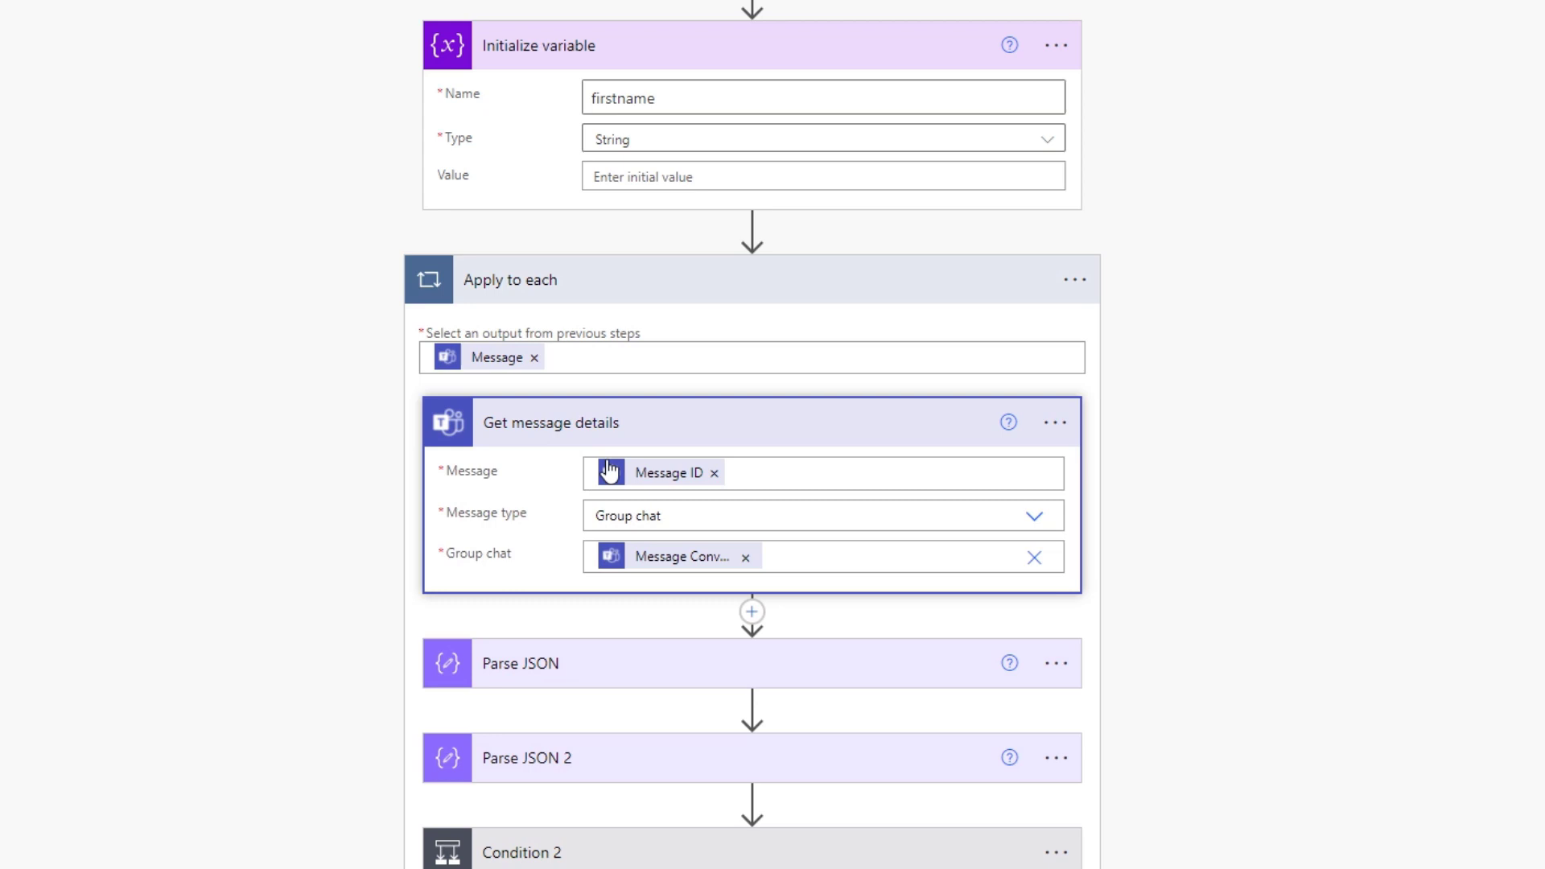
scroll("down", 3)
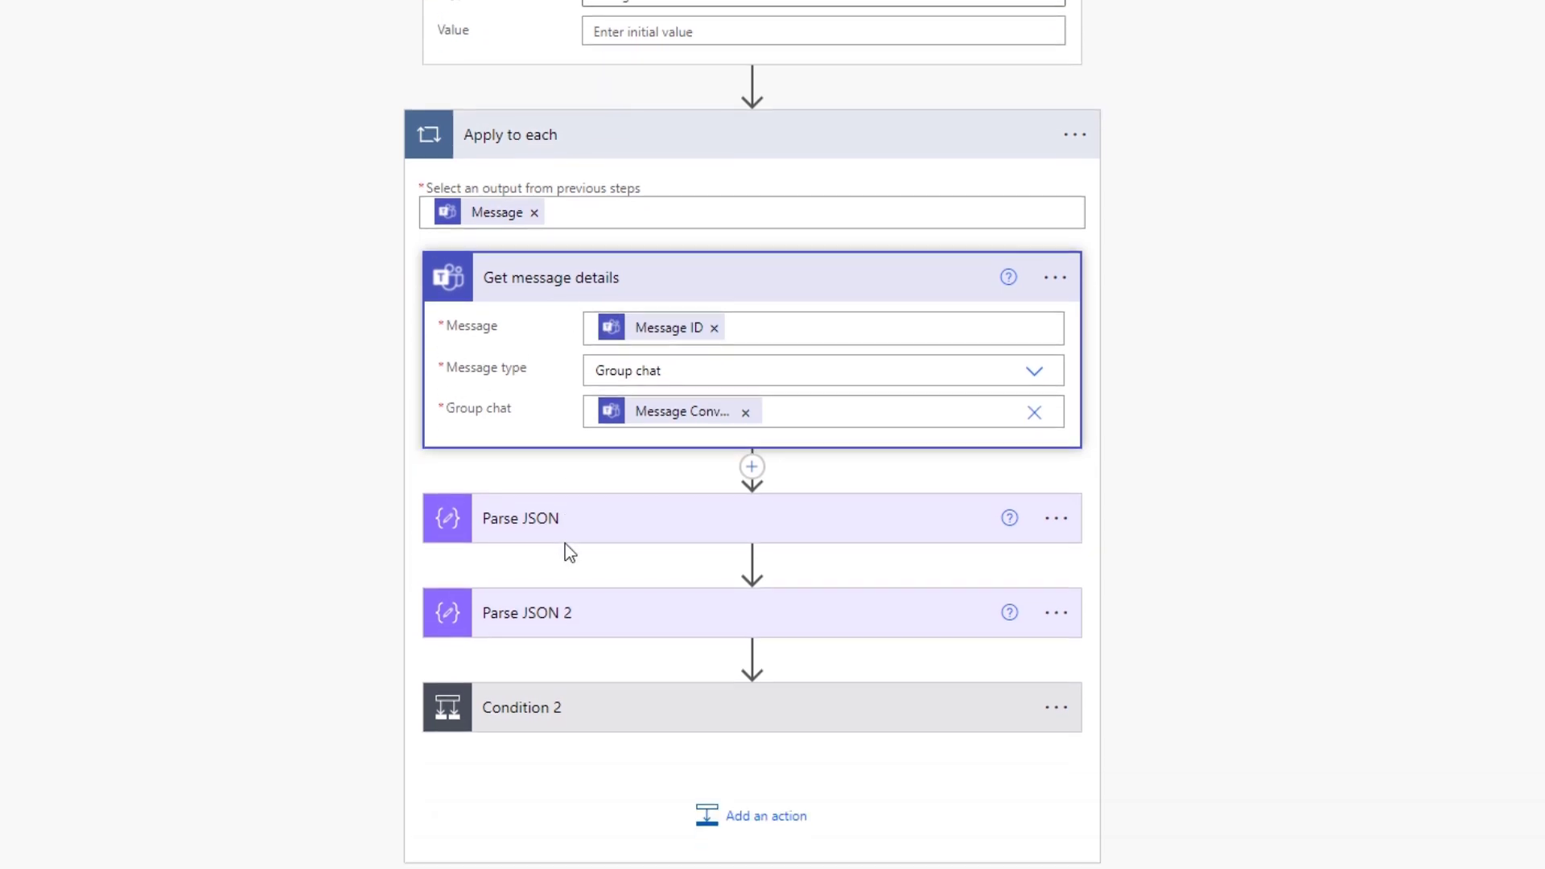
mouse_move(591, 535)
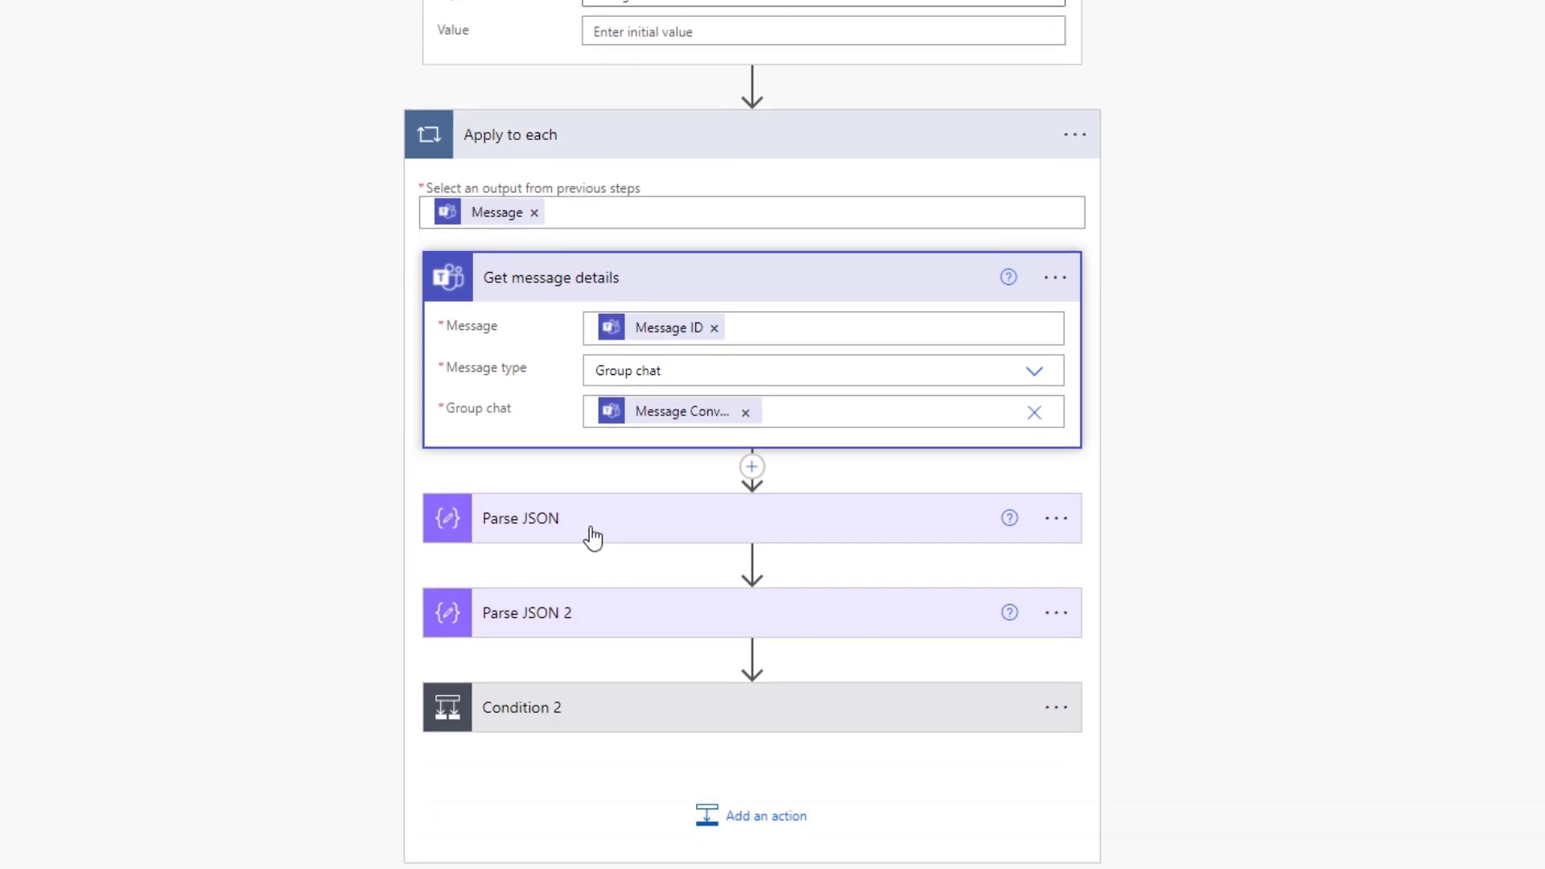
scroll("up", 3)
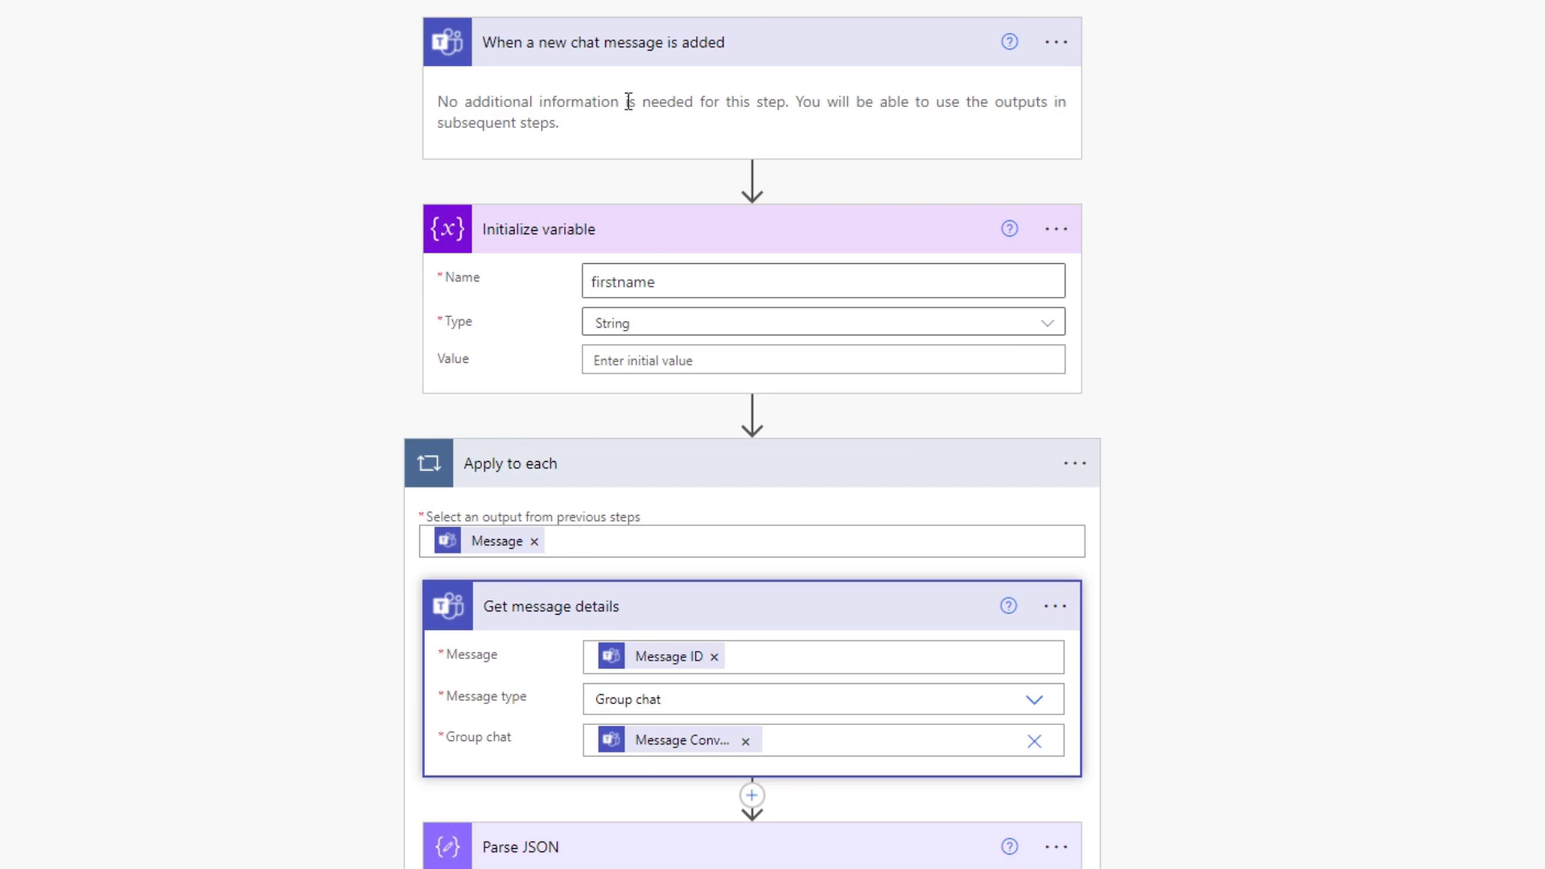
mouse_move(727, 41)
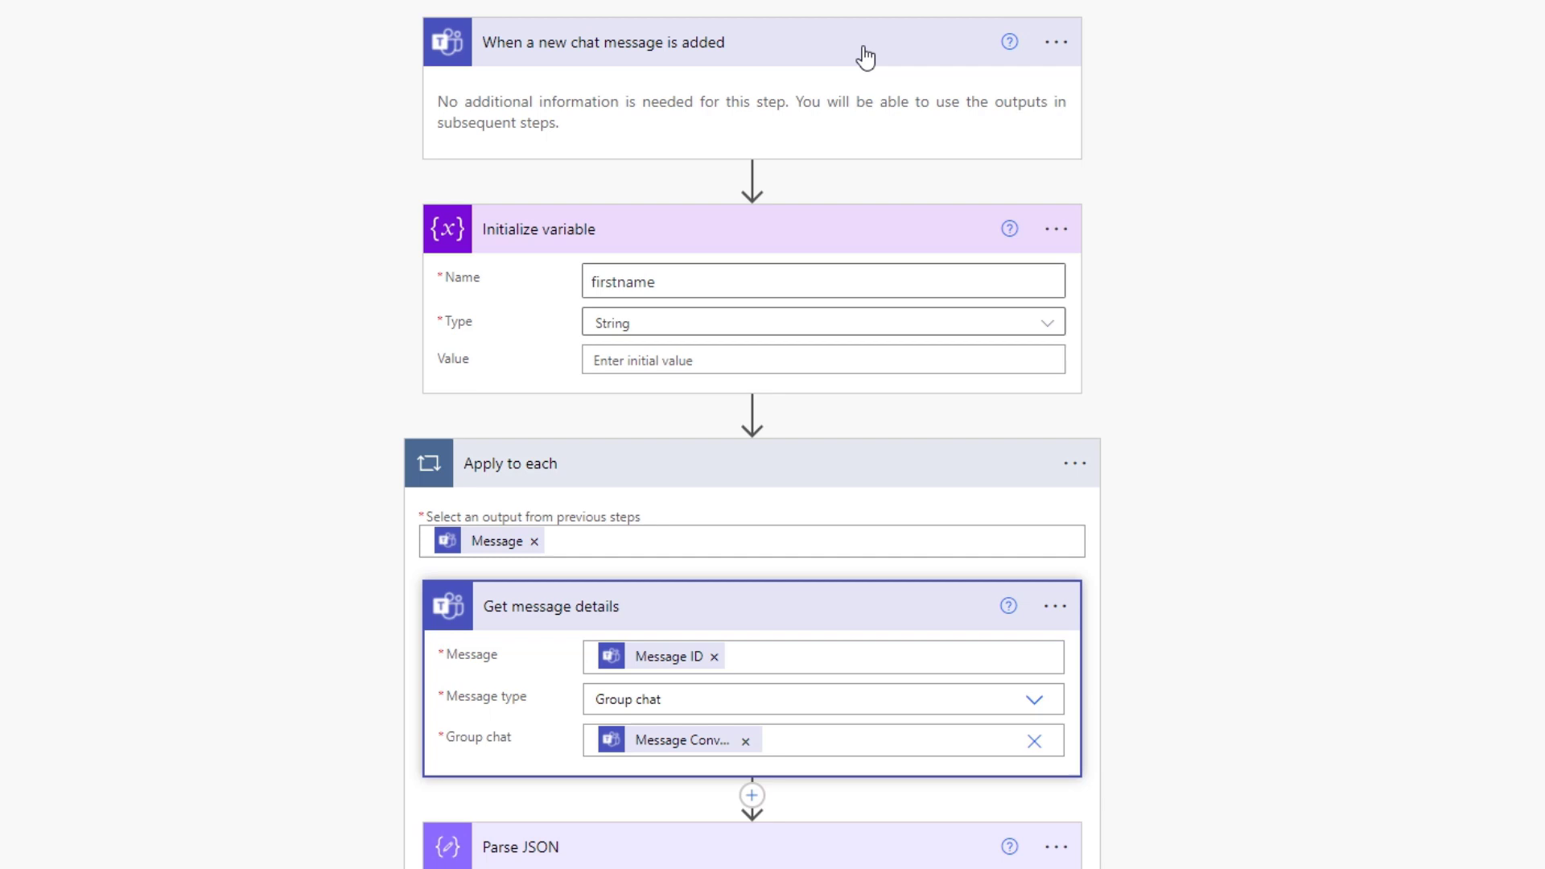
scroll("down", 3)
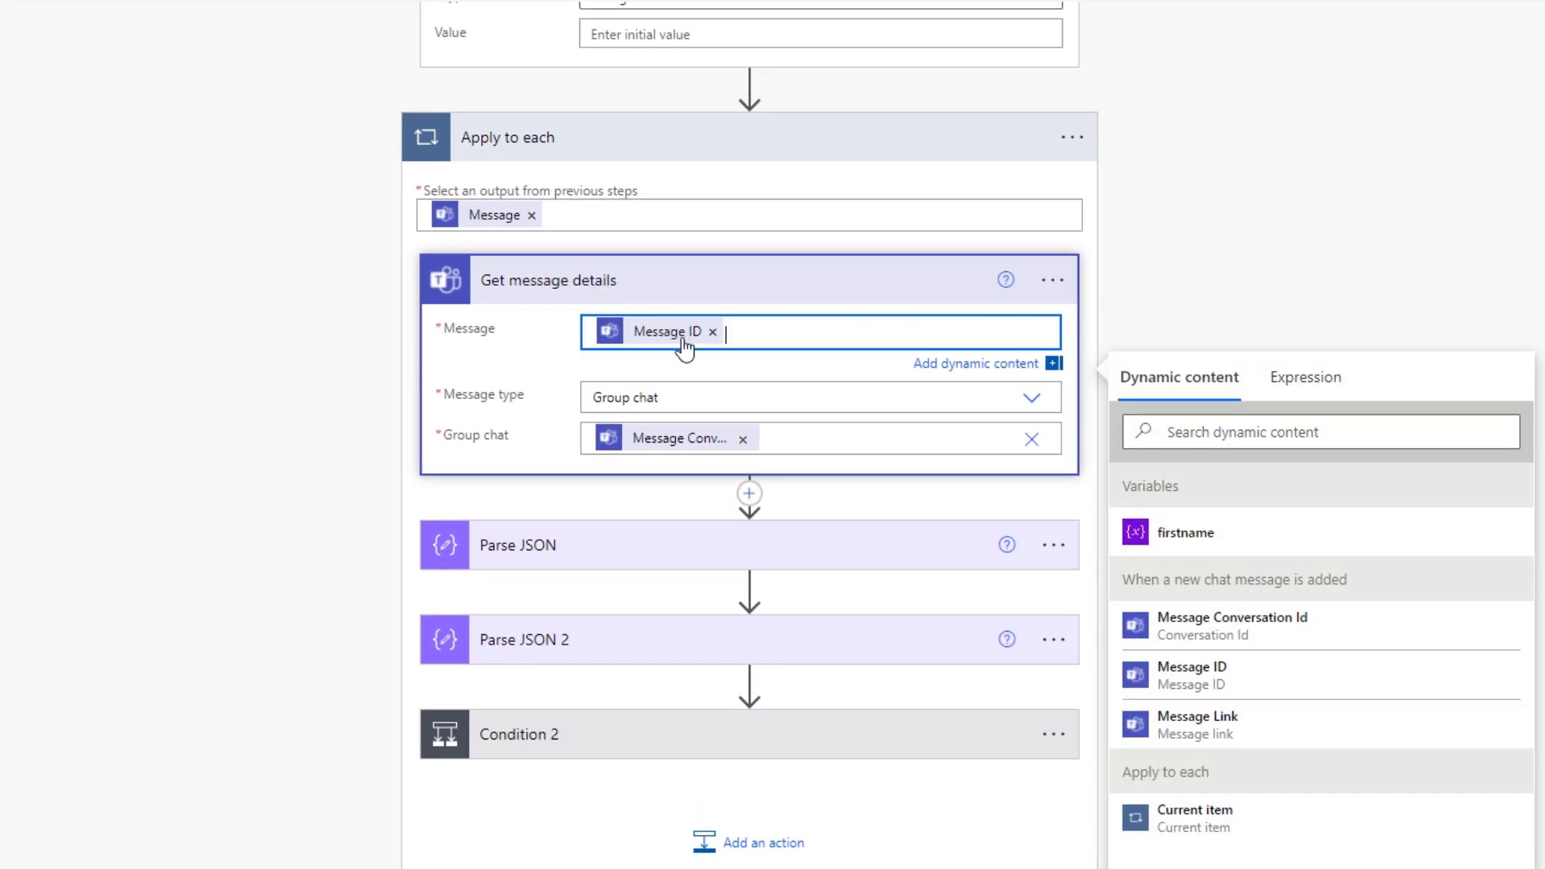
scroll("down", 3)
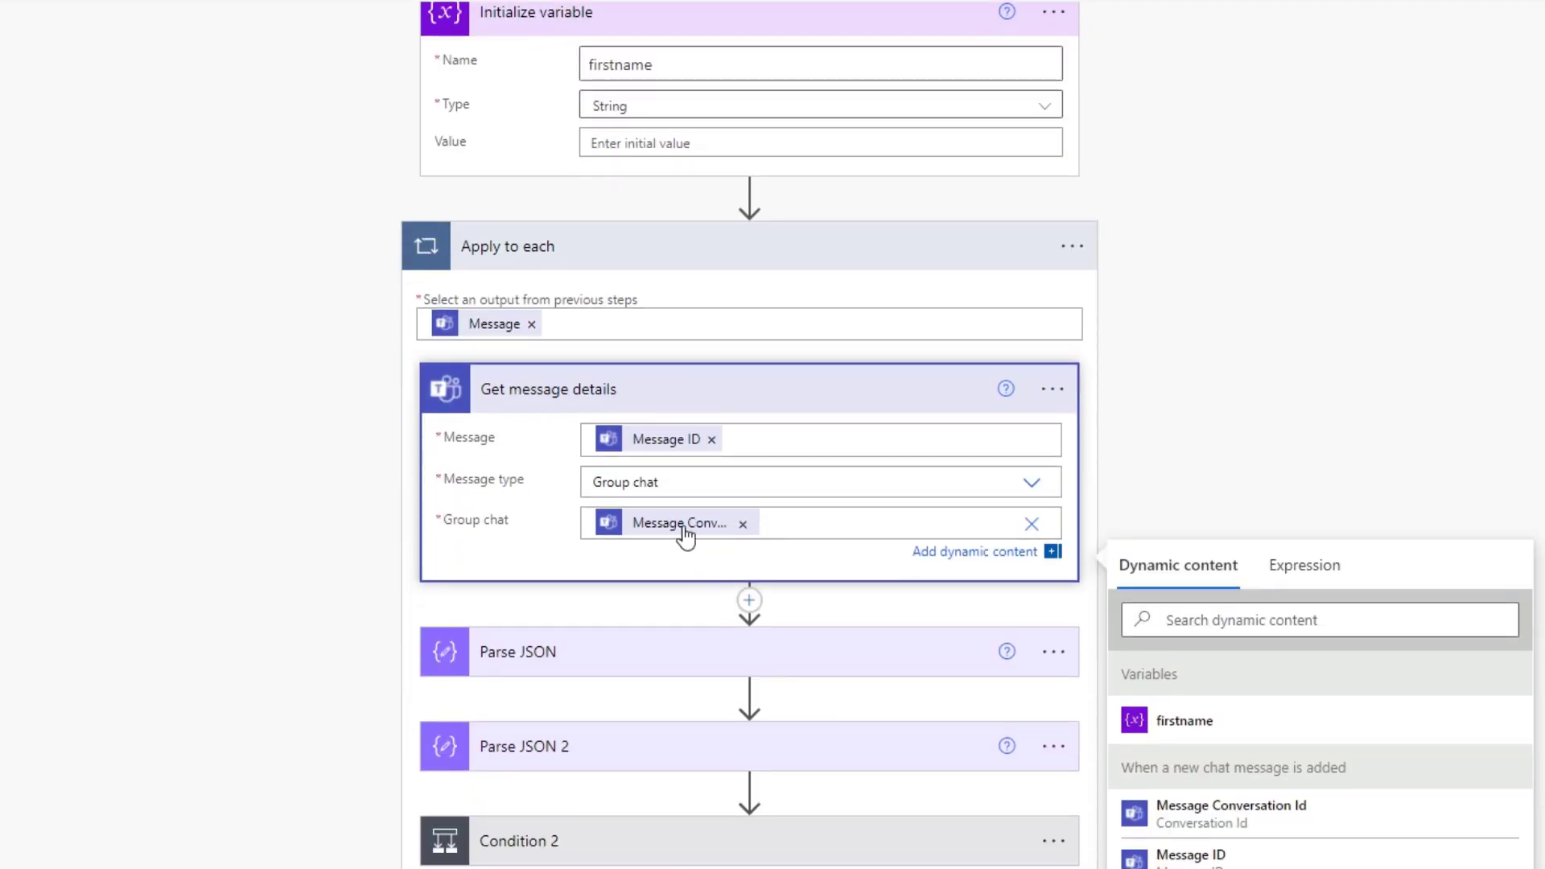
scroll("down", 3)
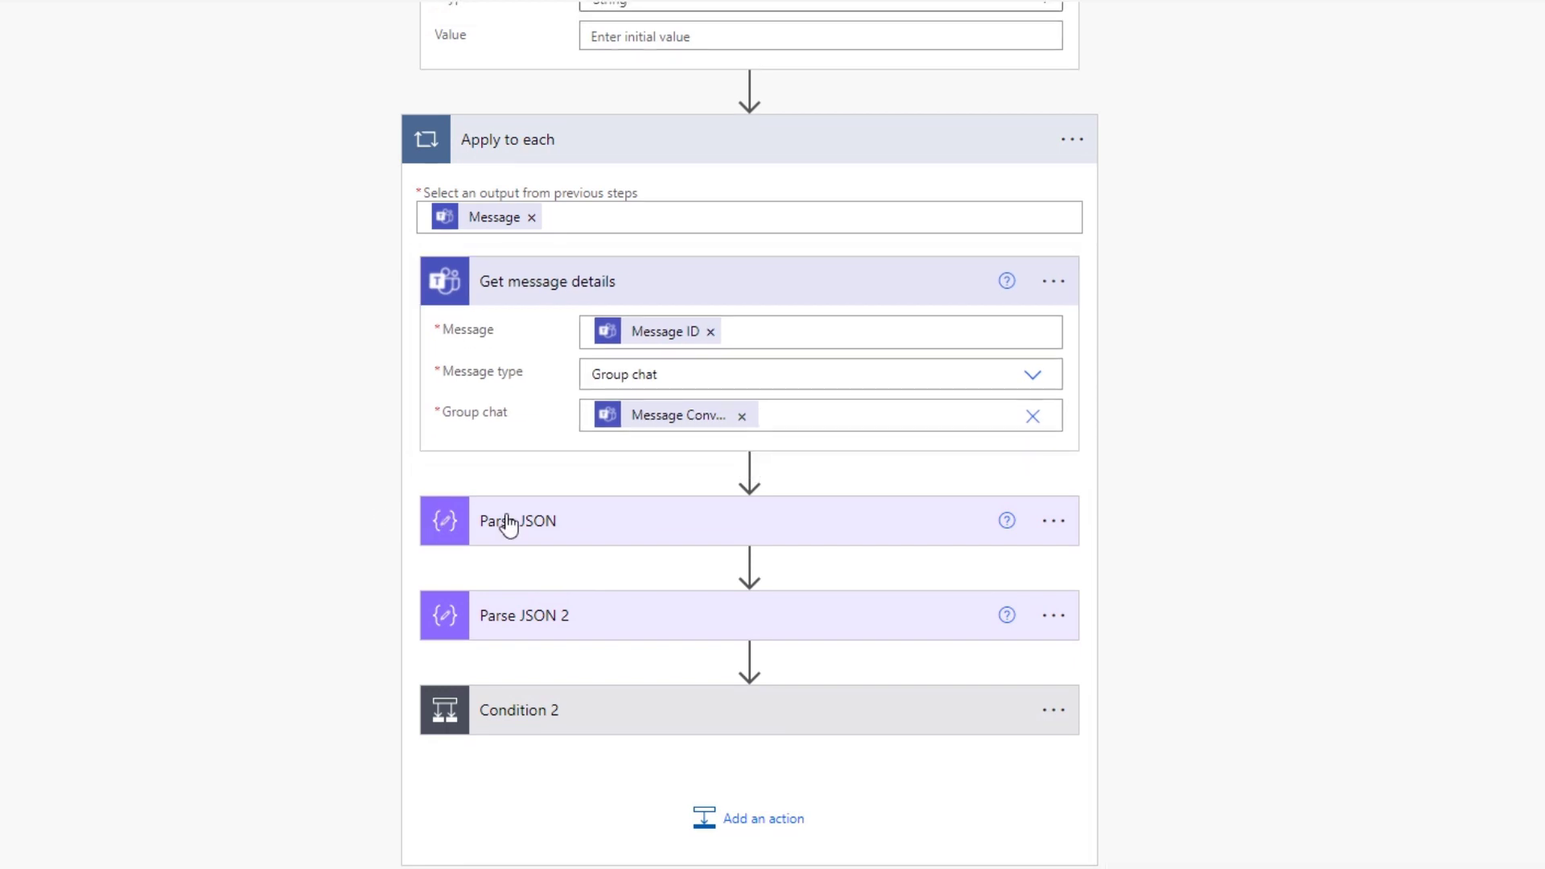
mouse_move(527, 527)
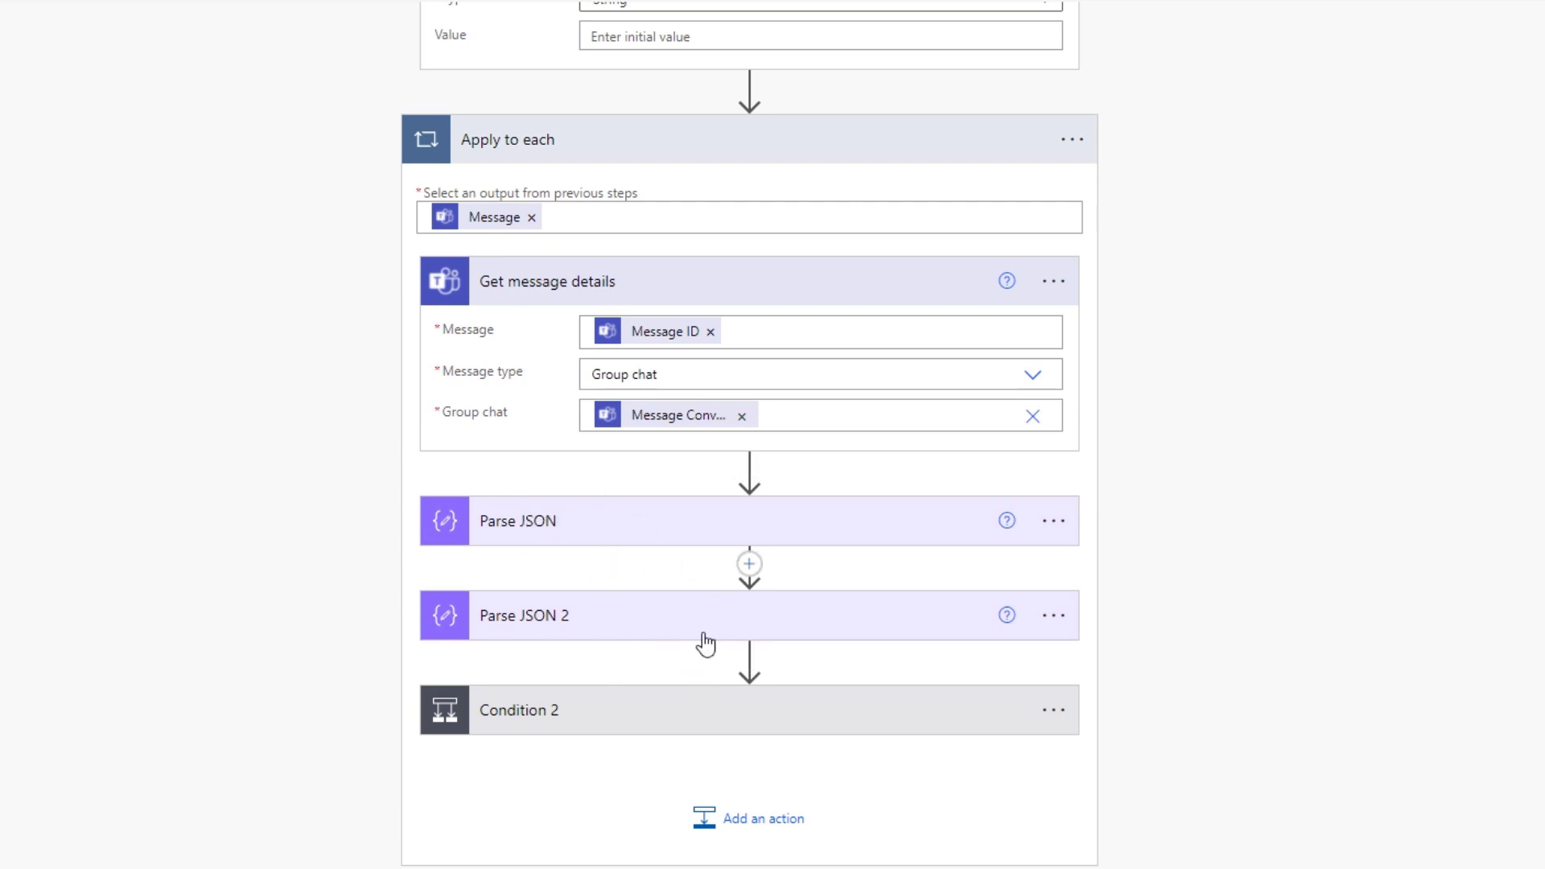
Step: Leave the flow editor without saving and open the most recent run from history
left_click(193, 113)
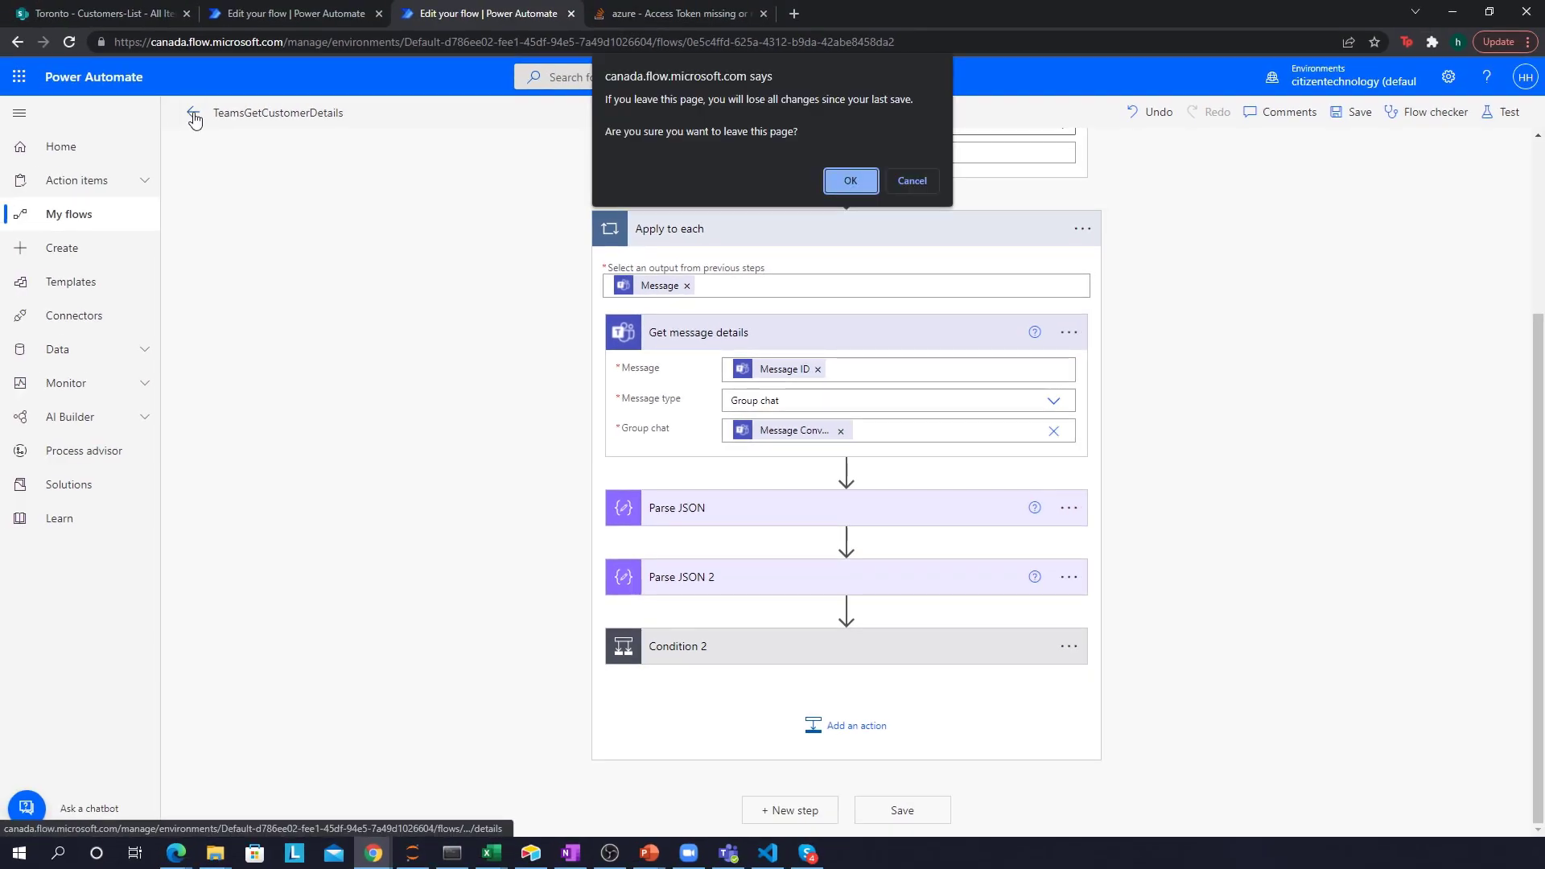
left_click(849, 180)
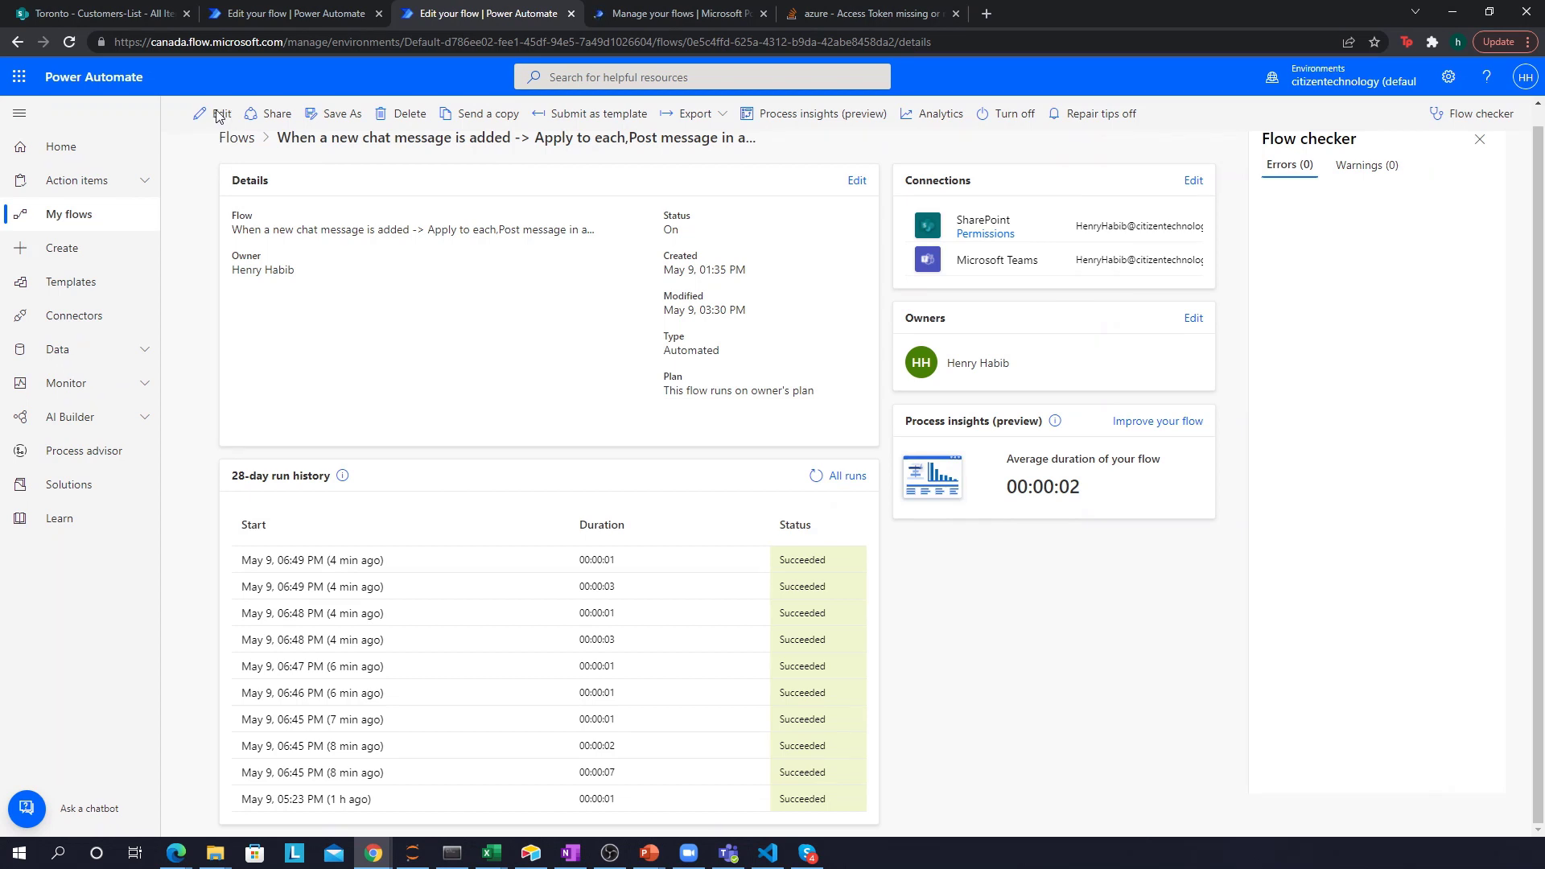
left_click(218, 113)
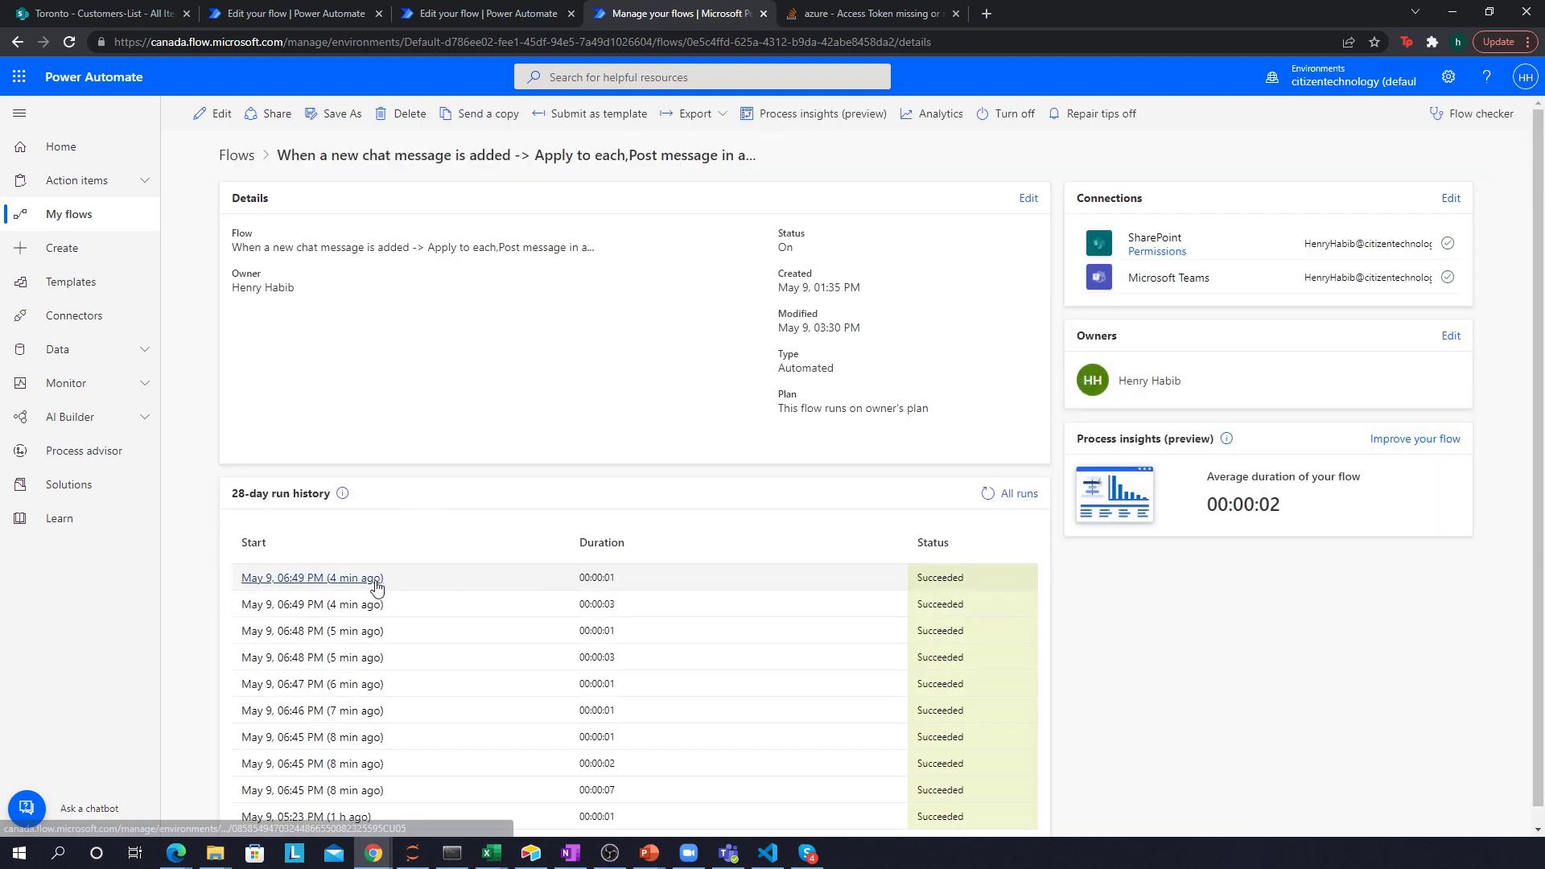
left_click(311, 578)
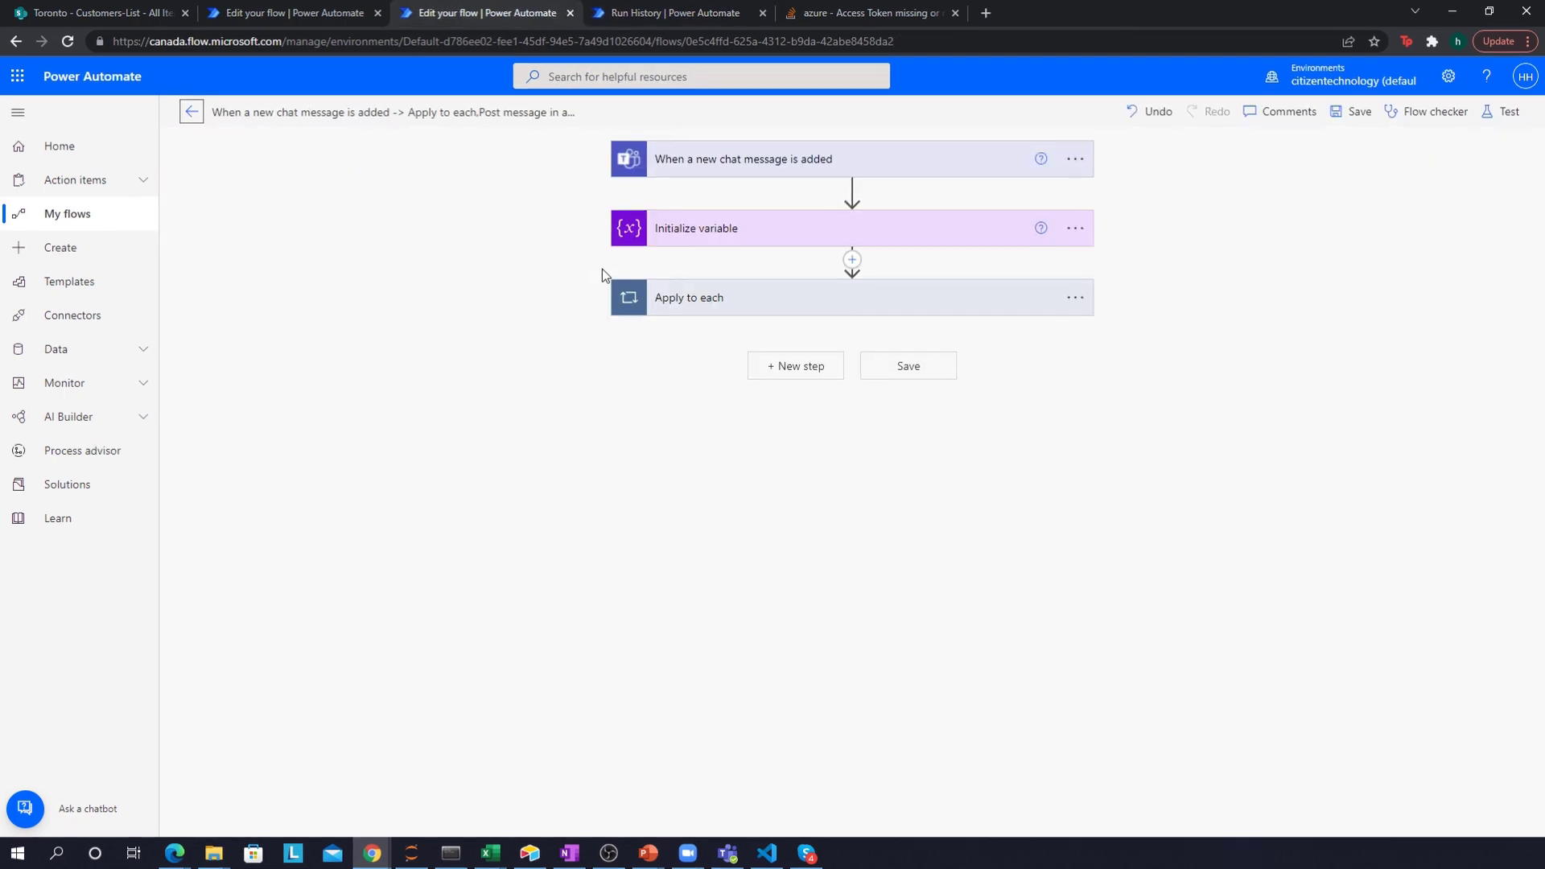
left_click(688, 297)
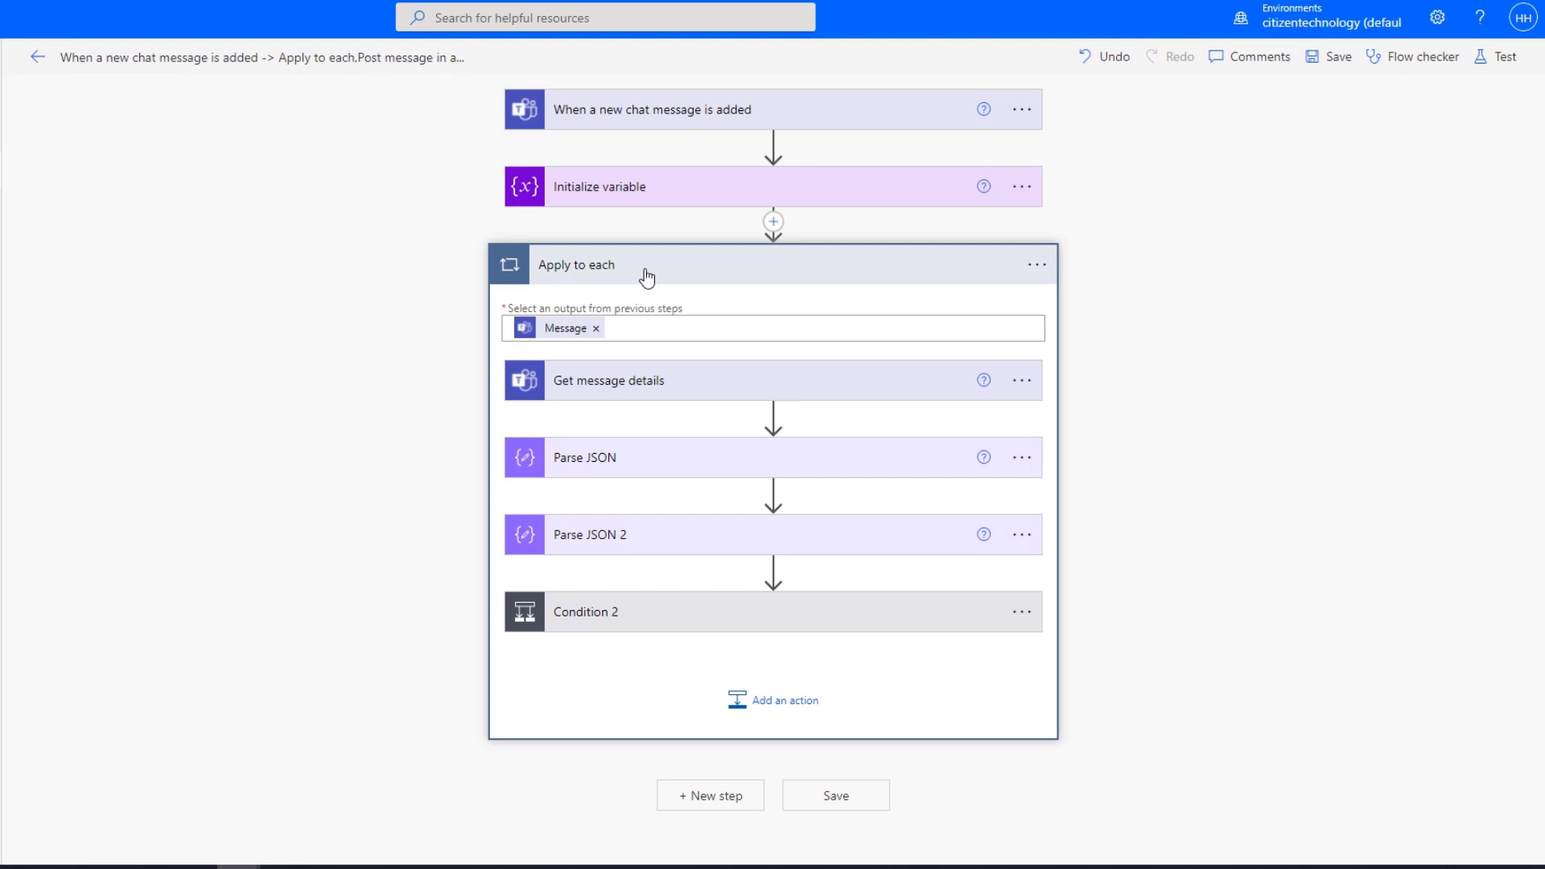
left_click(1496, 57)
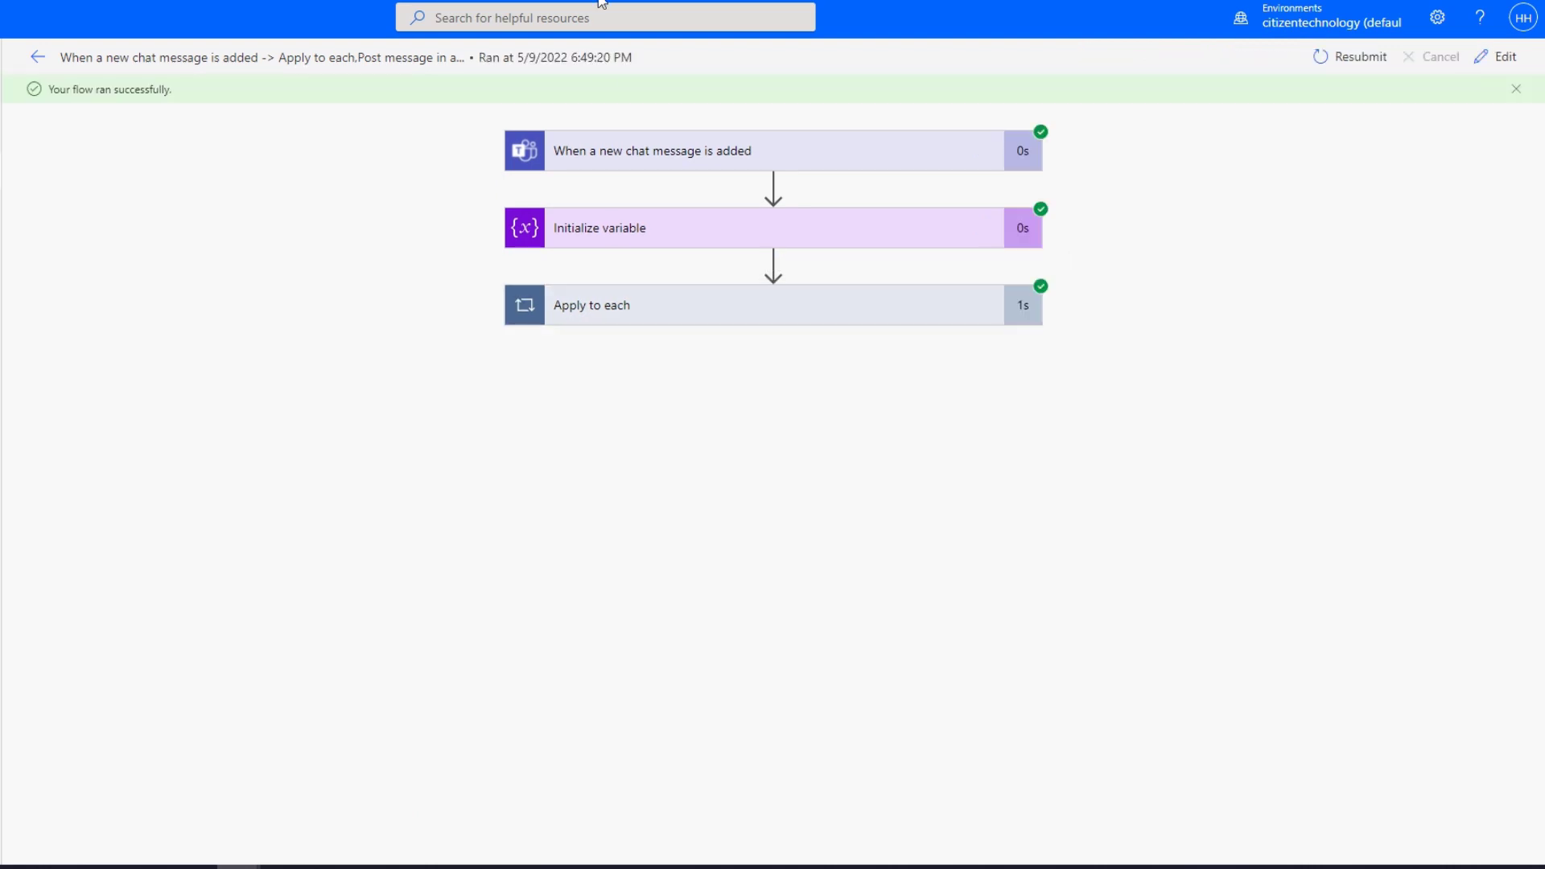
left_click(591, 304)
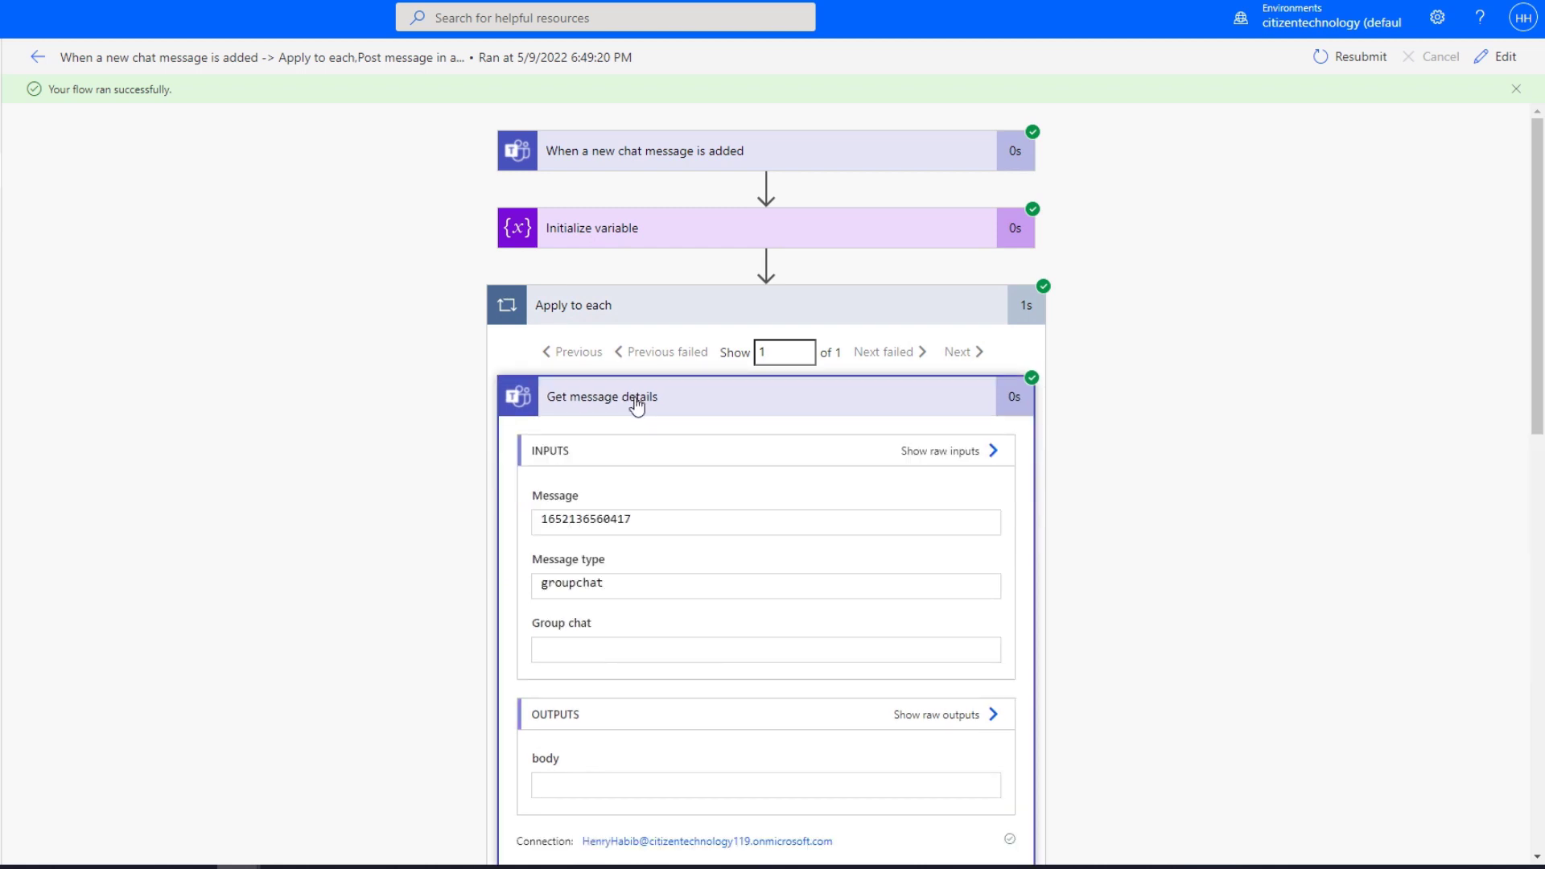
scroll("down", 3)
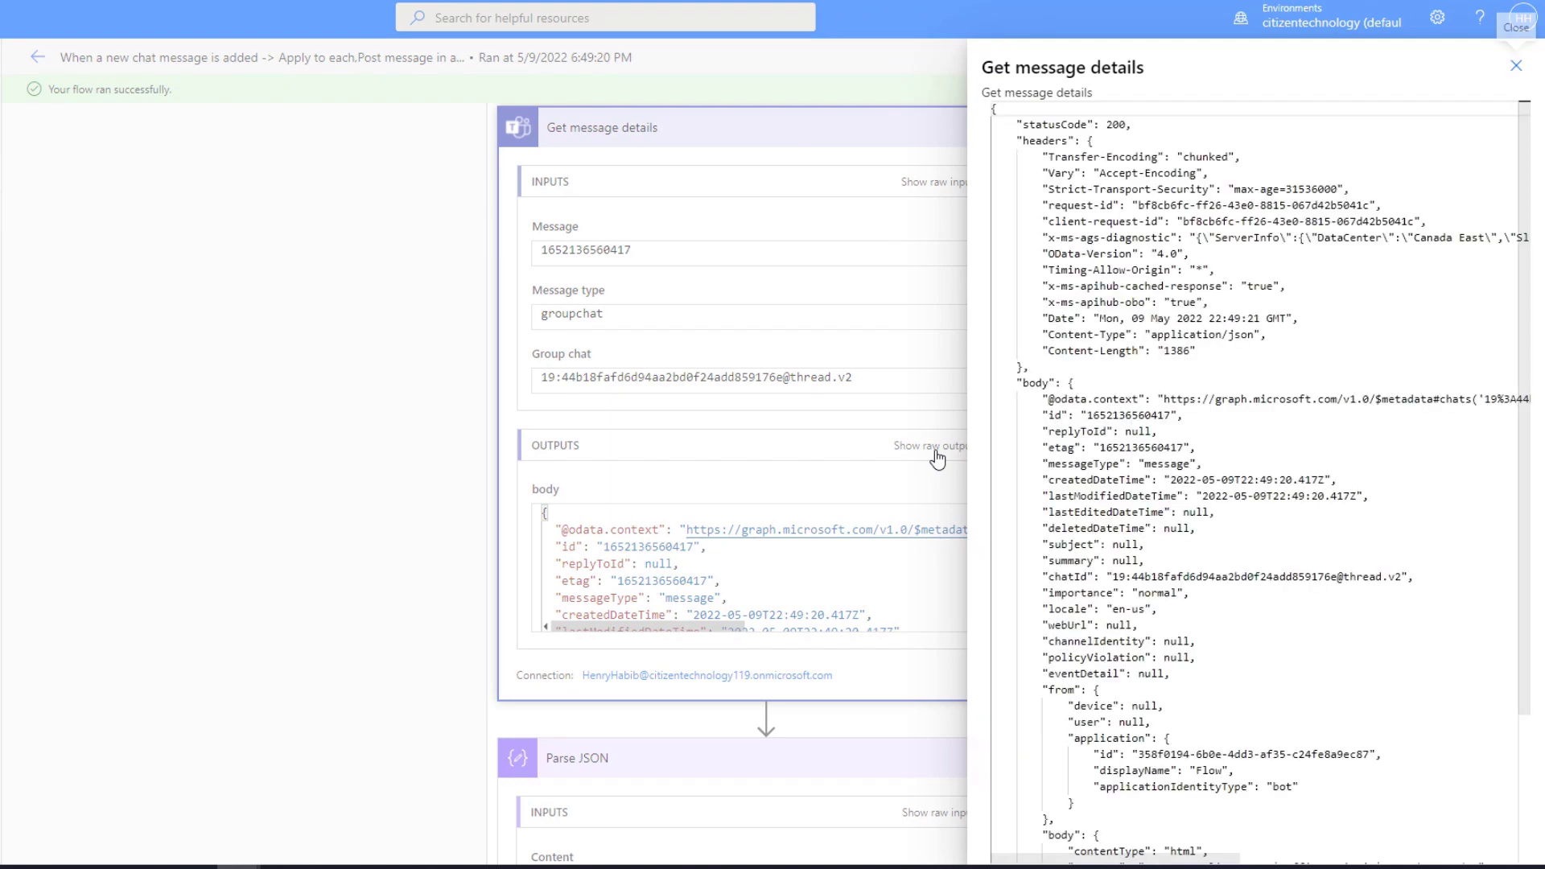
scroll("down", 3)
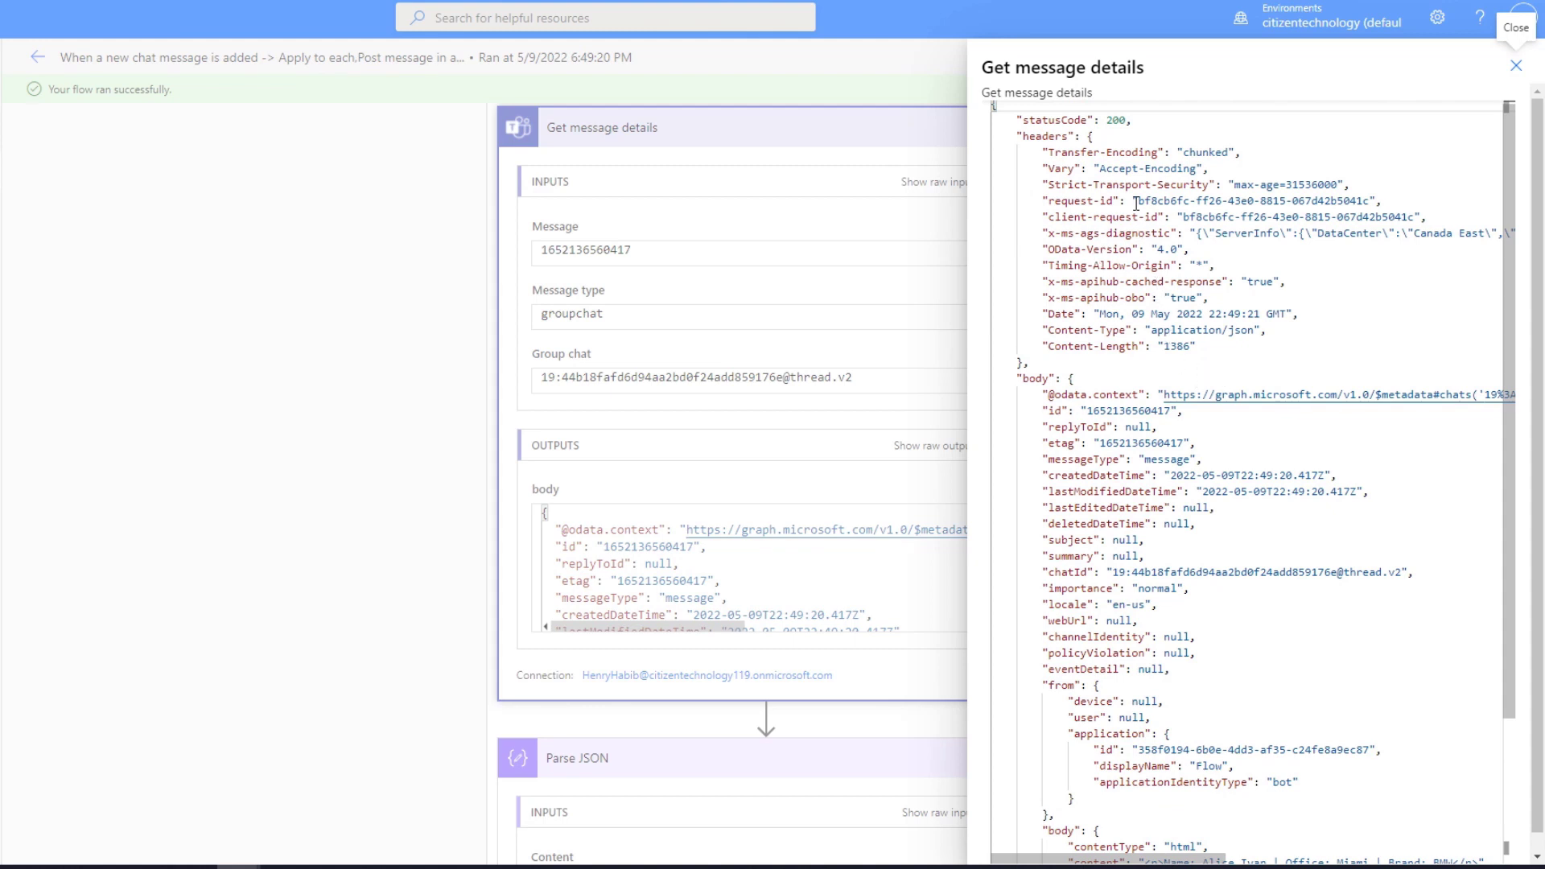
scroll("down", 3)
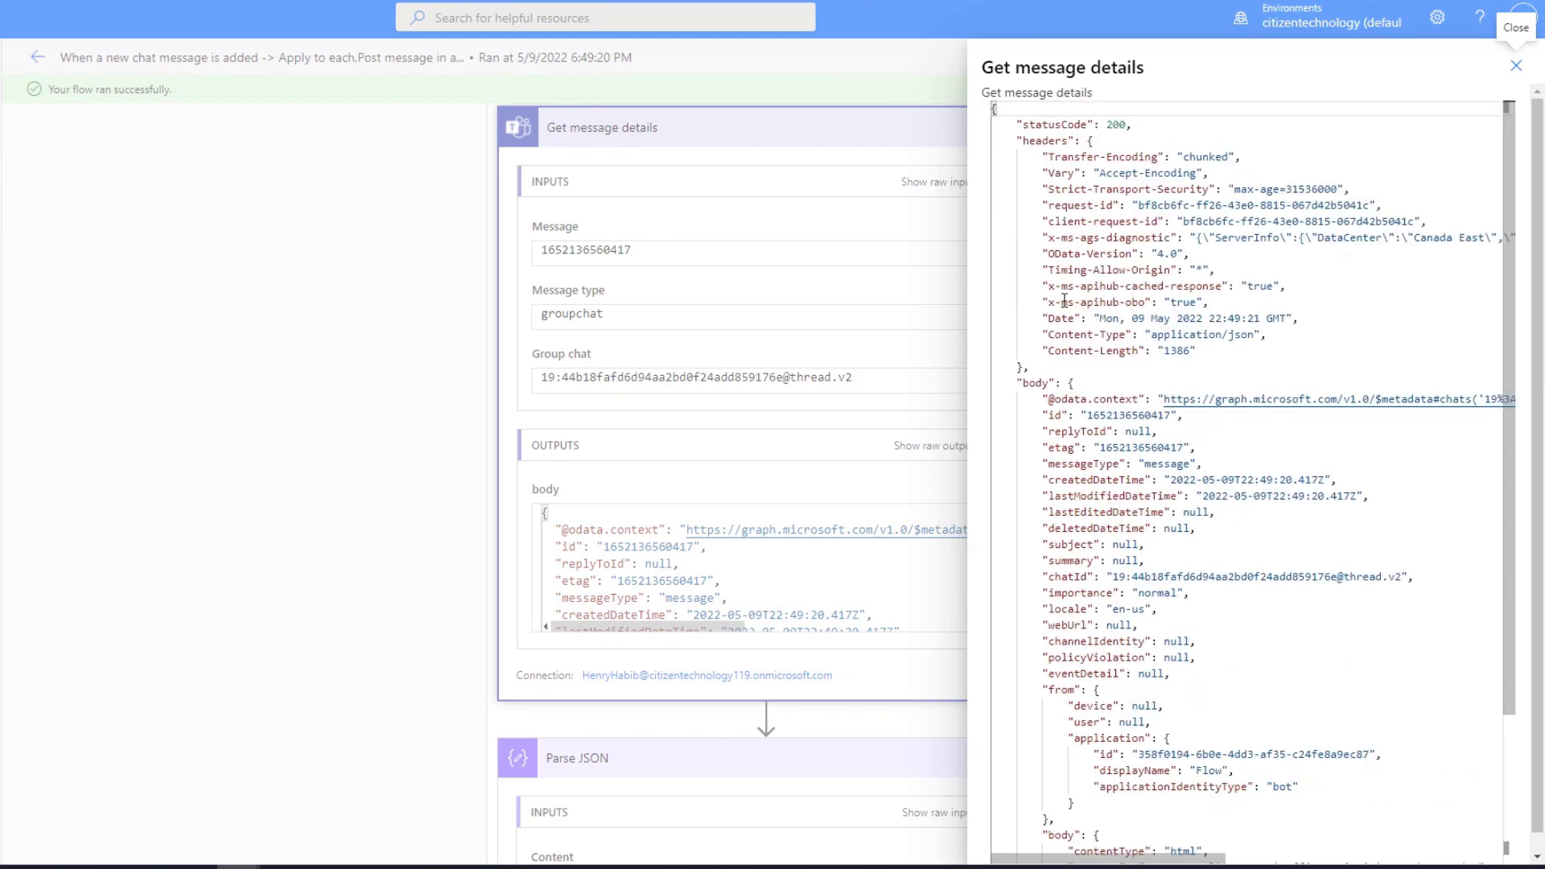
scroll("down", 3)
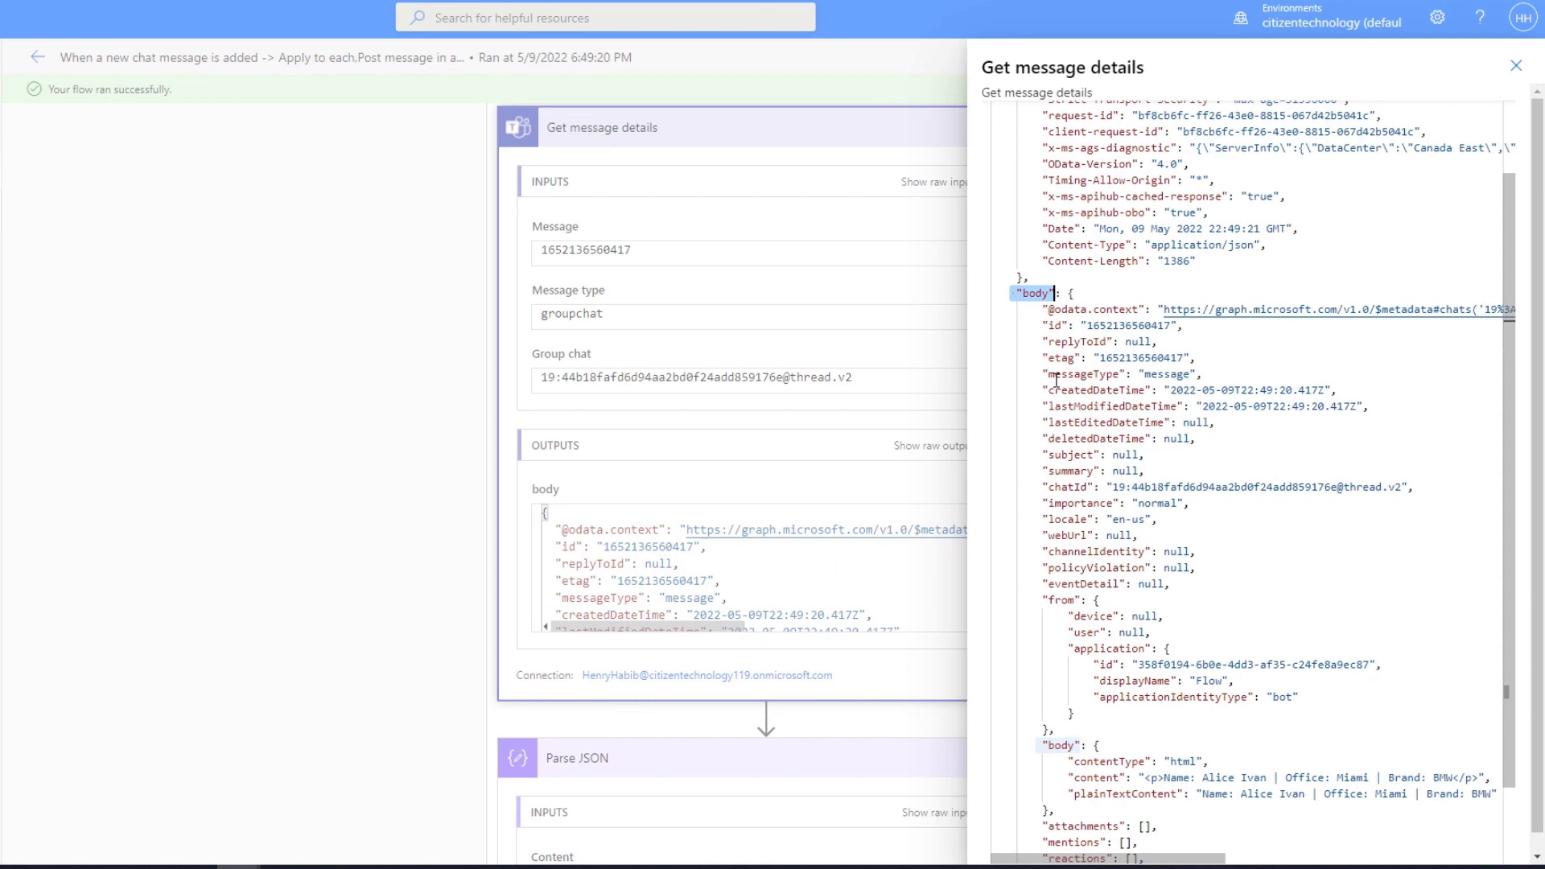
scroll("down", 3)
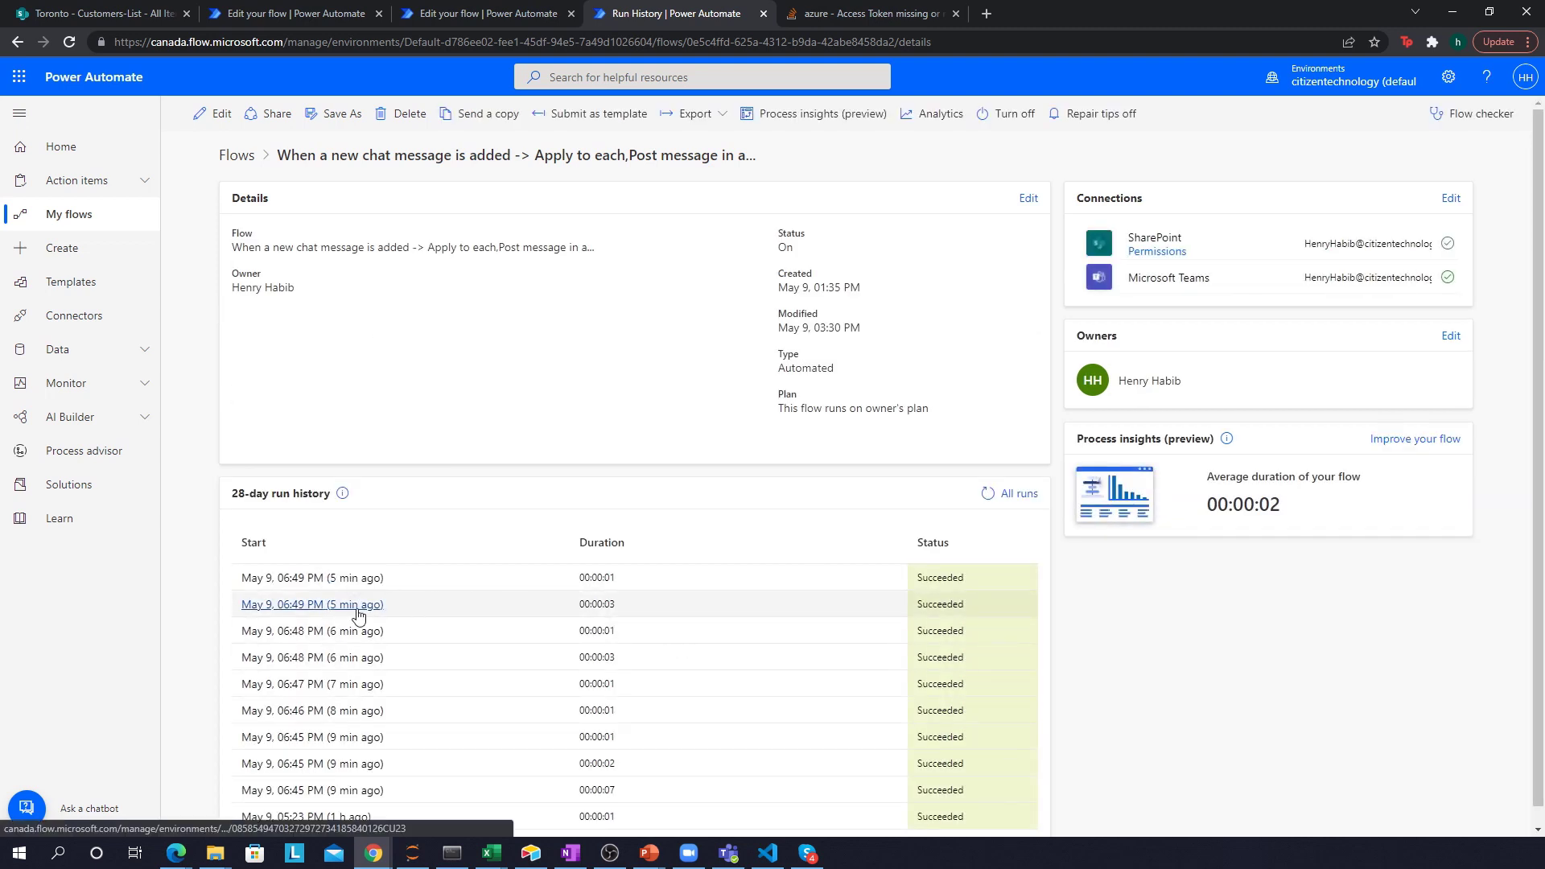
Step: Open the earlier run and inspect its raw message body showing <p>/get Alice</p>
left_click(311, 604)
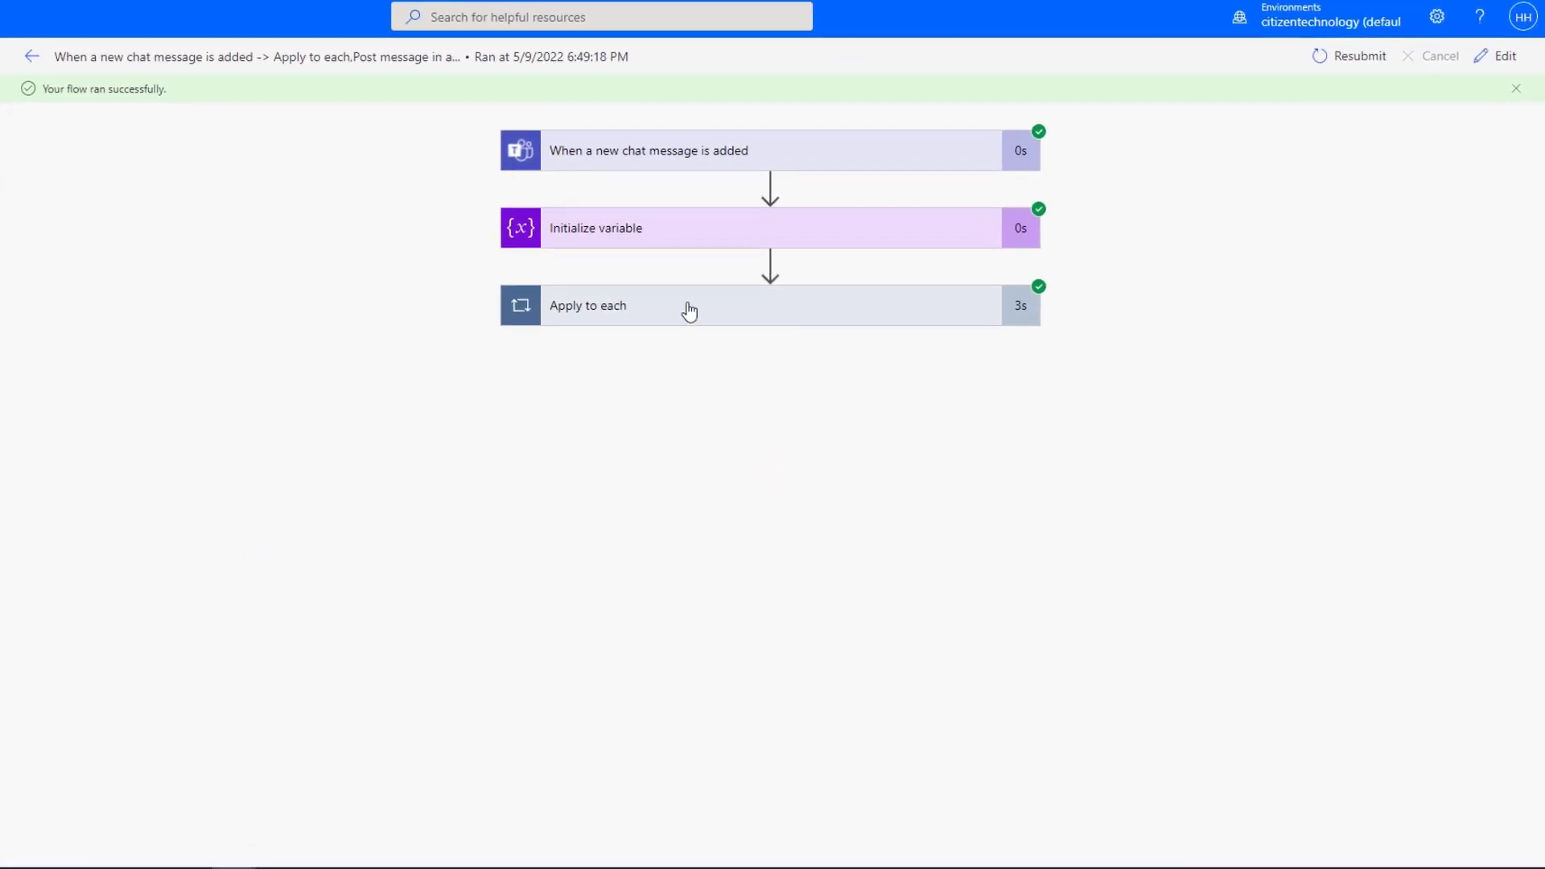
left_click(690, 306)
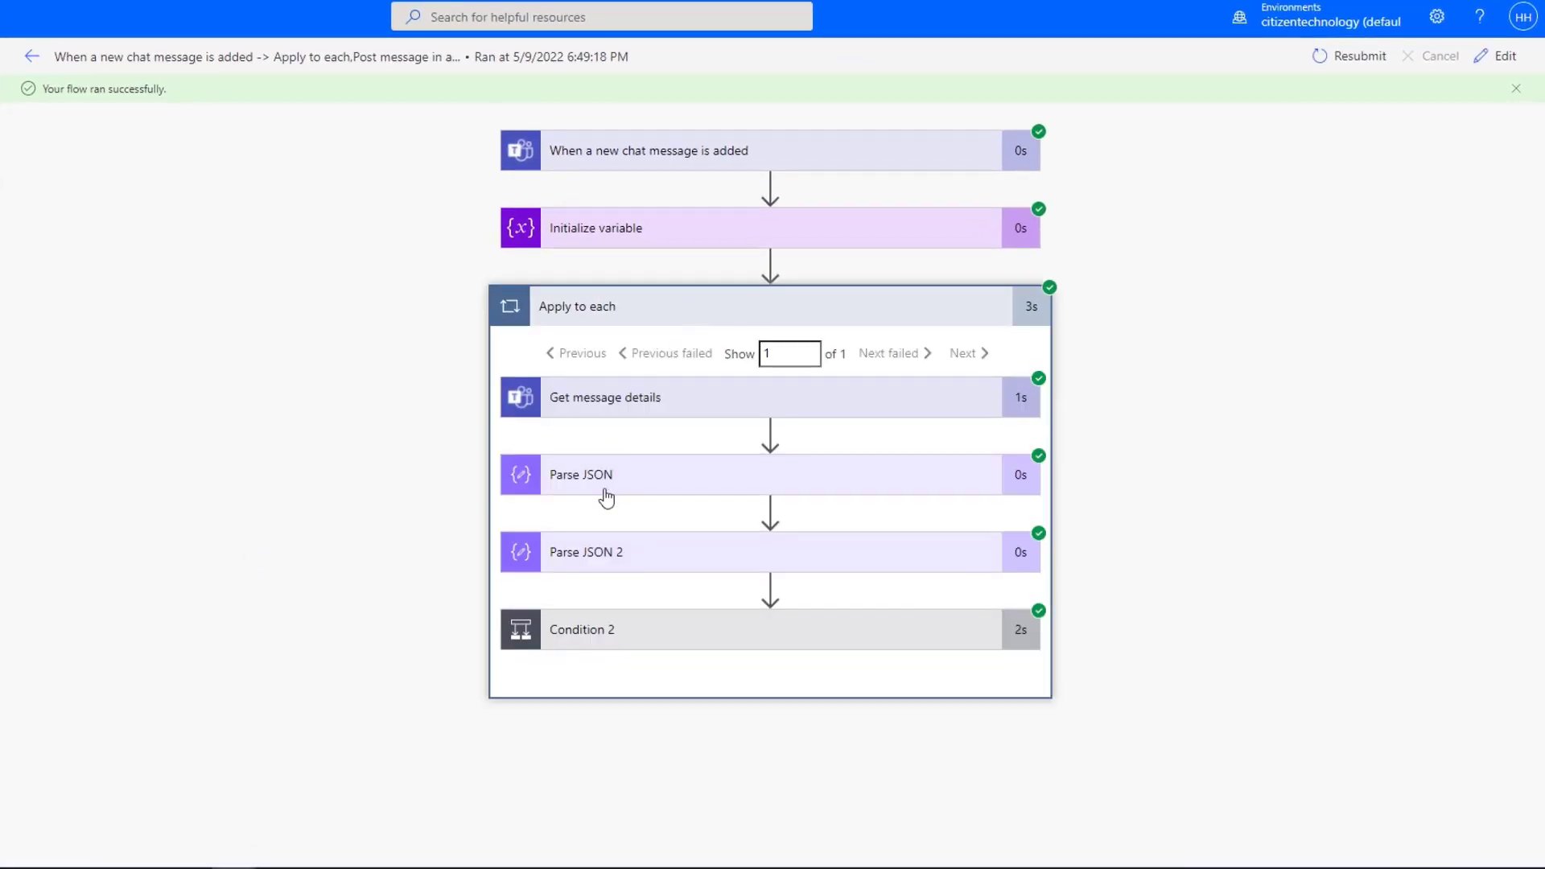
left_click(605, 397)
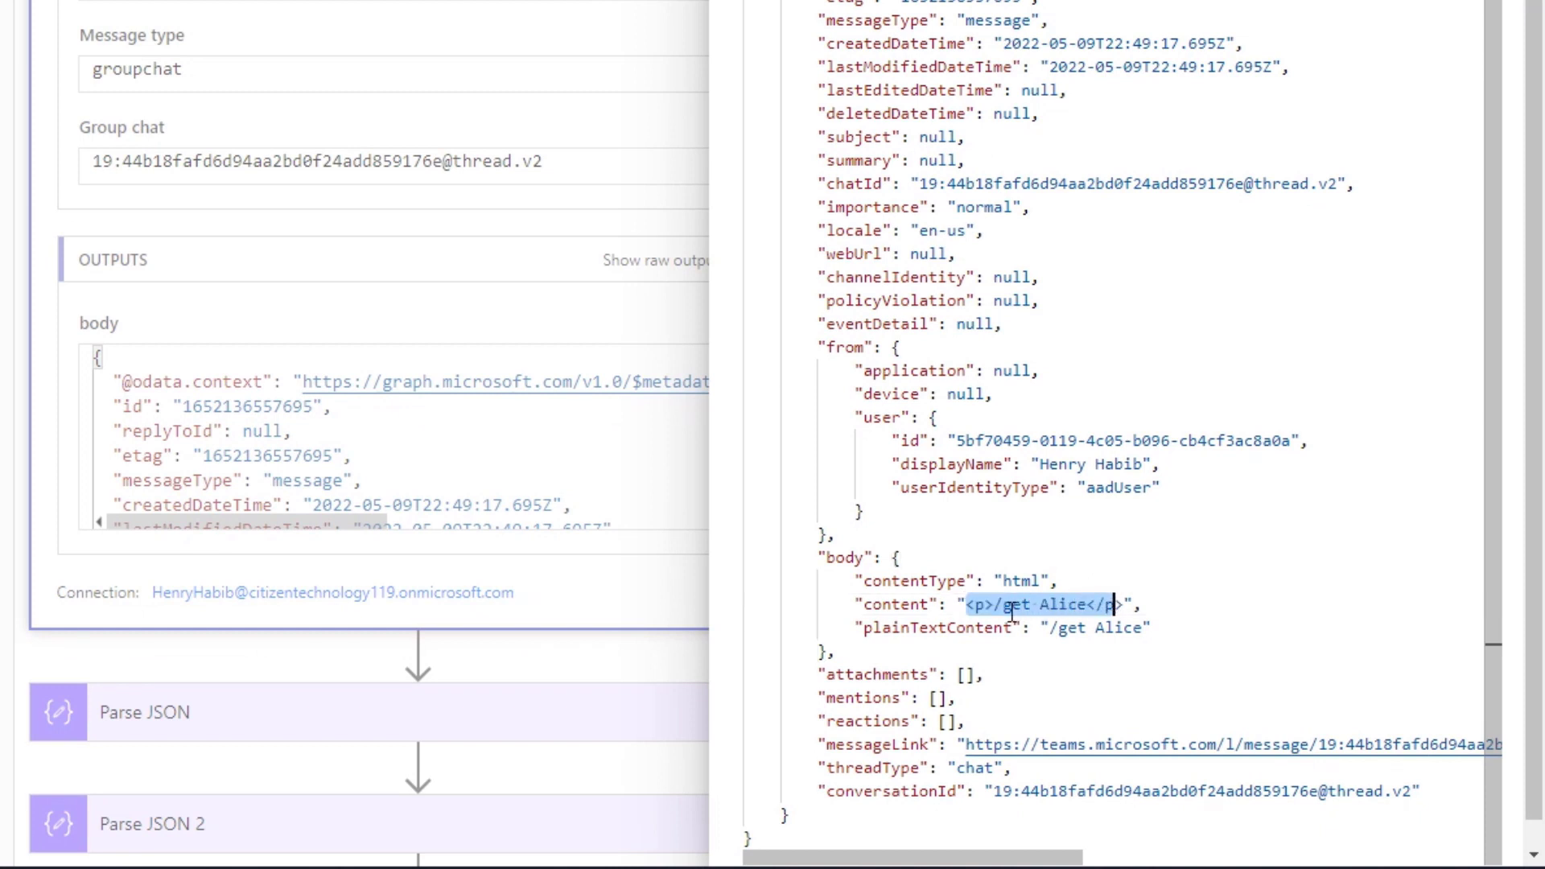
mouse_move(993, 627)
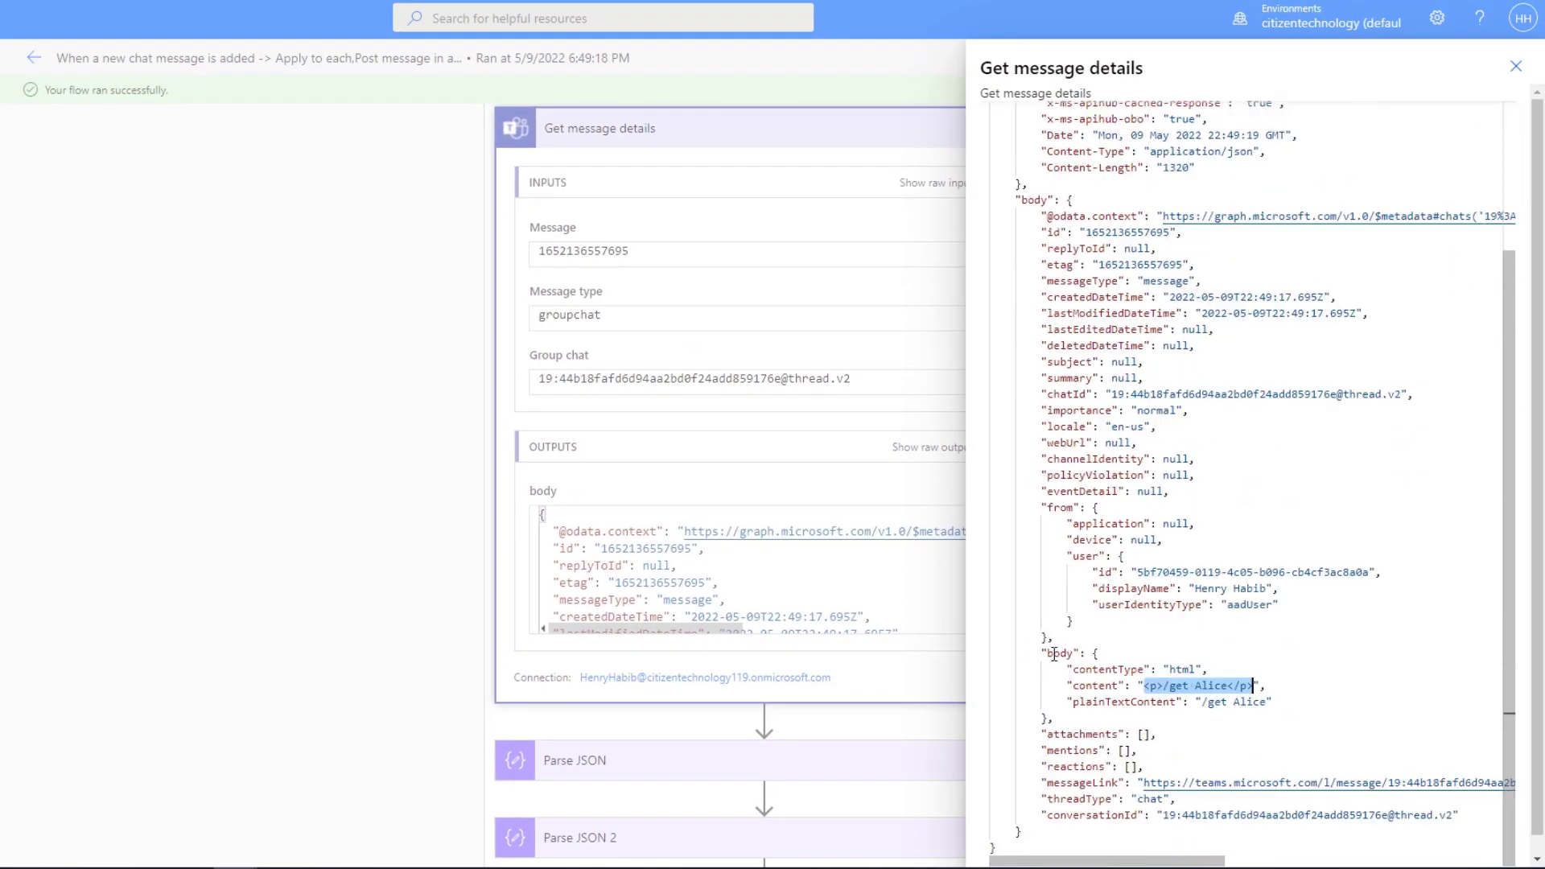
double_click(1195, 685)
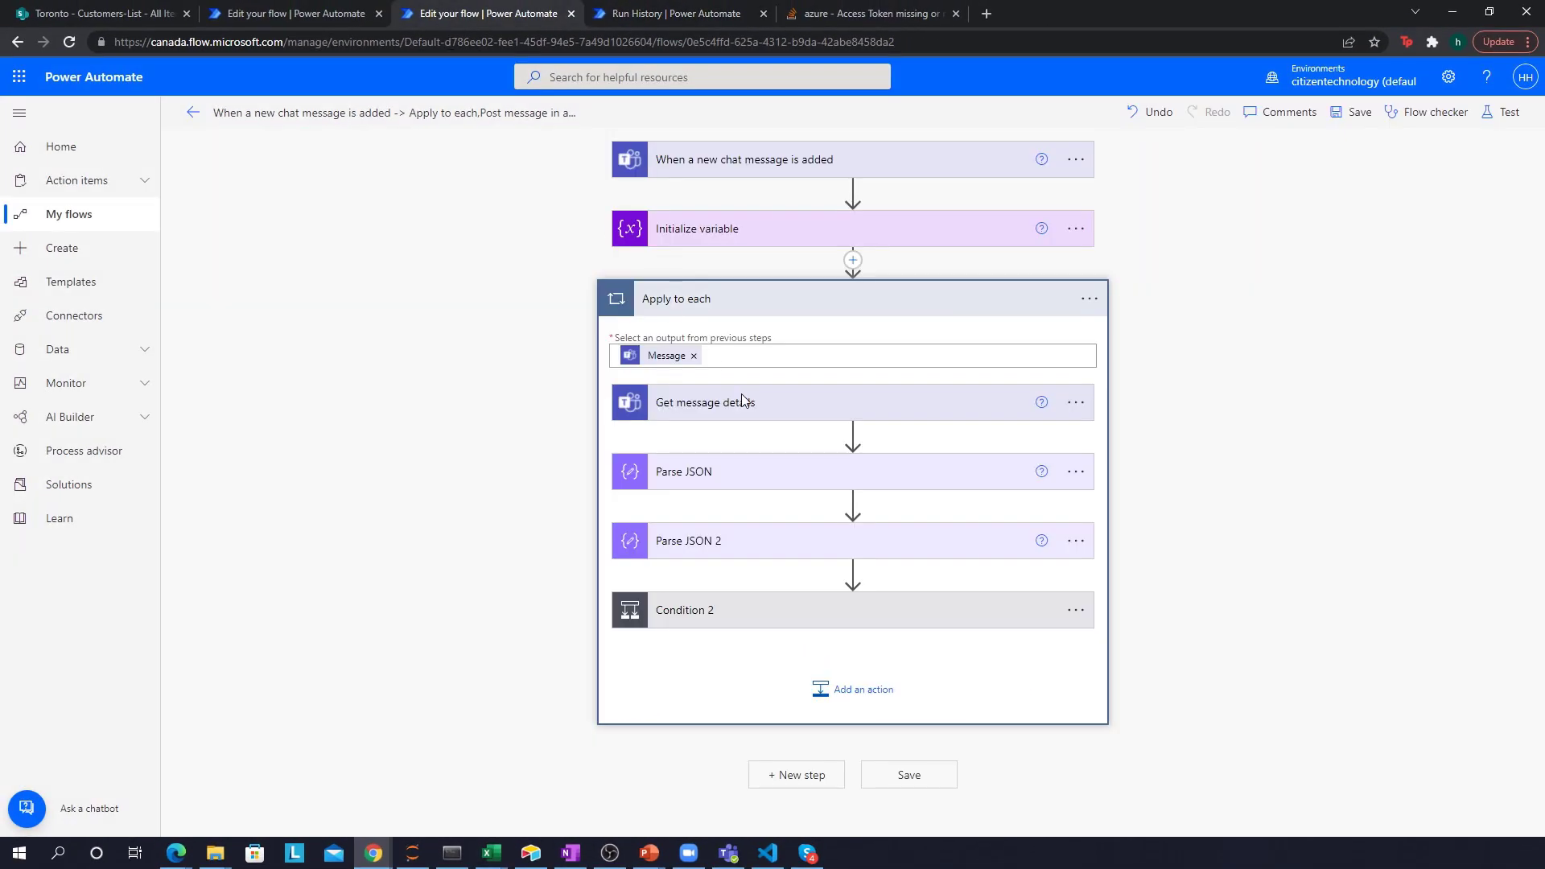
Step: Expand Parse JSON, open Generate from sample, and compare with the raw body's contentType
left_click(681, 471)
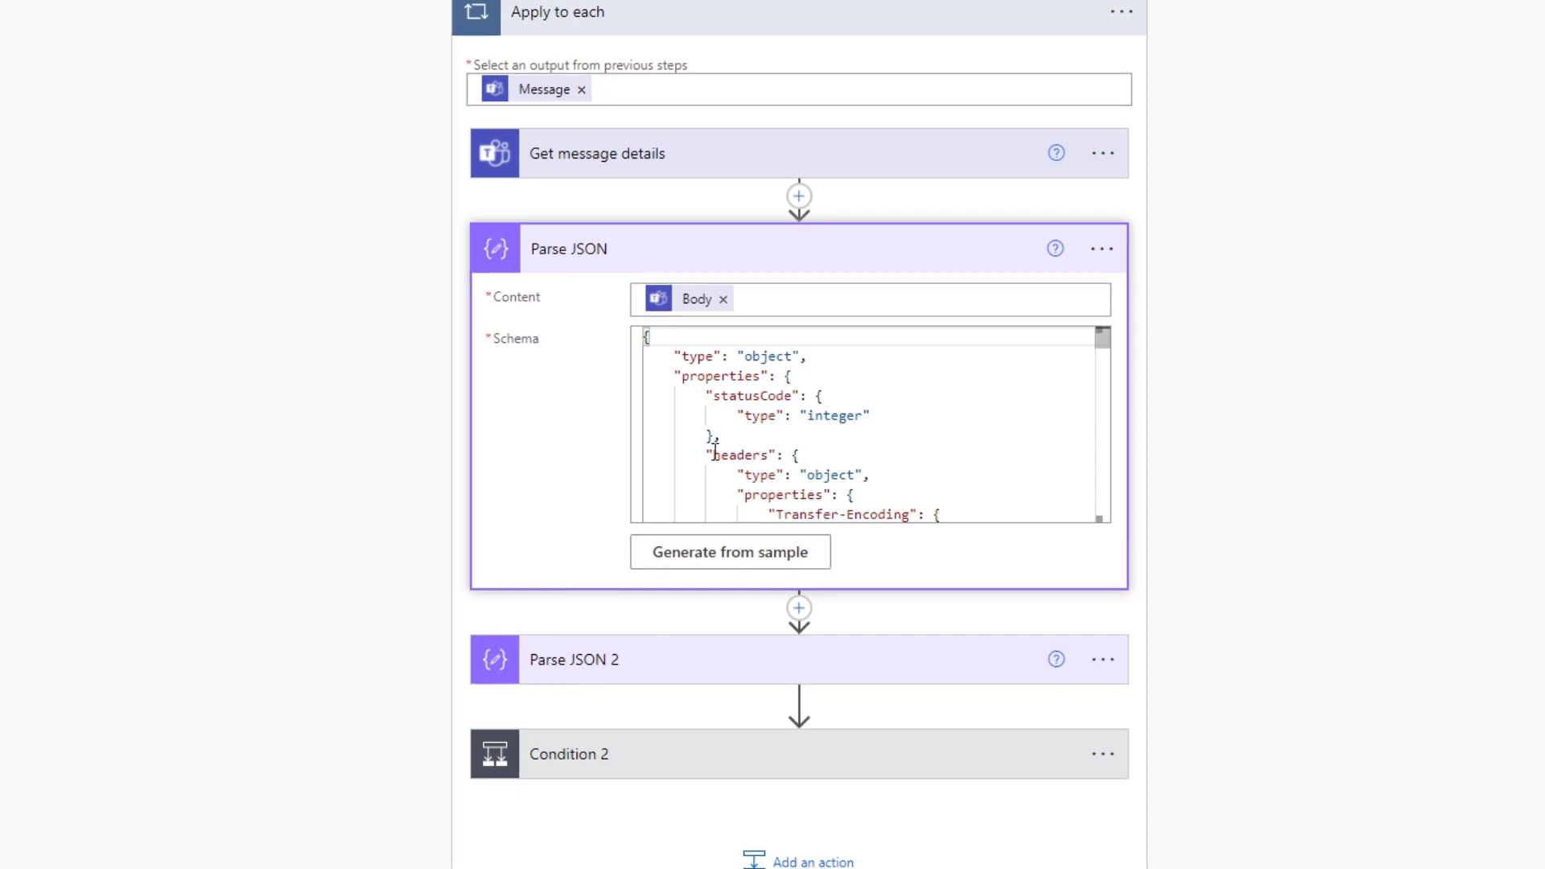
left_click(729, 551)
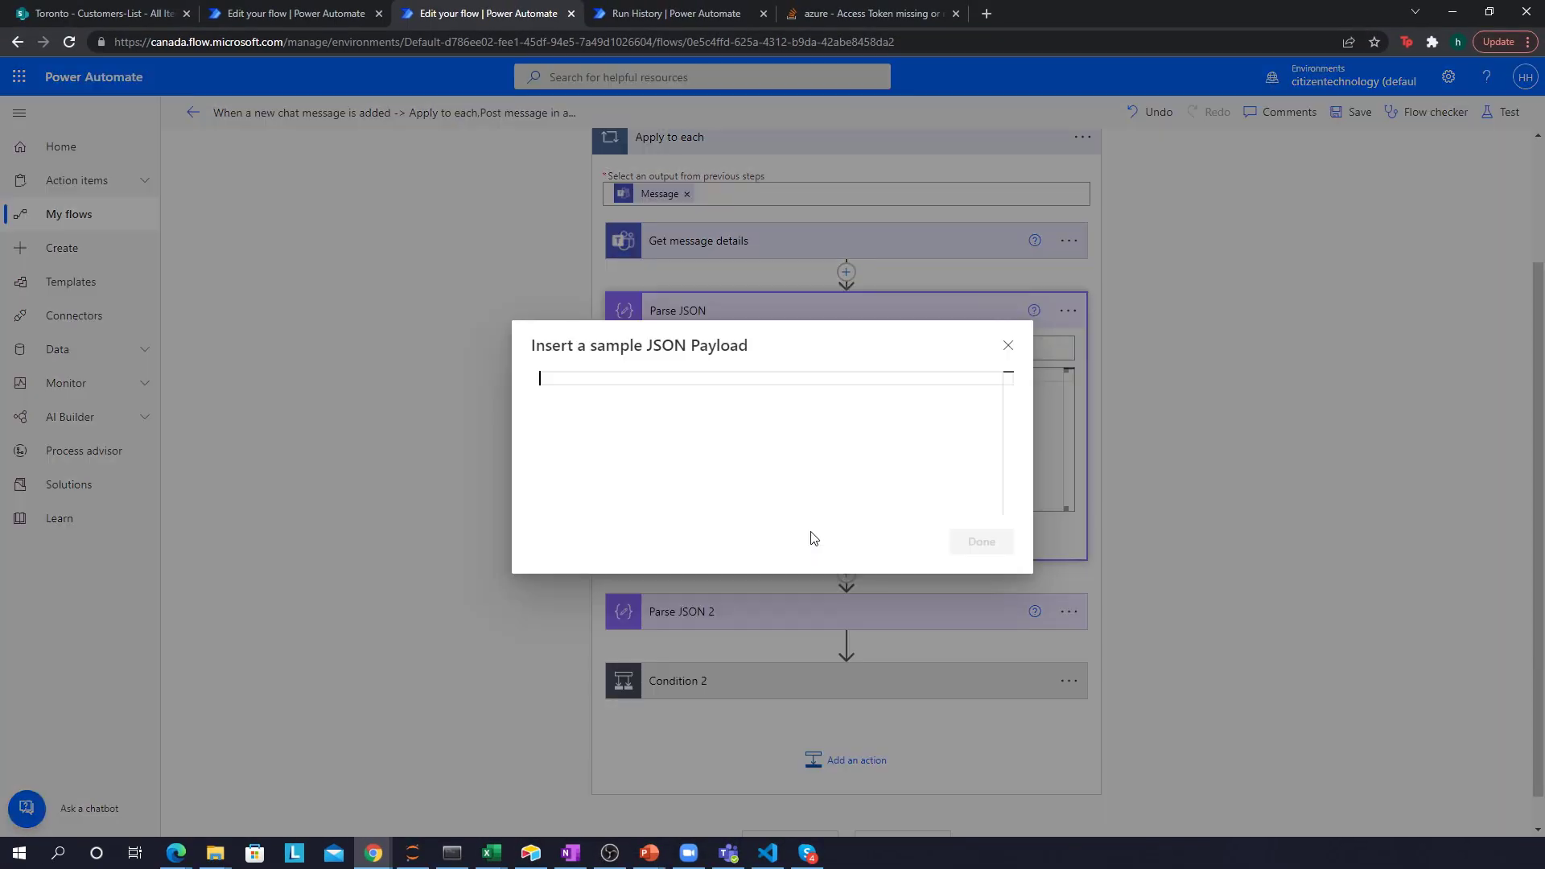
left_click(676, 13)
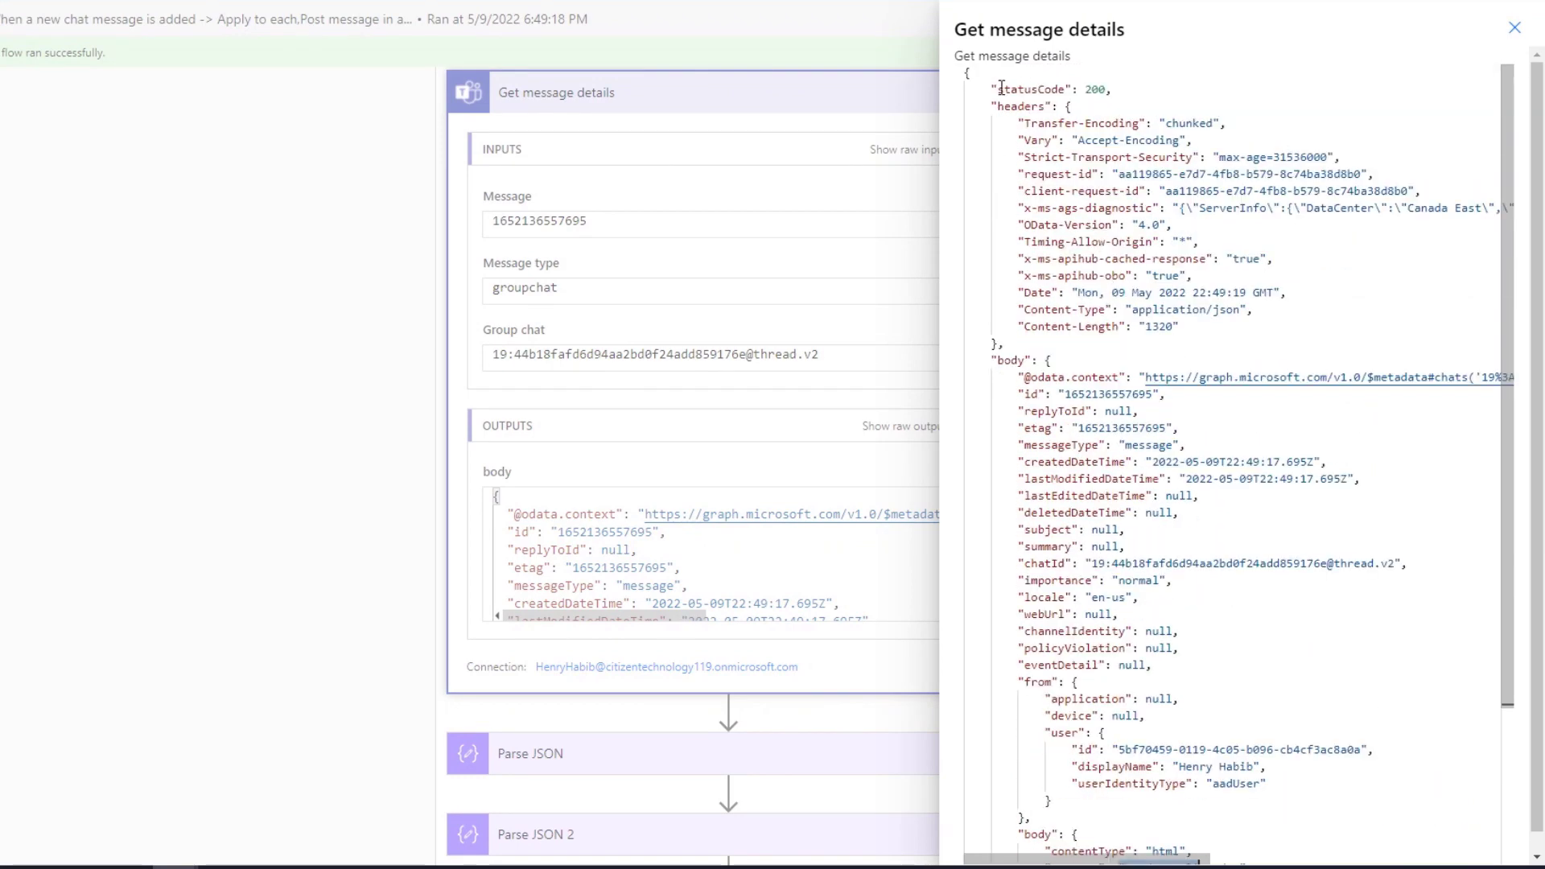
double_click(1022, 107)
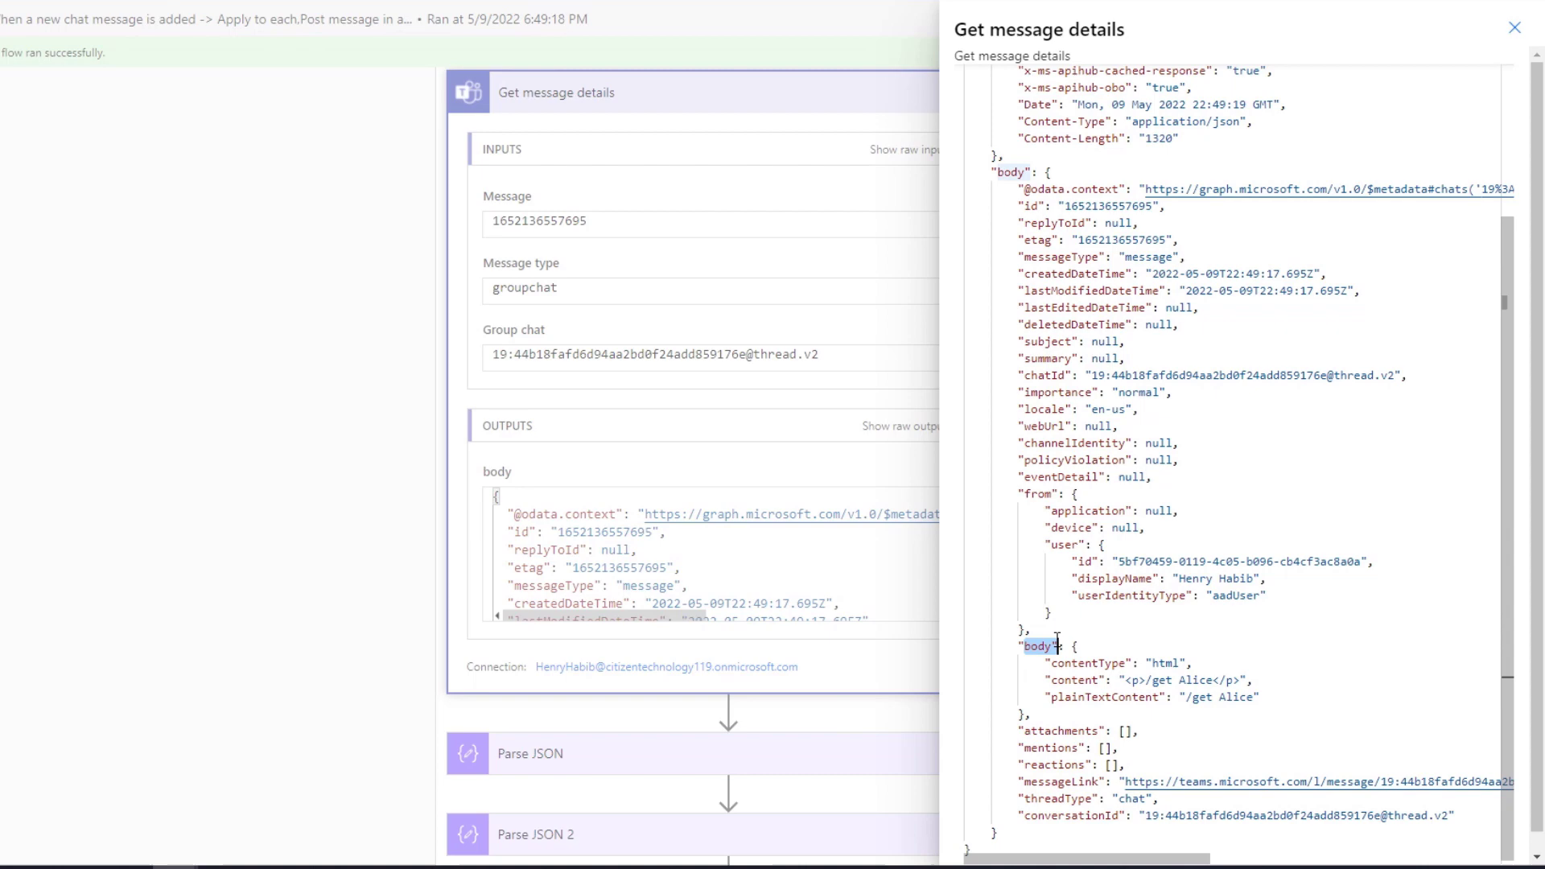
scroll("down", 3)
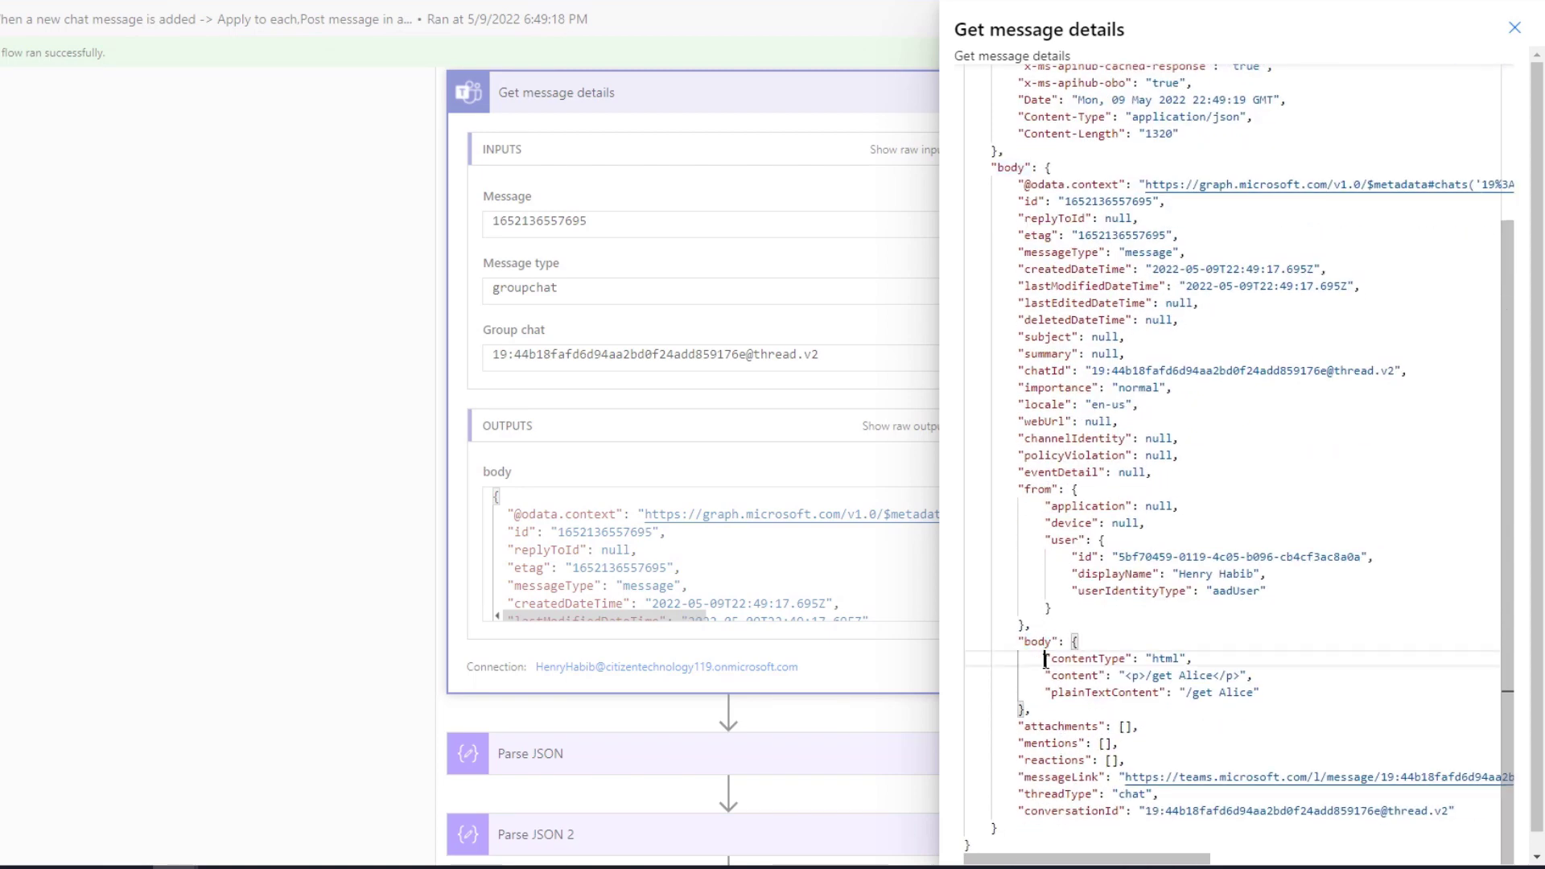
double_click(1088, 659)
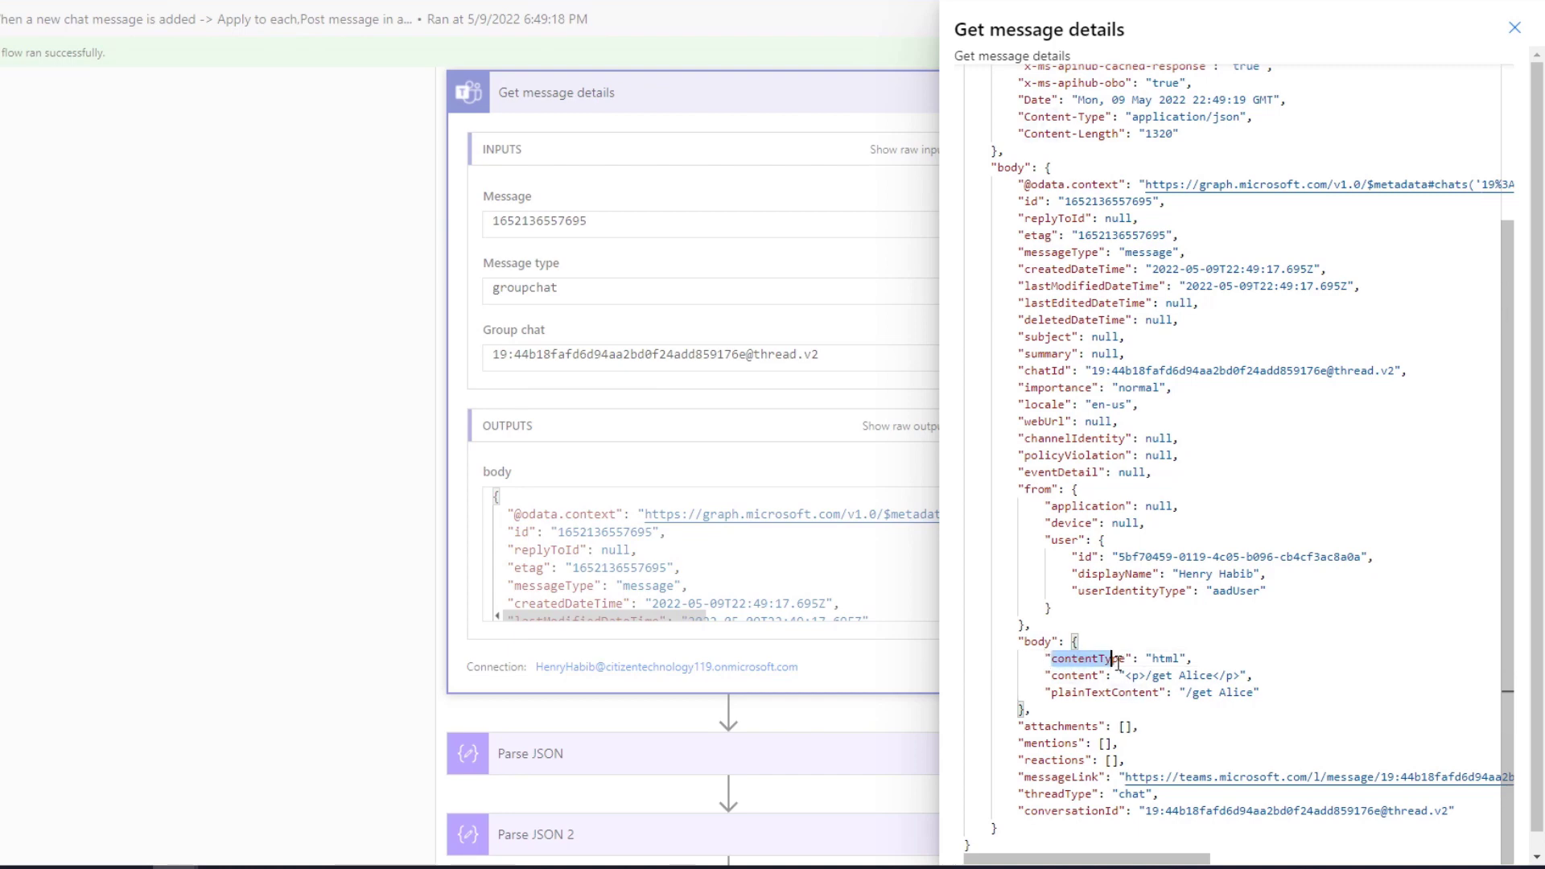
double_click(1104, 693)
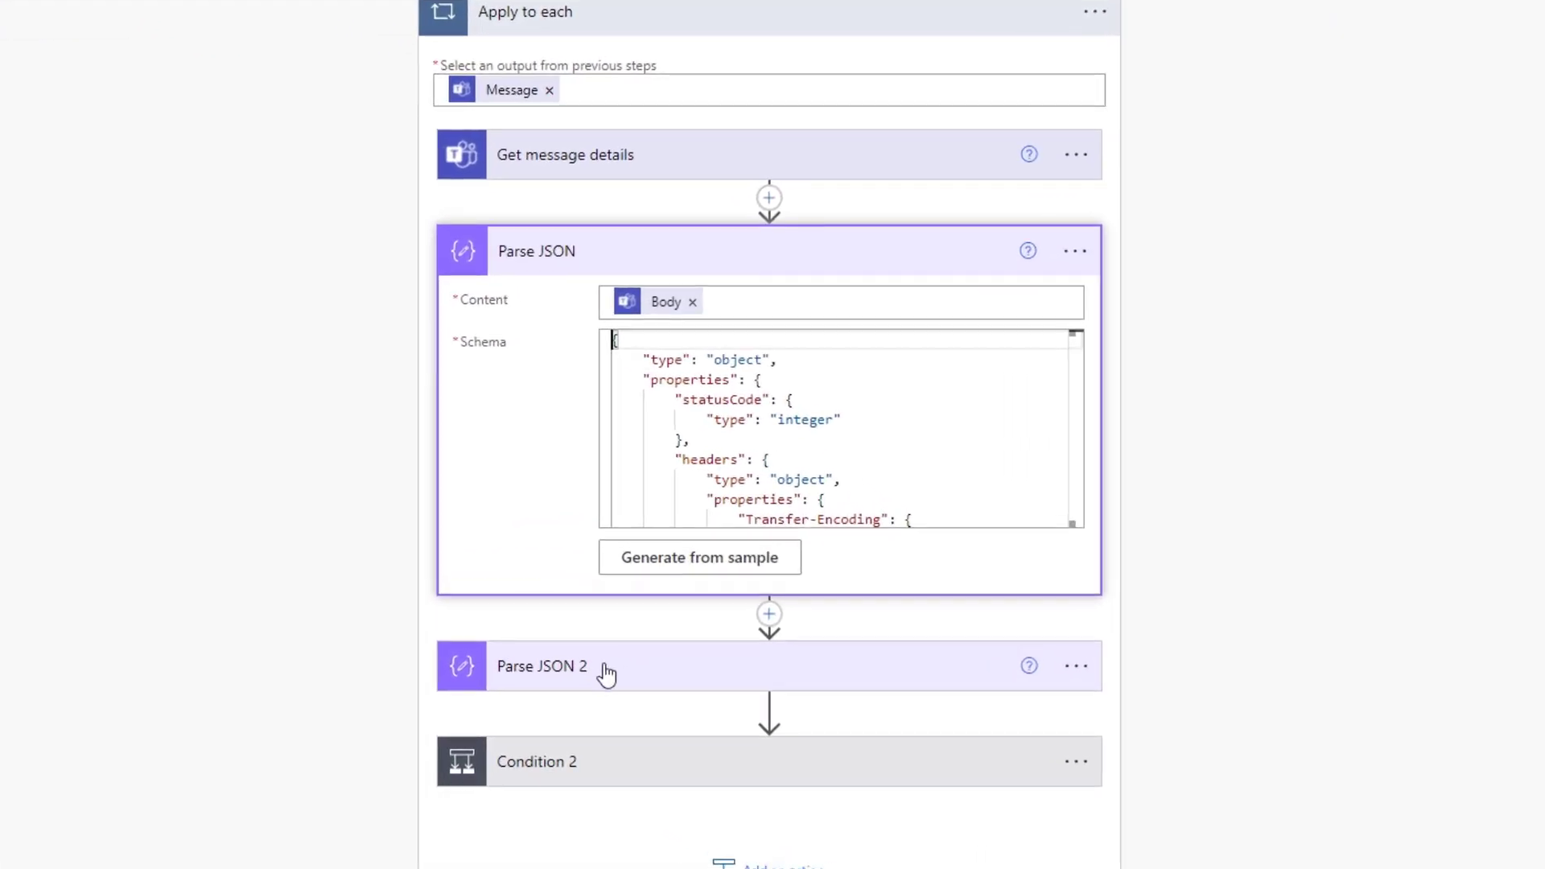
Step: Expand Parse JSON 2 and check its contentType and content schema against Run History
left_click(541, 666)
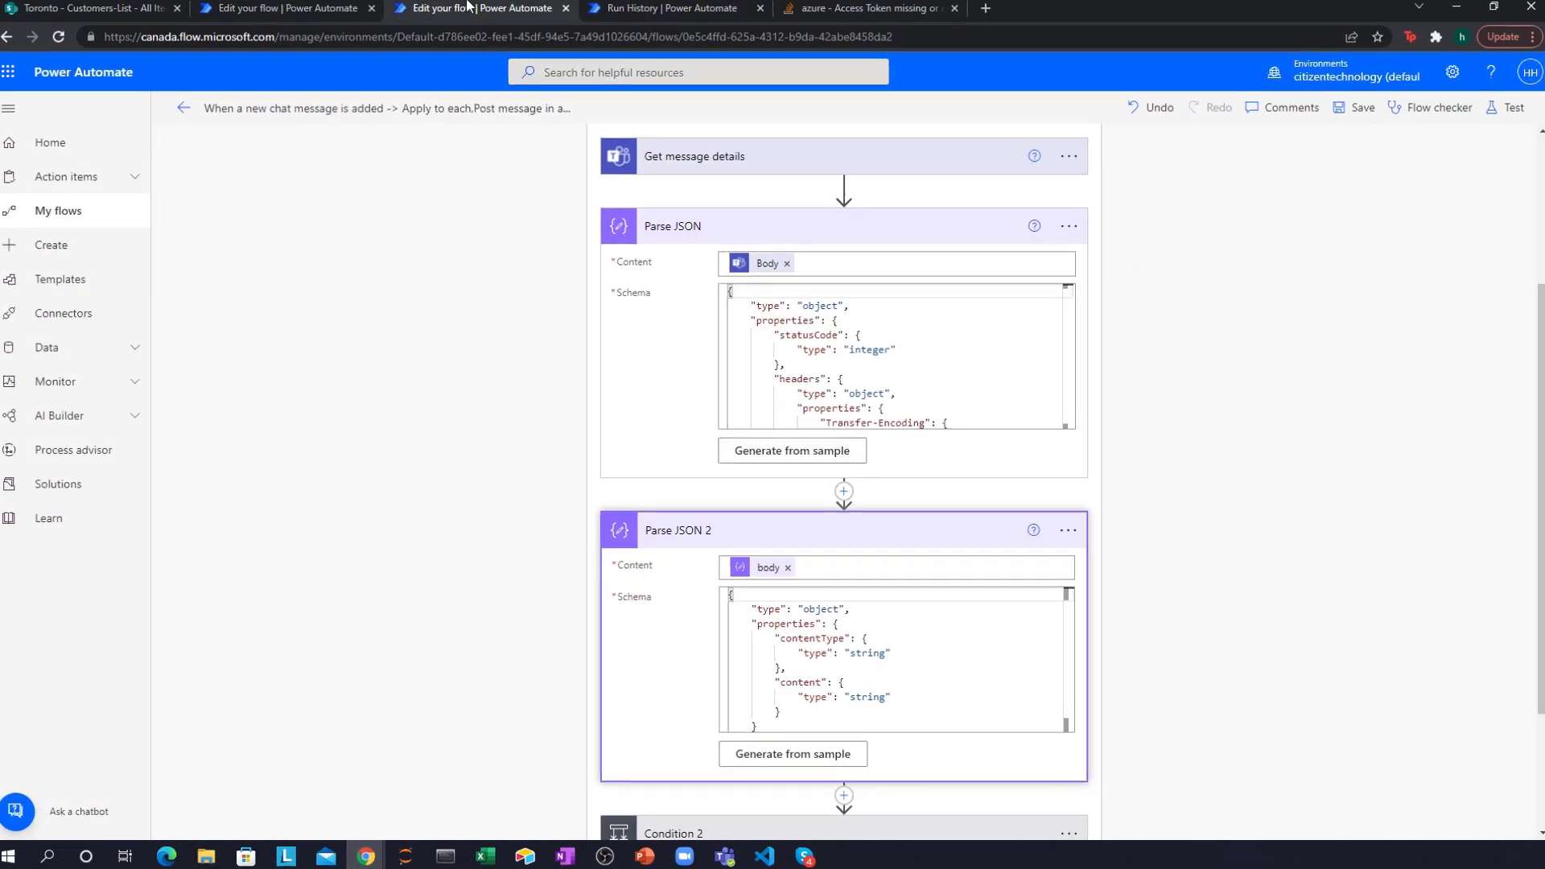
scroll("down", 3)
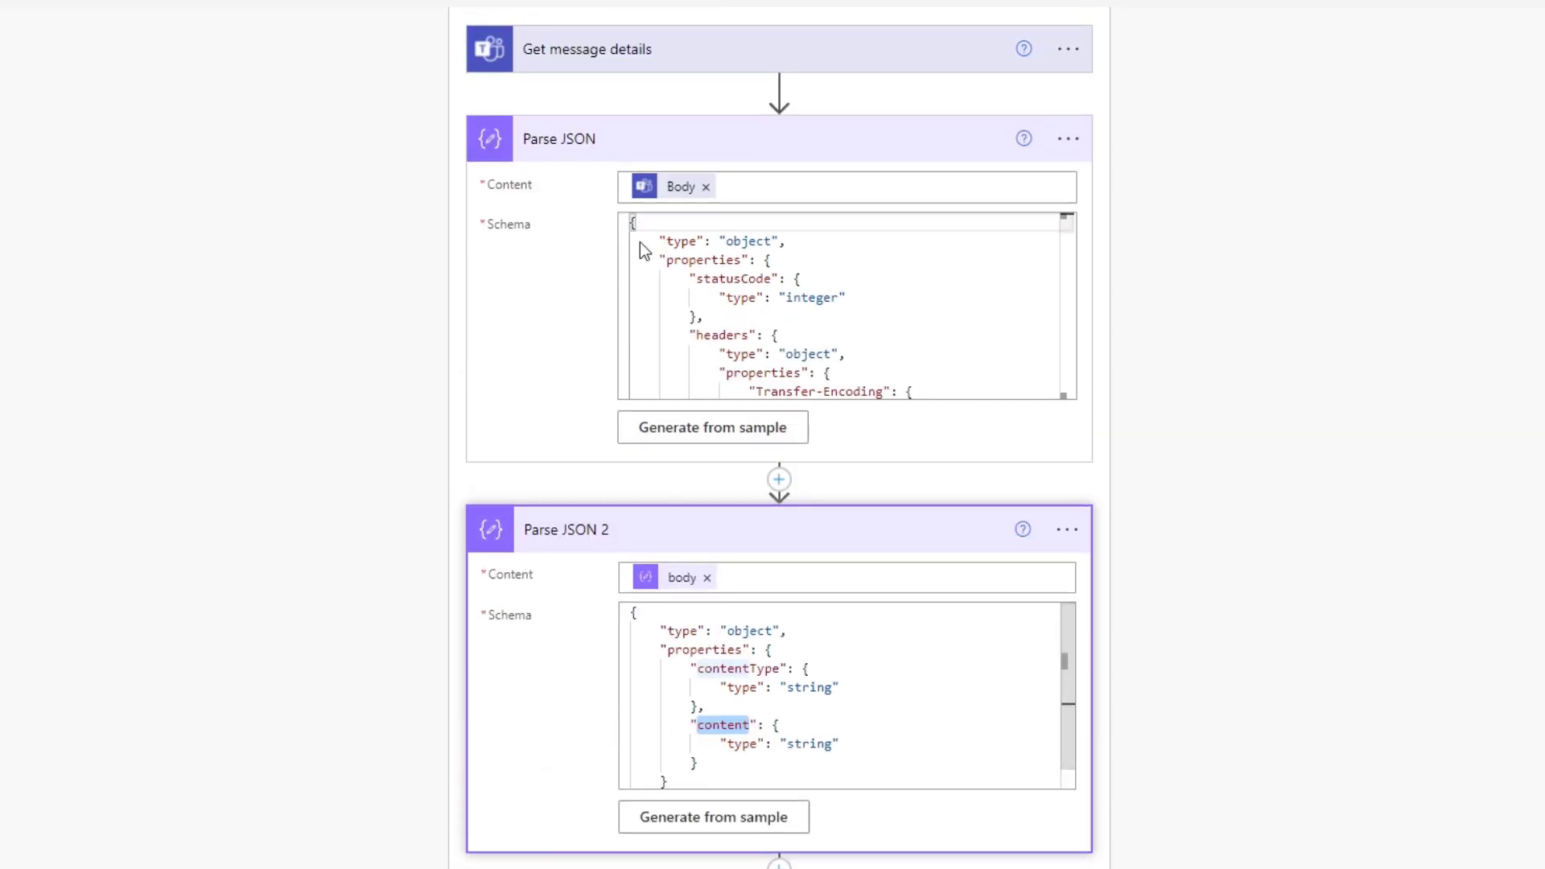
mouse_move(787, 526)
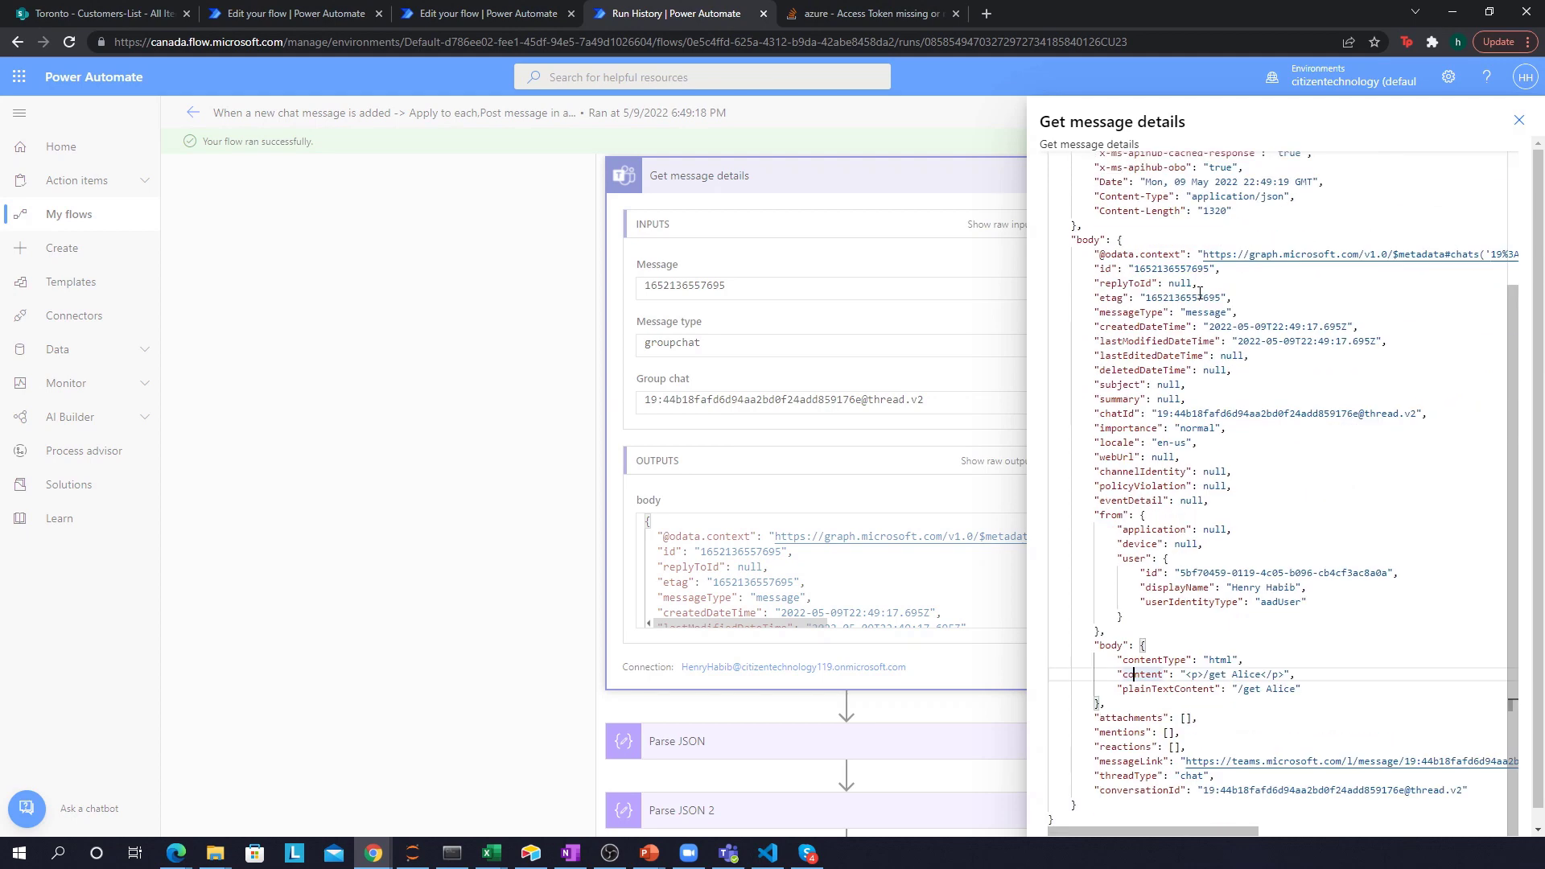
mouse_move(1207, 324)
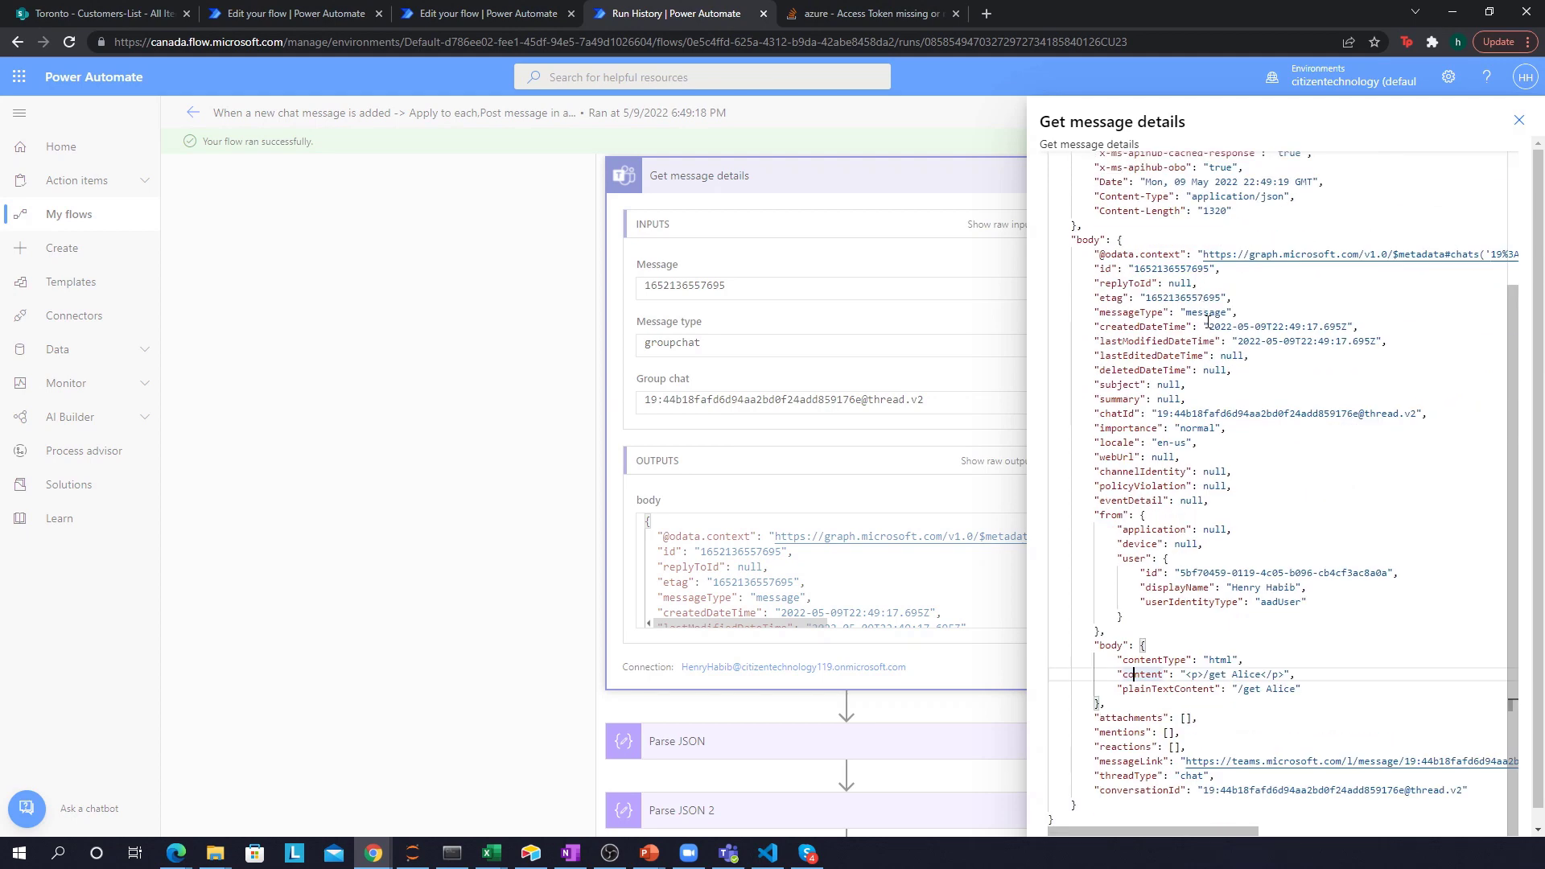
left_click(482, 13)
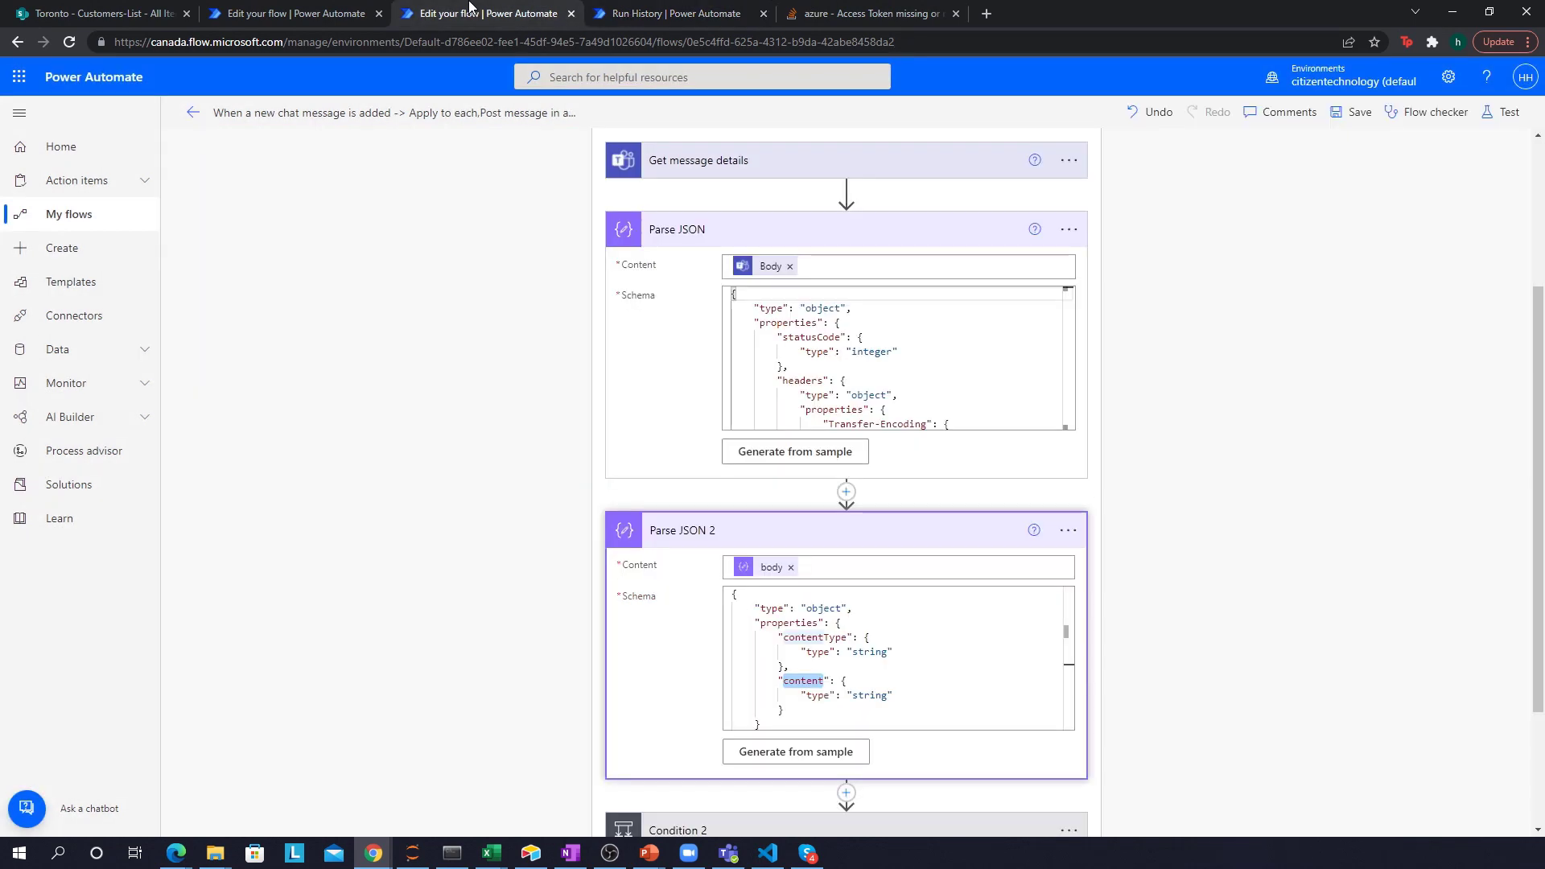
scroll("down", 3)
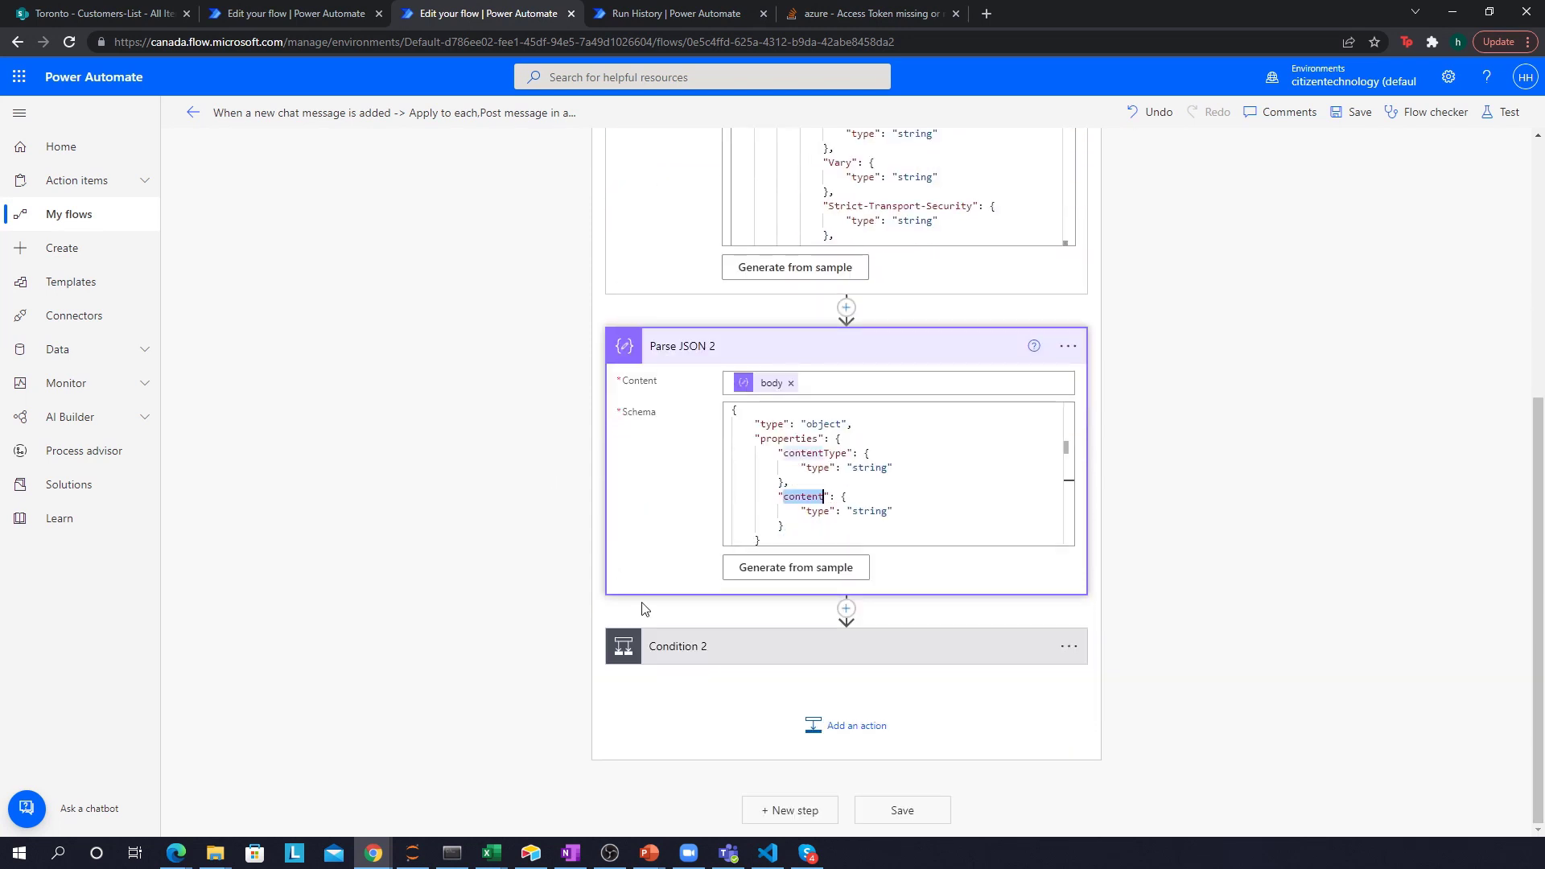
Step: Select and copy the firstname Set variable's full slice expression from the Expression box
scroll("down", 3)
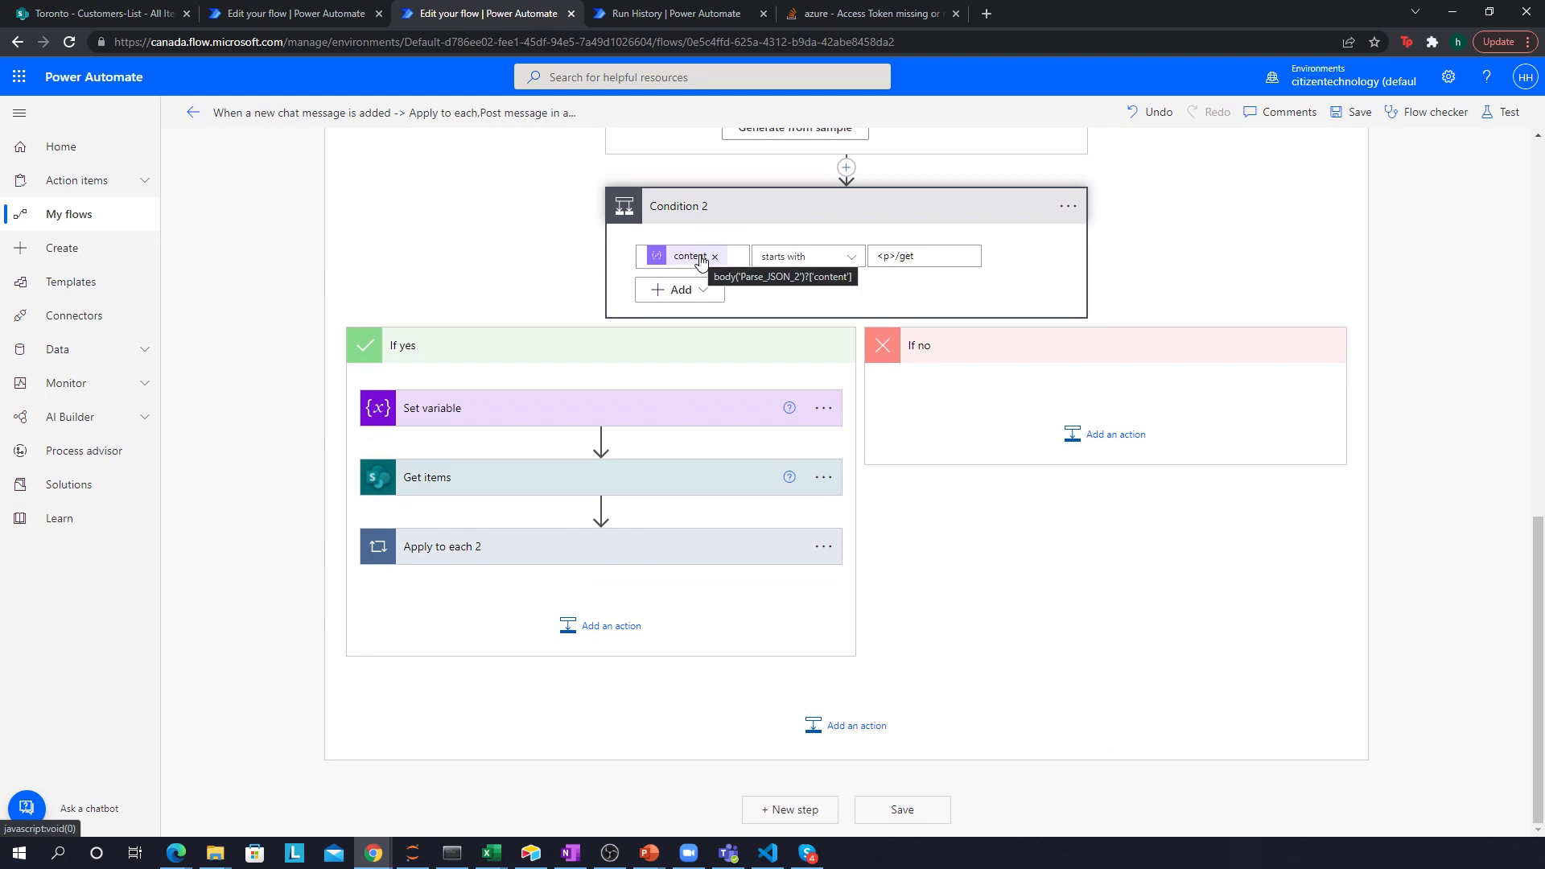
left_click(677, 12)
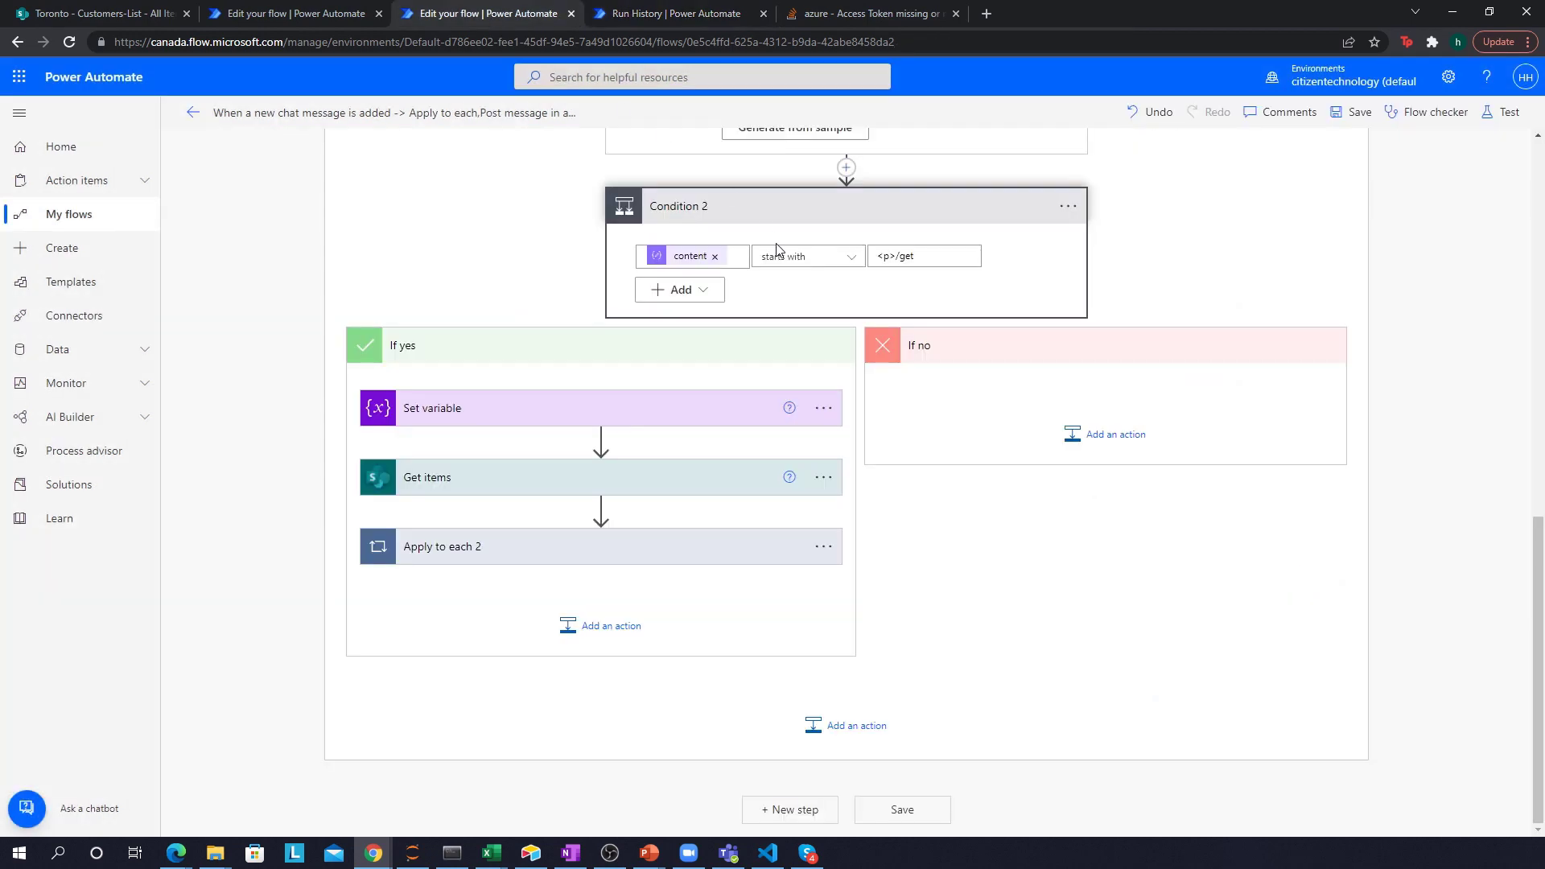
left_click(921, 255)
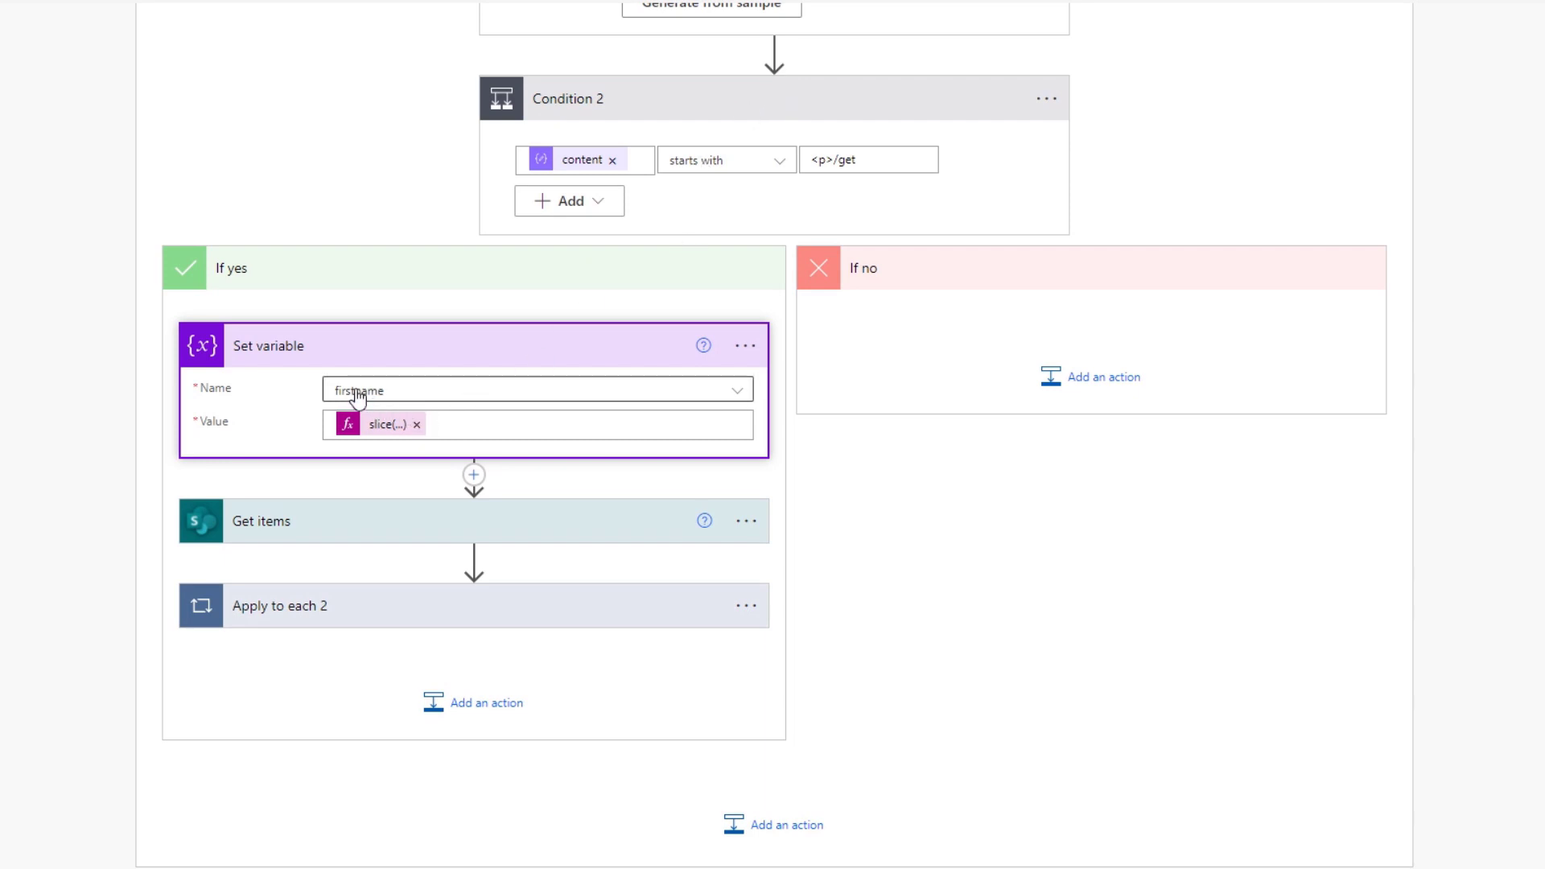
mouse_move(379, 424)
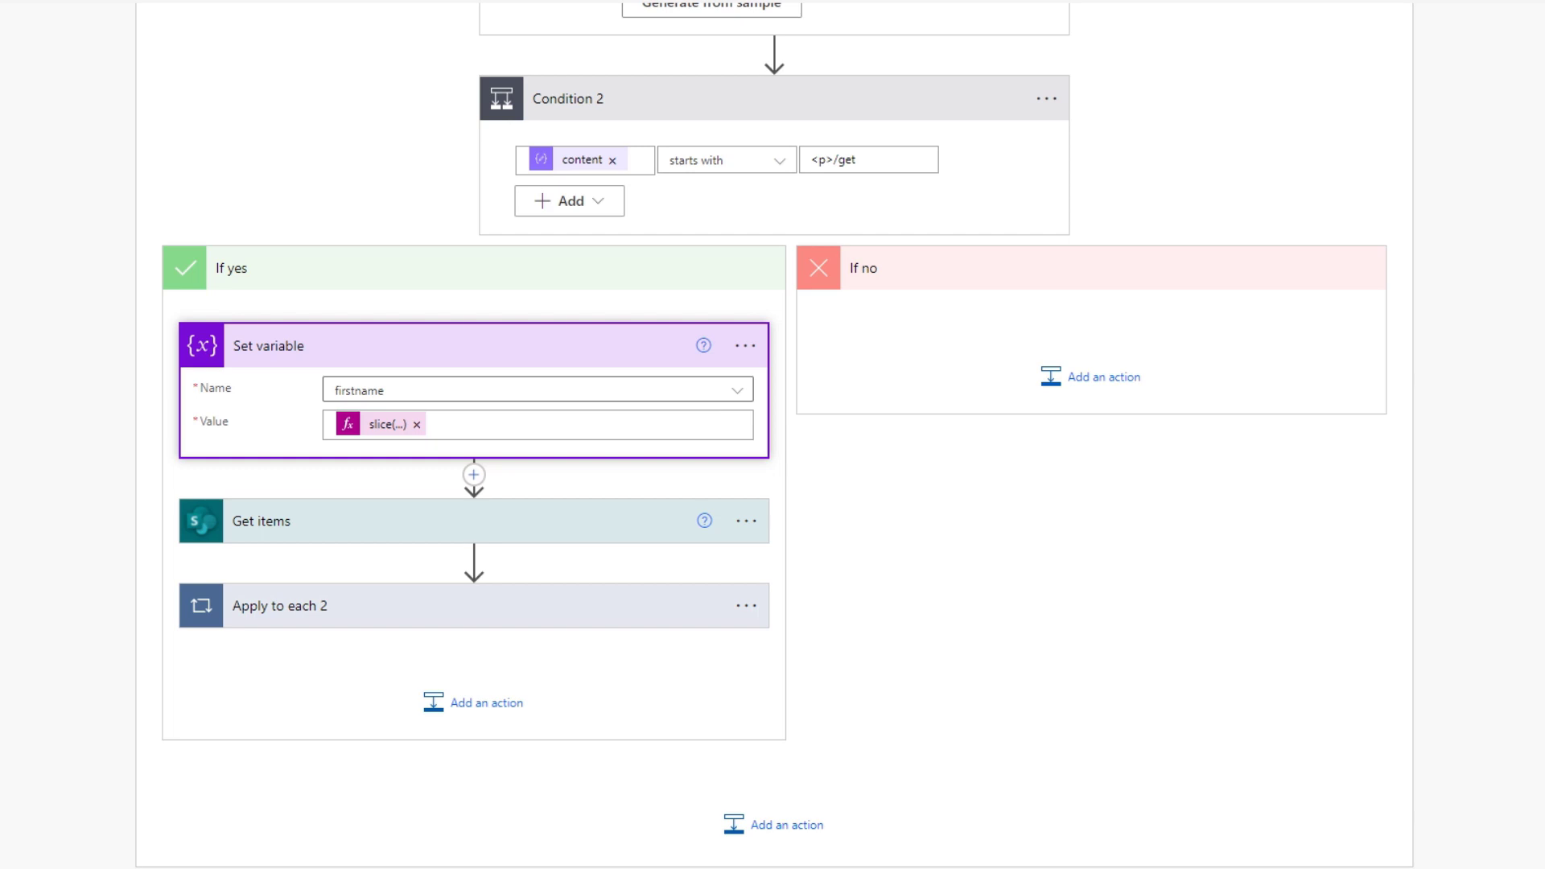
left_click(394, 424)
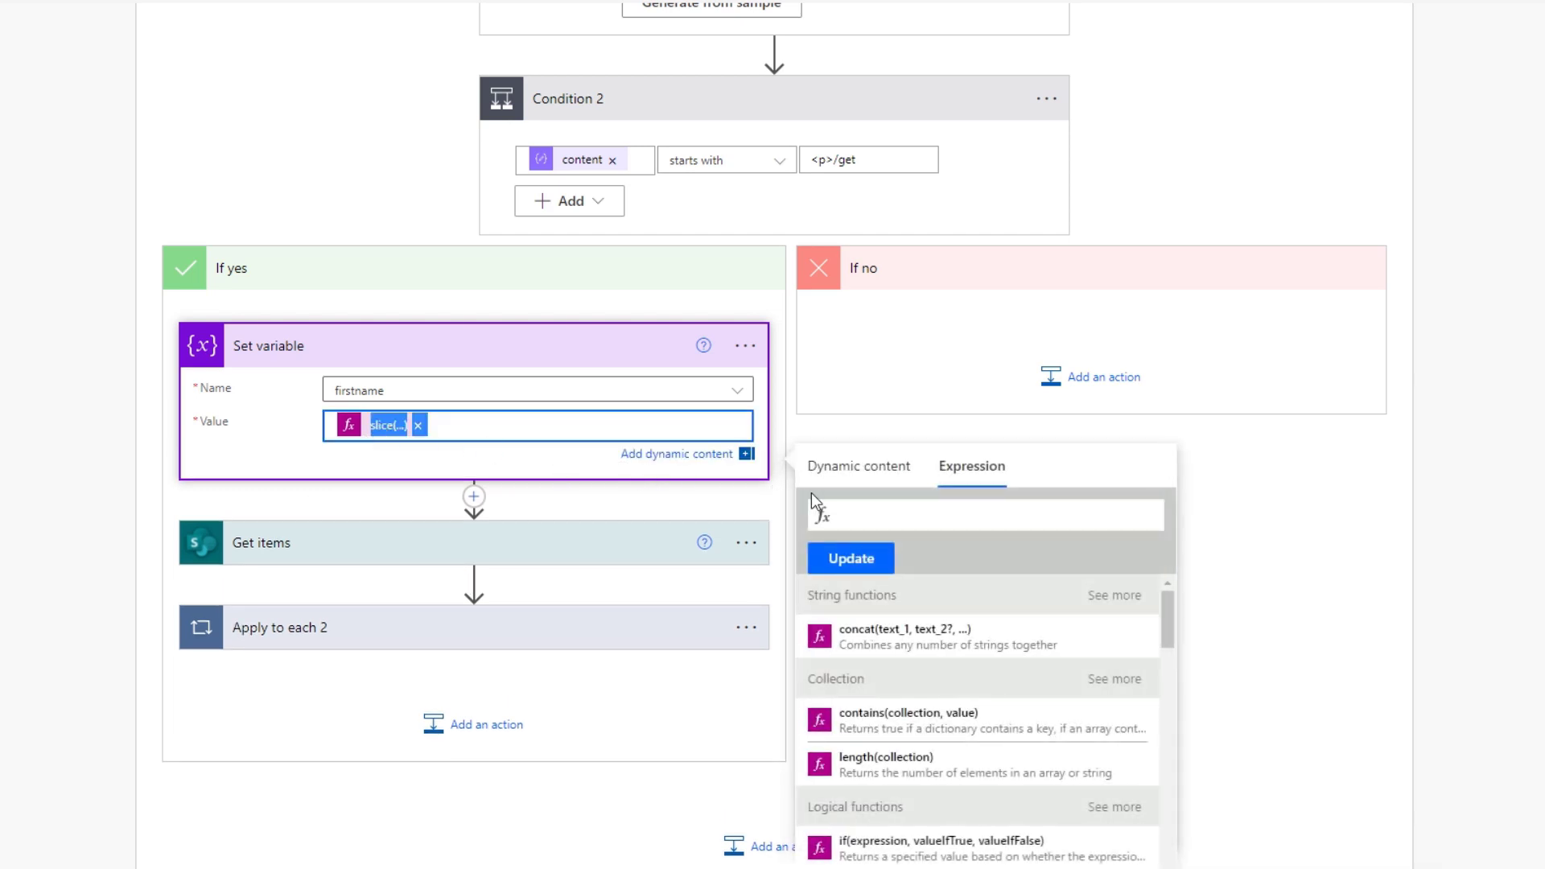
left_click(443, 425)
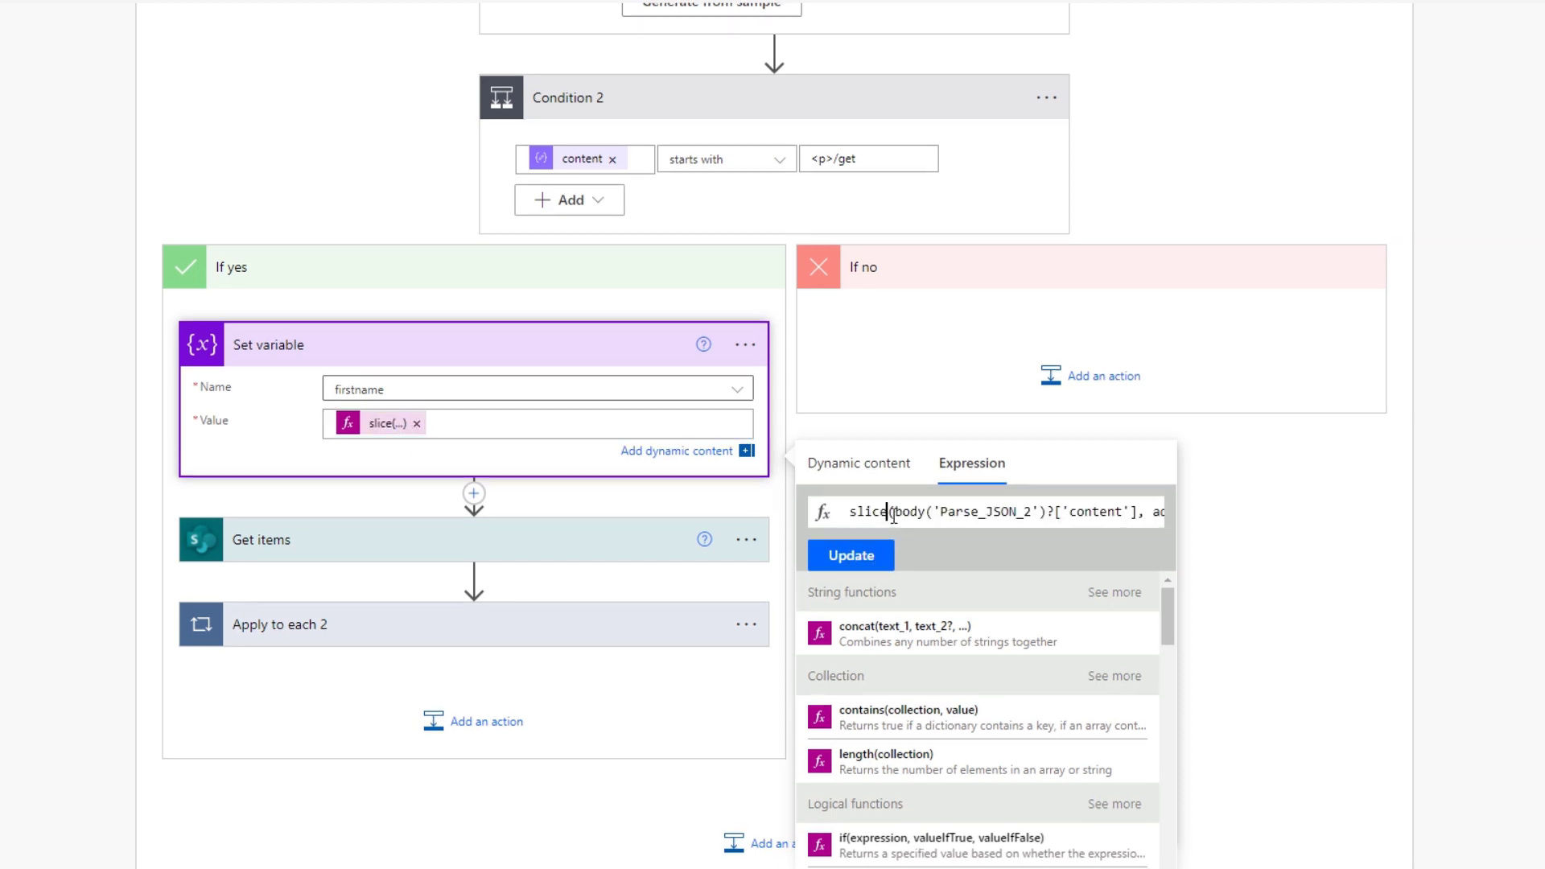
triple_click(996, 512)
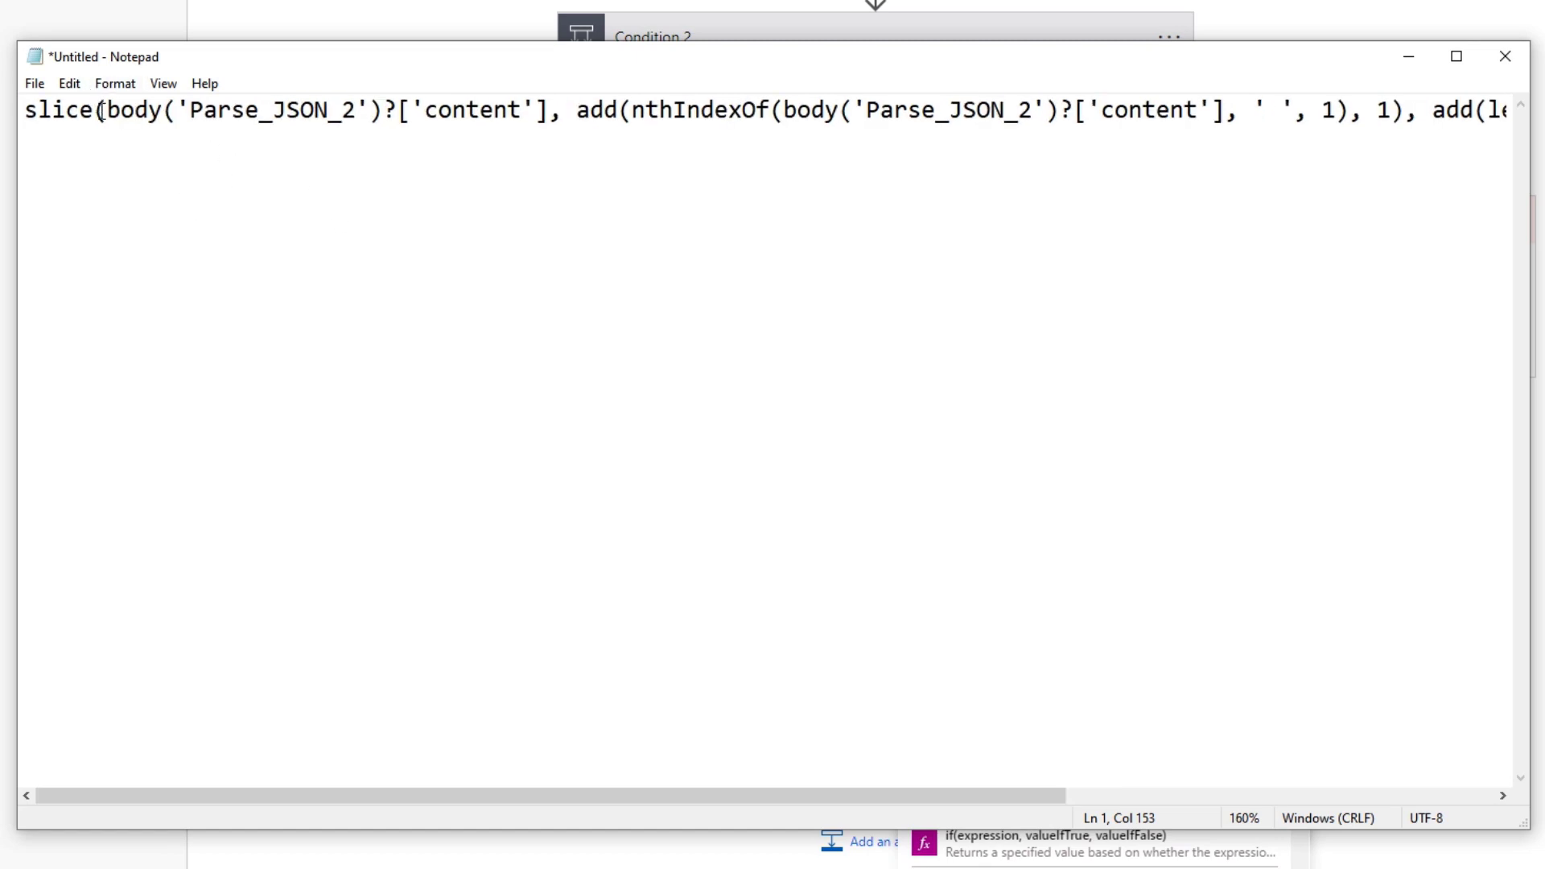
Step: Move the slice's content argument onto its own line and view the run's message details
key("Enter")
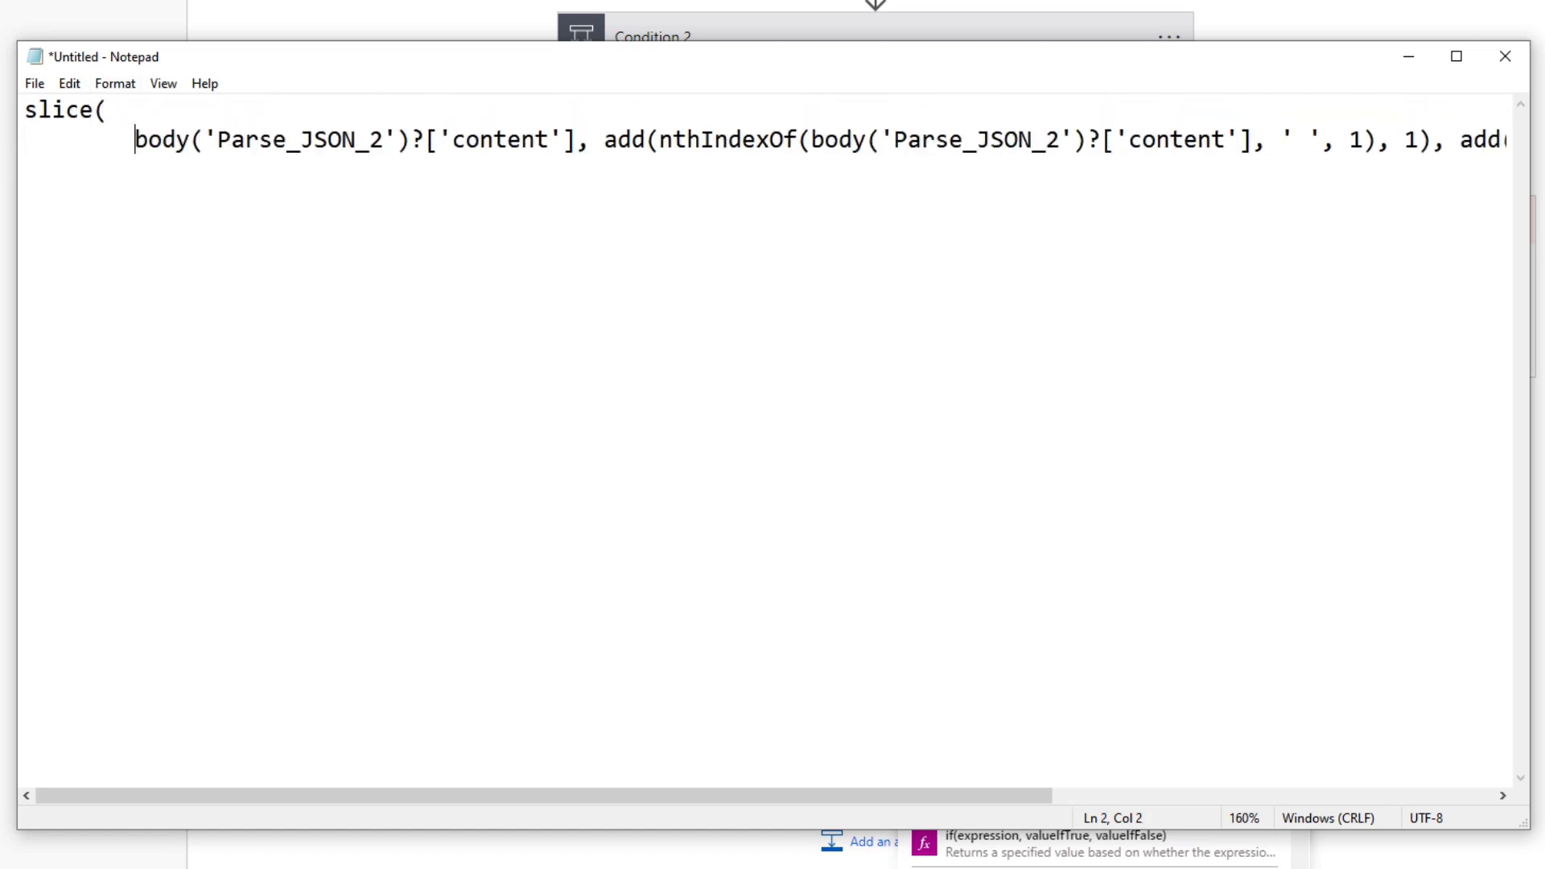
left_click(588, 140)
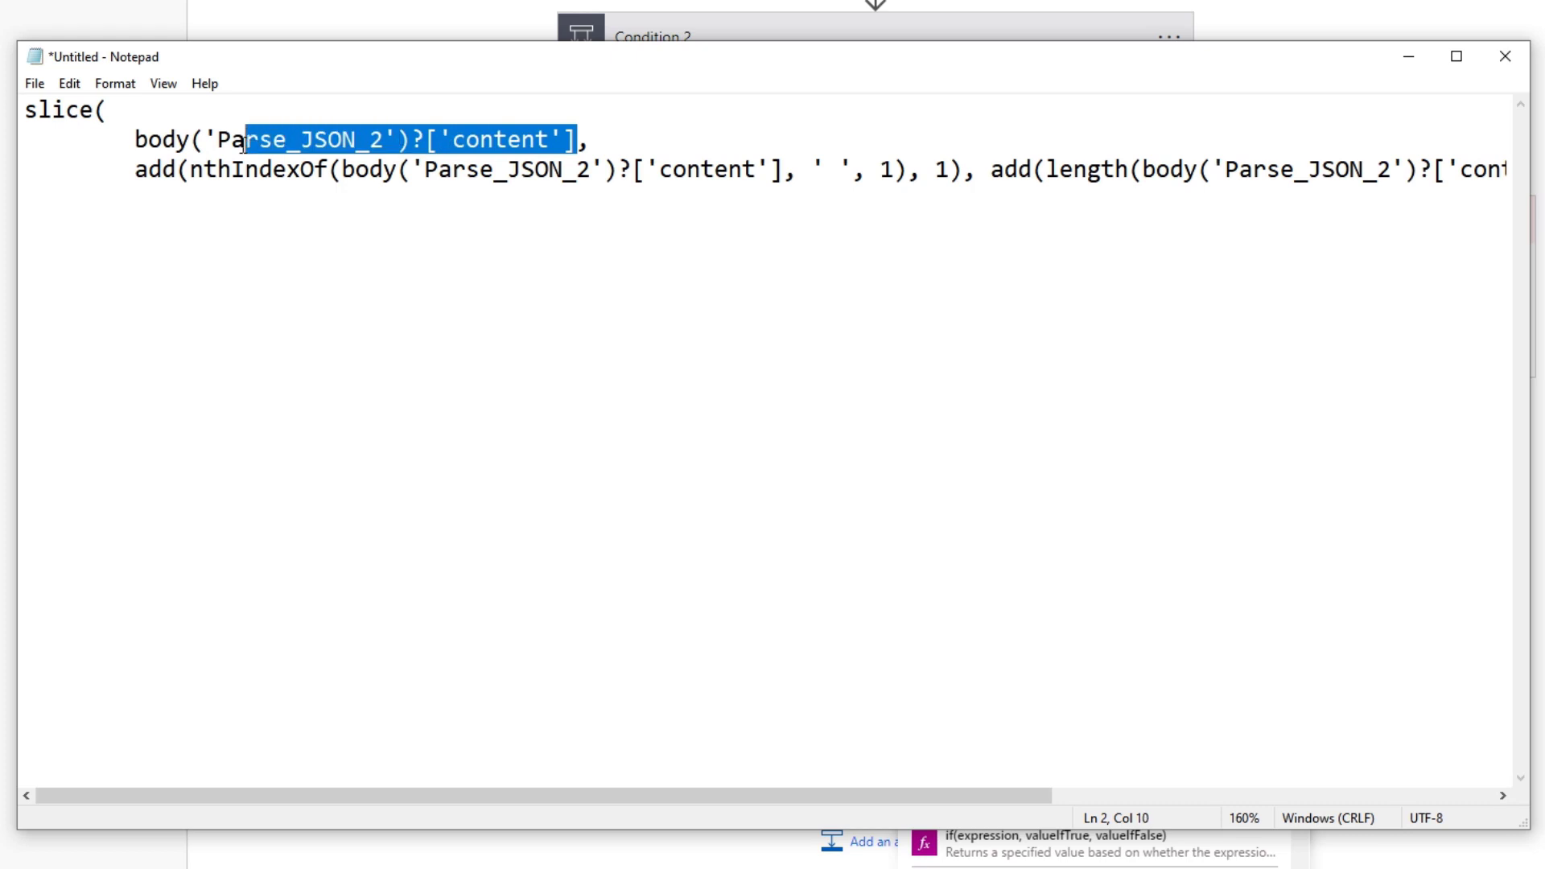
left_click(675, 13)
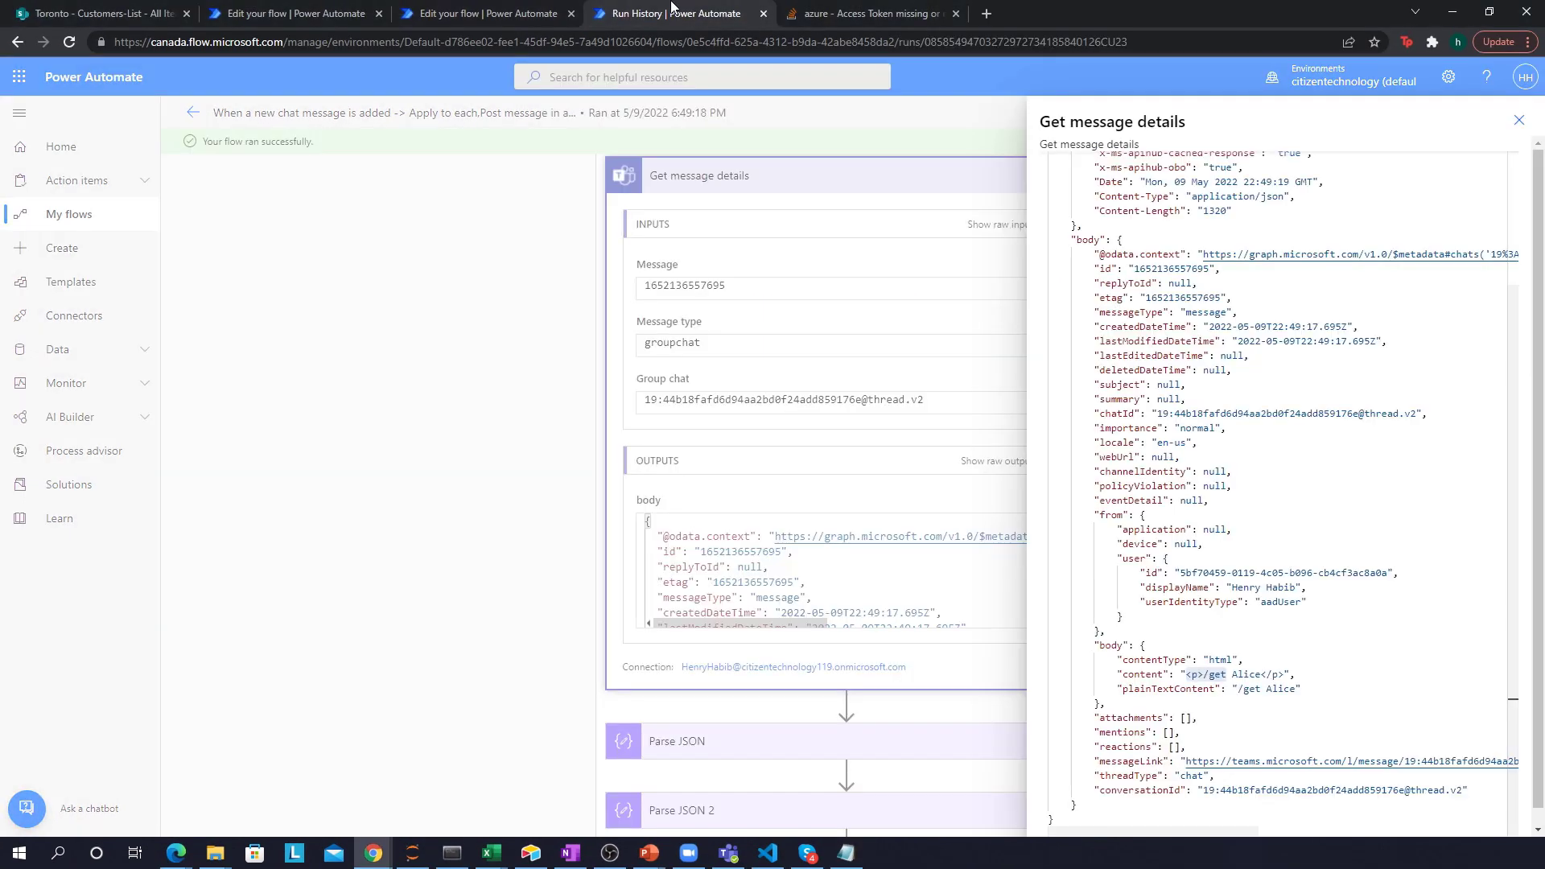
double_click(1207, 675)
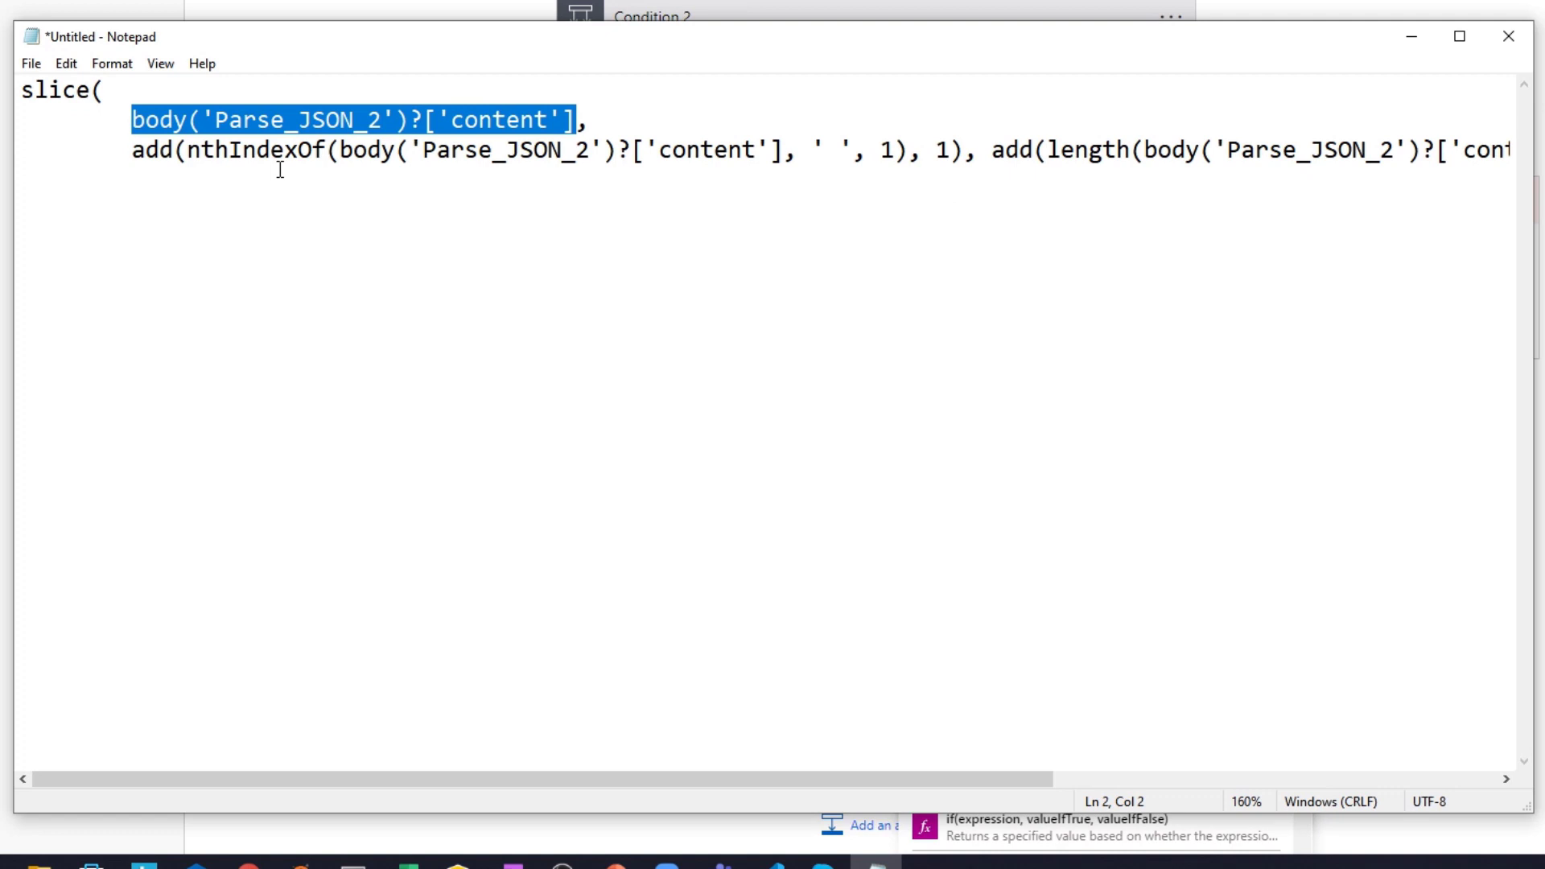
mouse_move(746, 636)
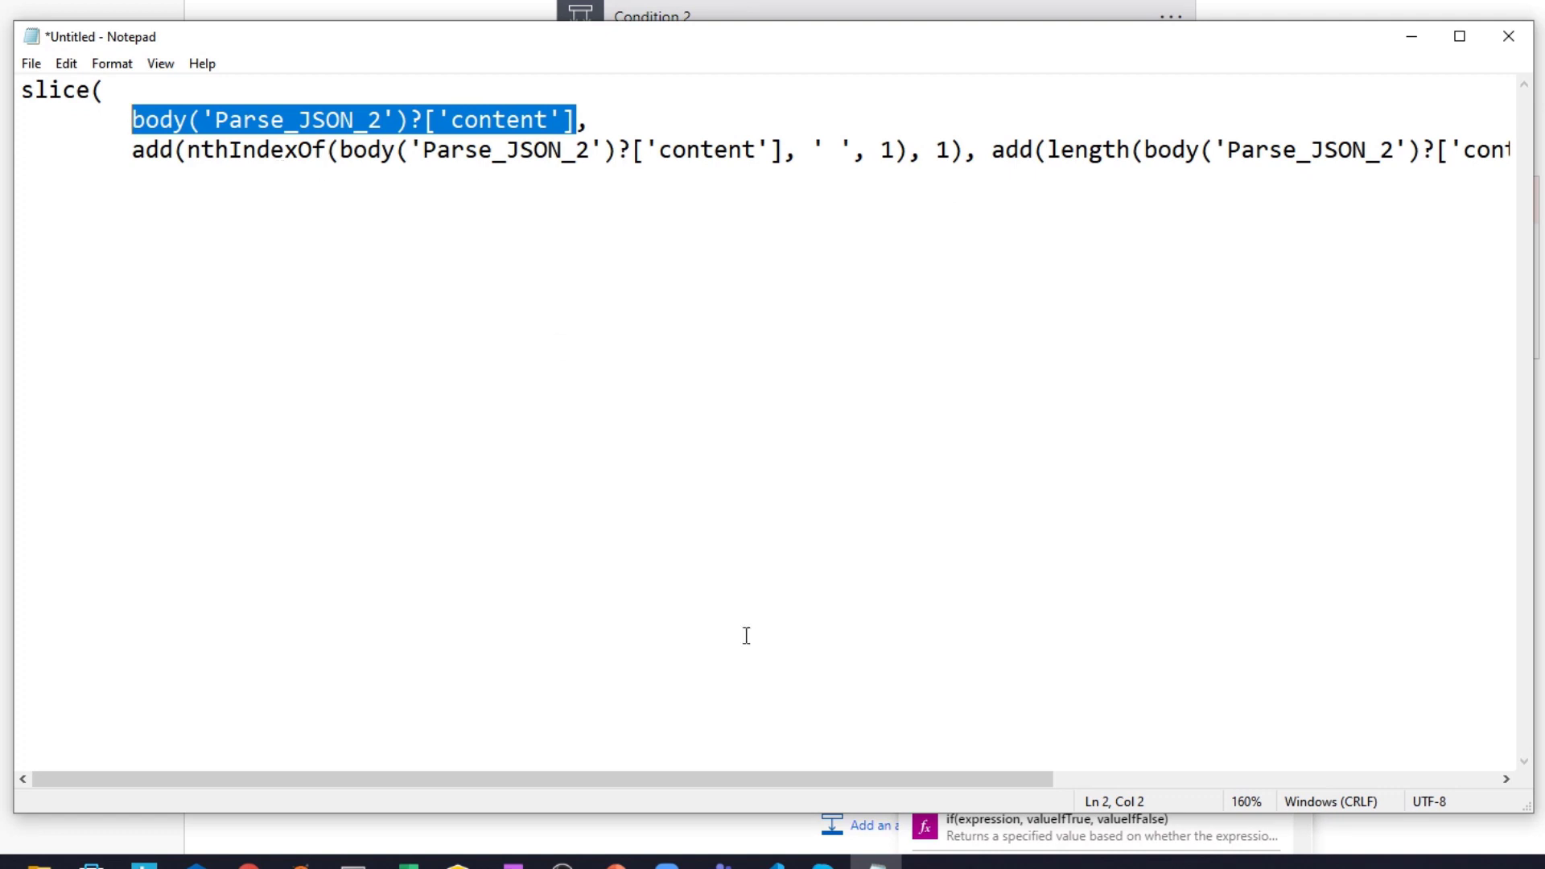
Step: Split the end-position argument and closing parenthesis onto new lines, comparing with the /get Alice content
left_click(996, 148)
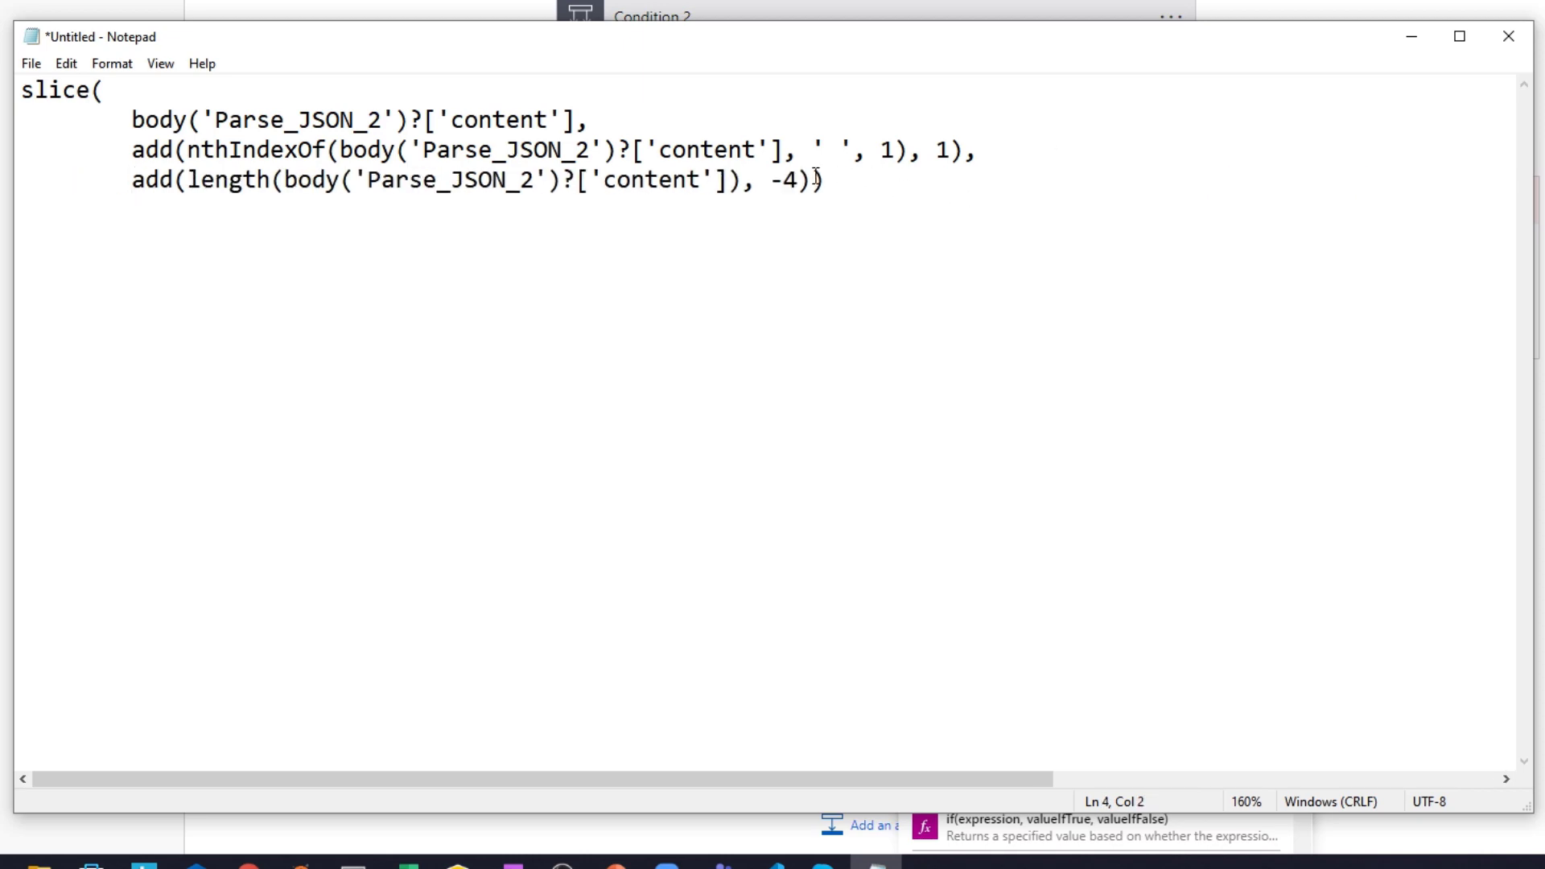
key("Enter")
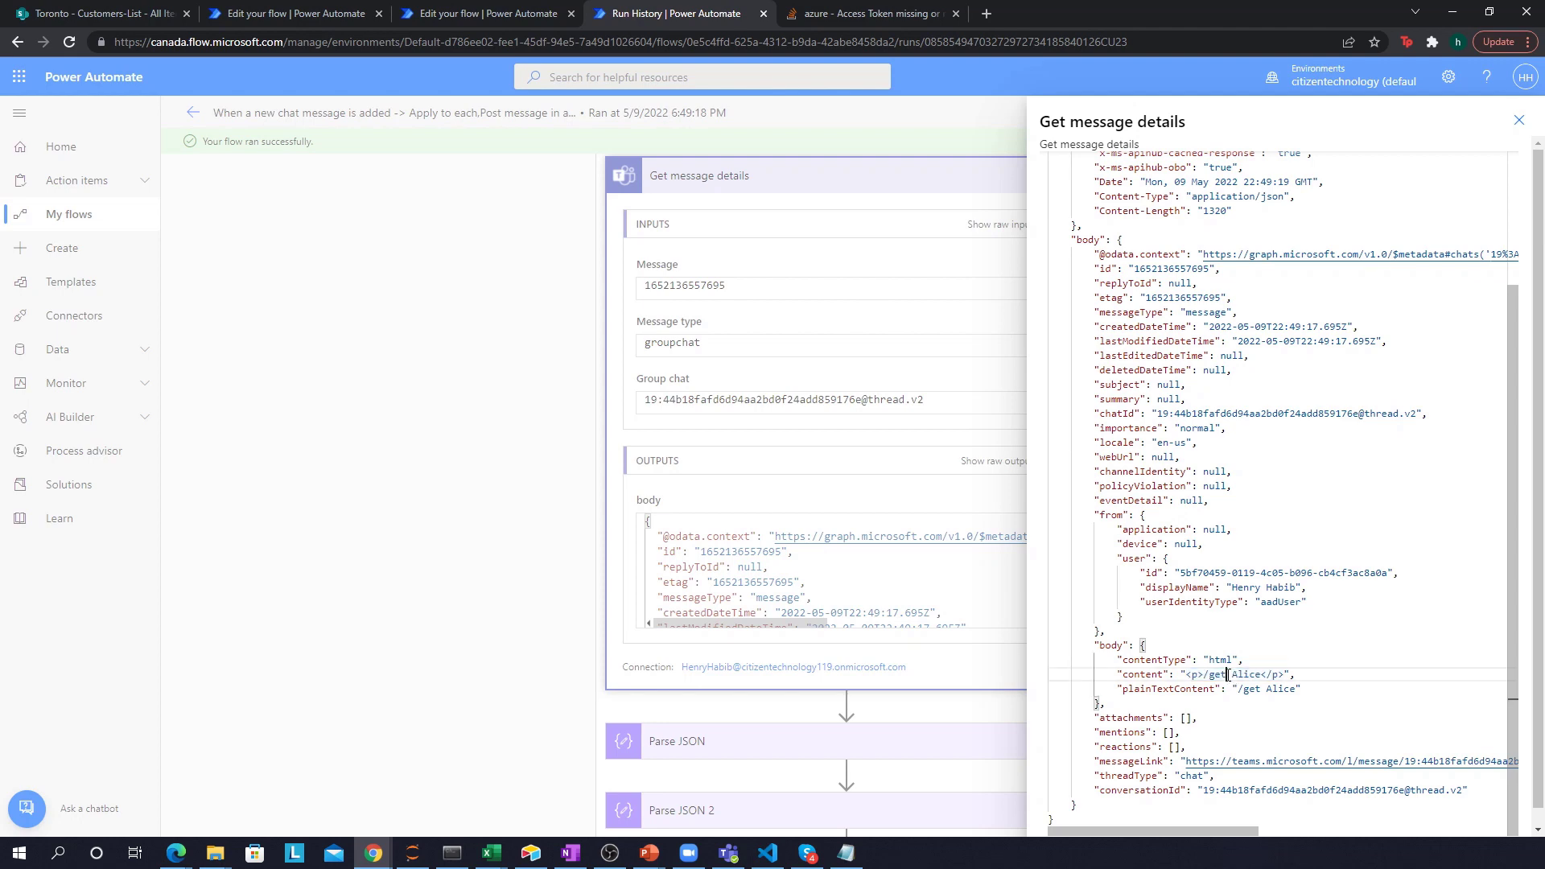
left_click(483, 13)
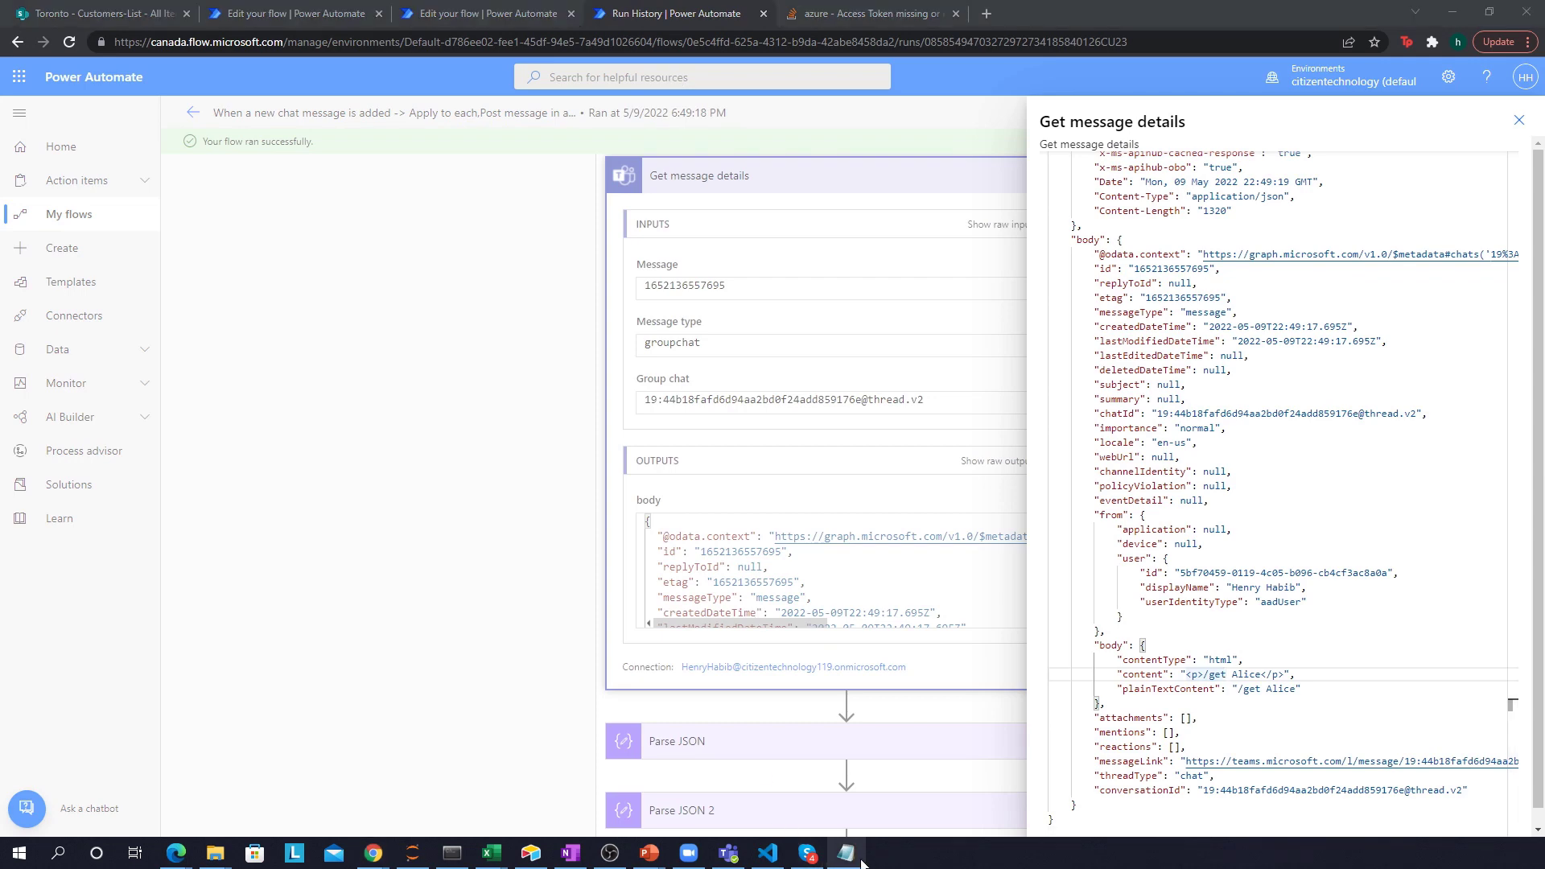
left_click(847, 853)
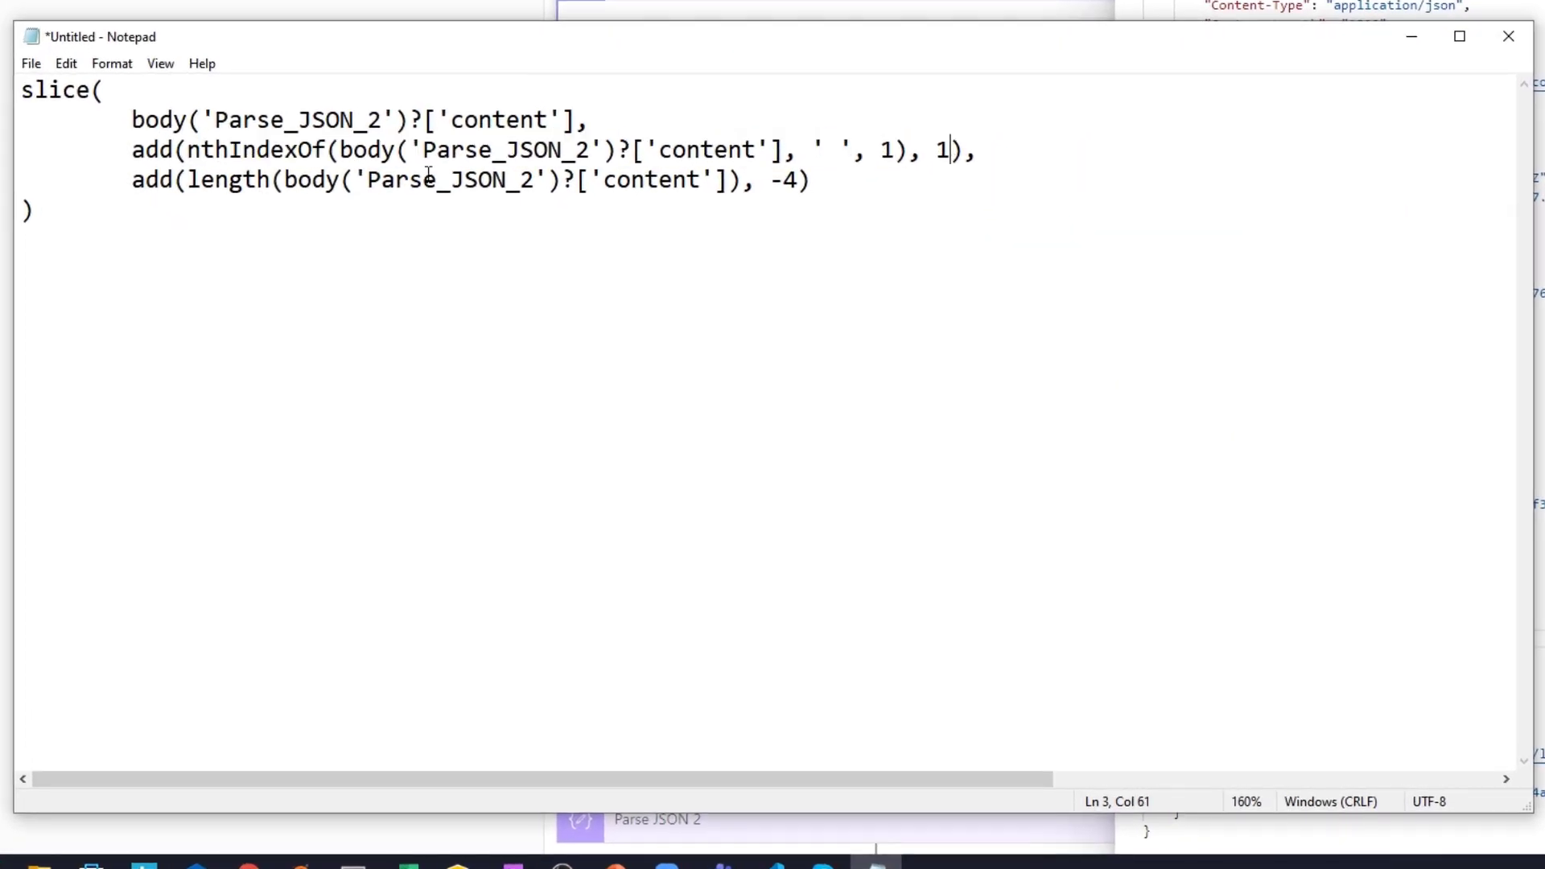
double_click(153, 150)
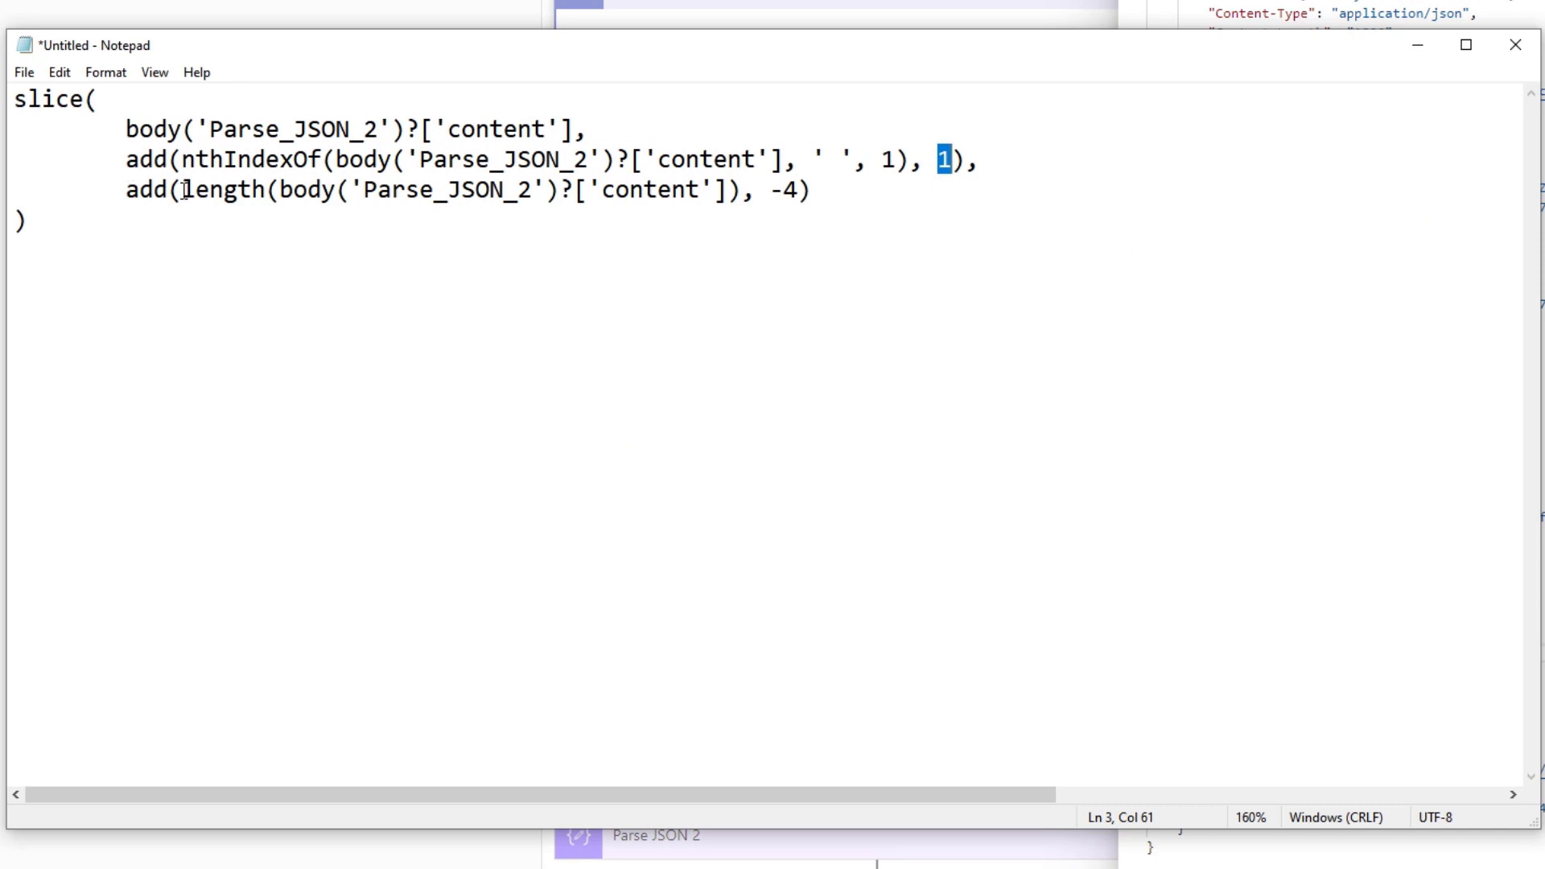
left_click_drag(184, 190, 627, 190)
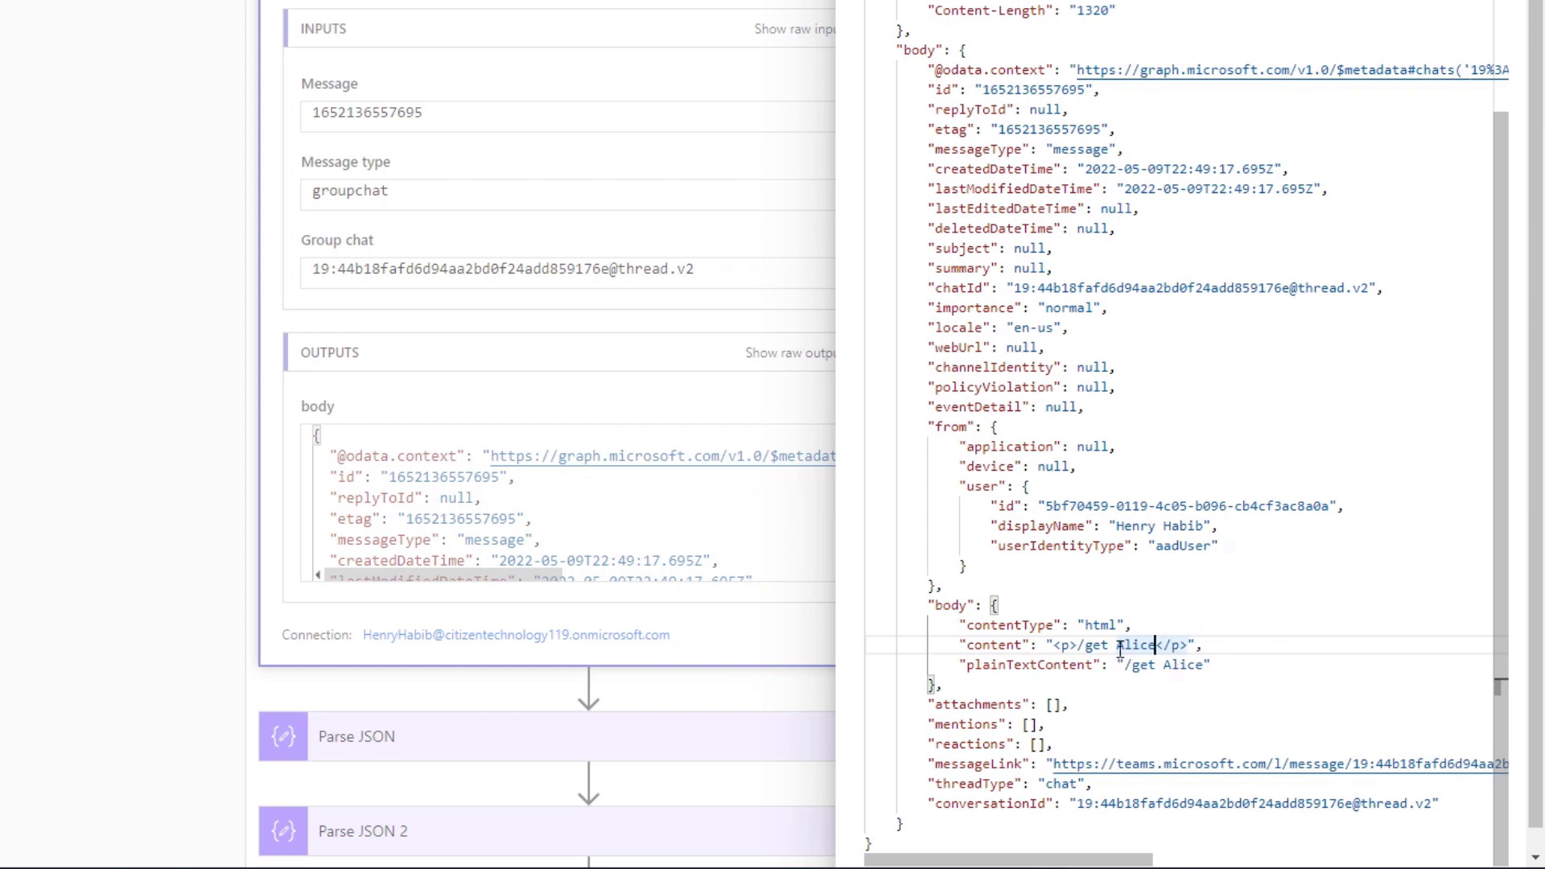
double_click(1133, 645)
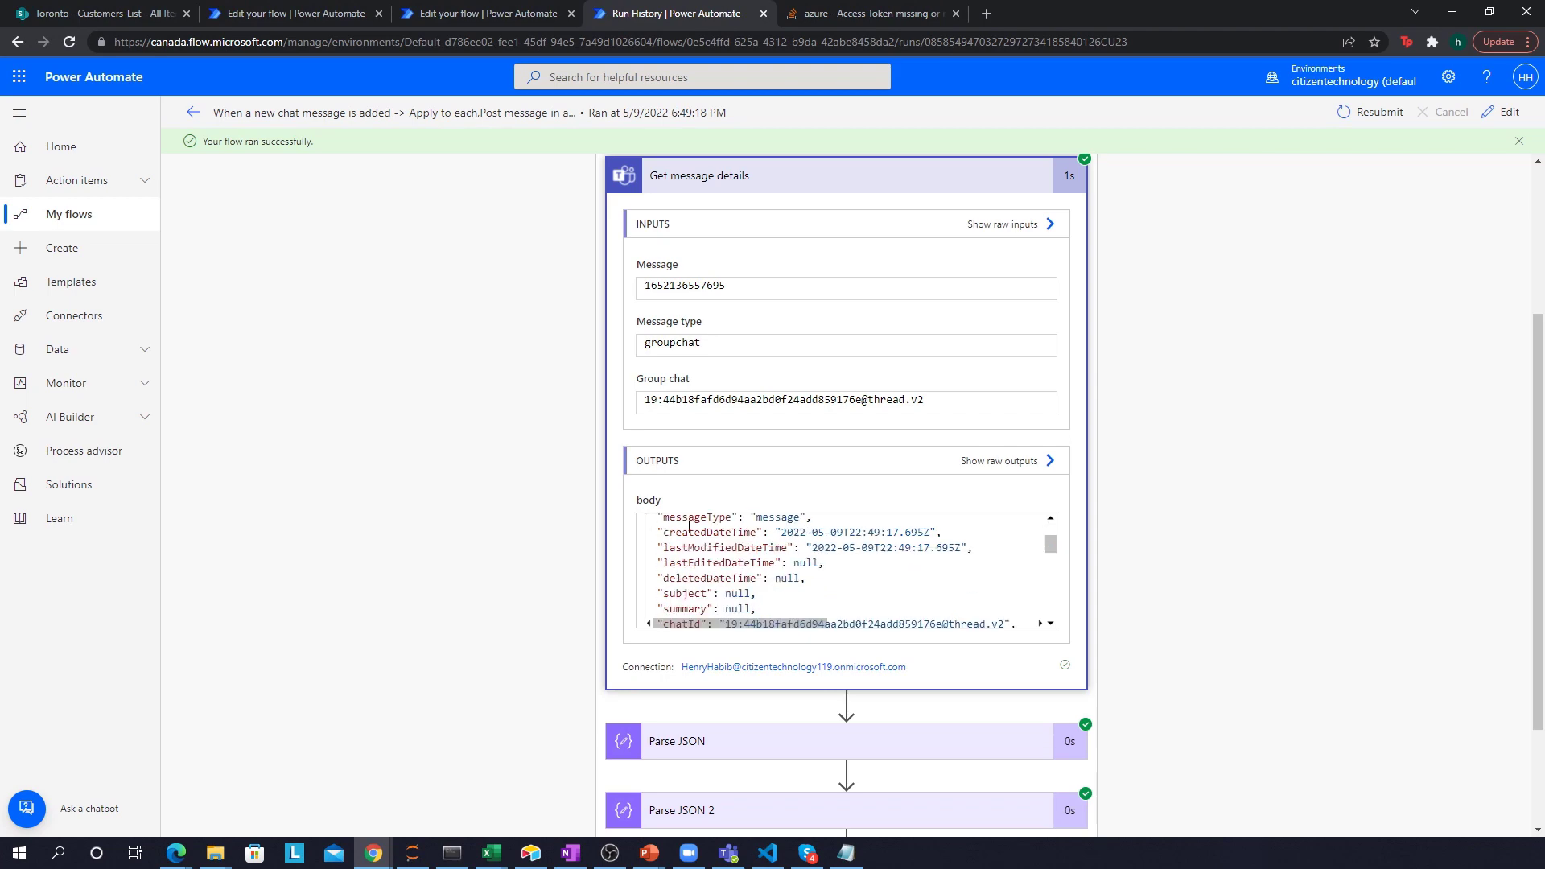
Step: Scroll the flow editor down to the Set variable and Get items steps
scroll("down", 3)
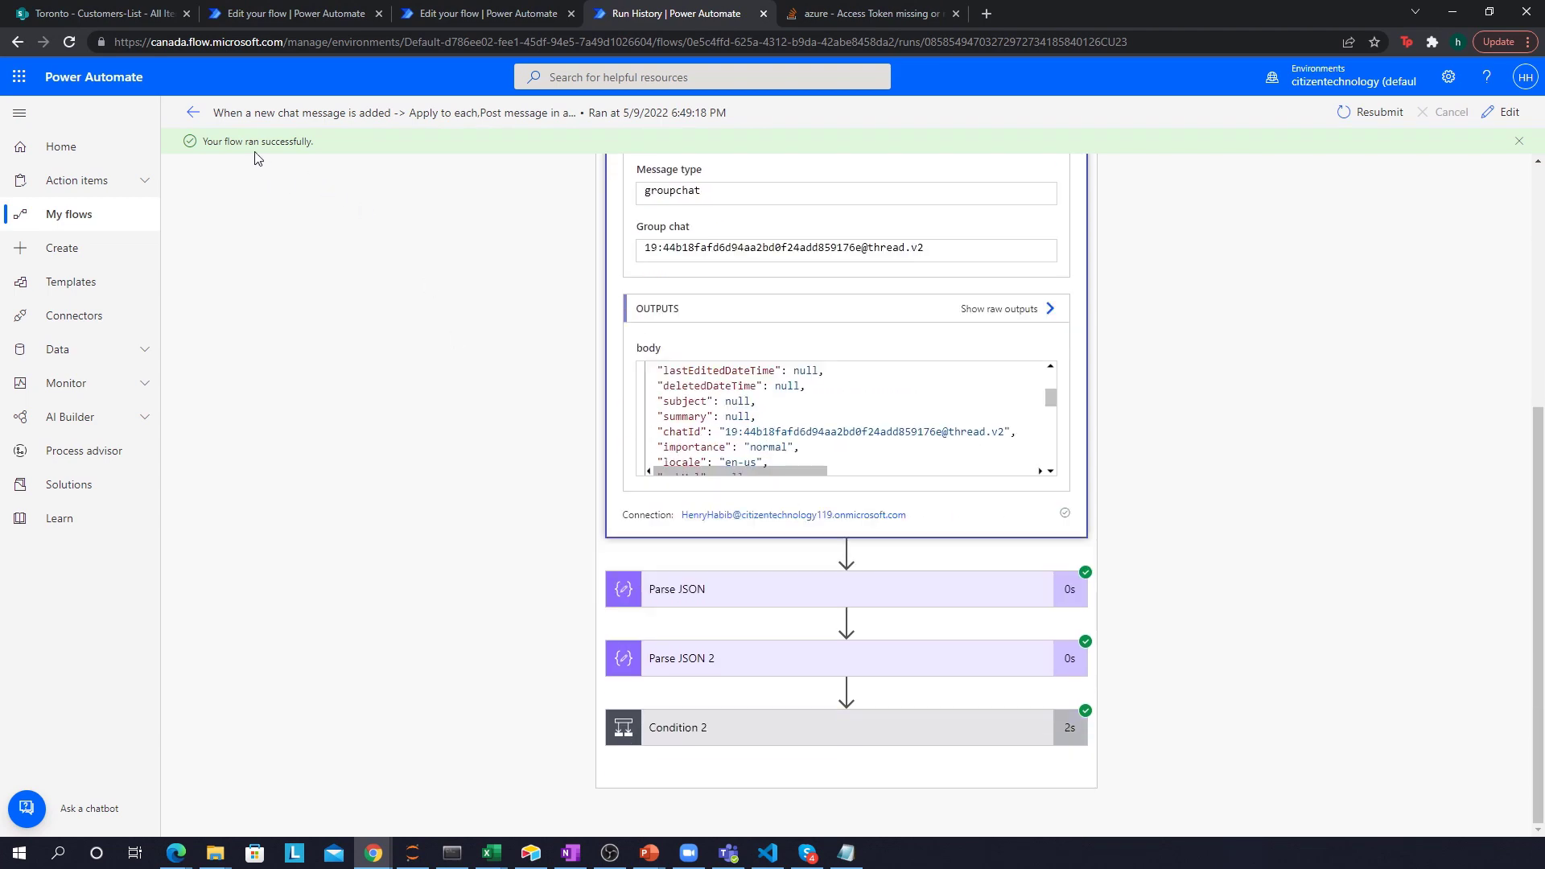
scroll("down", 3)
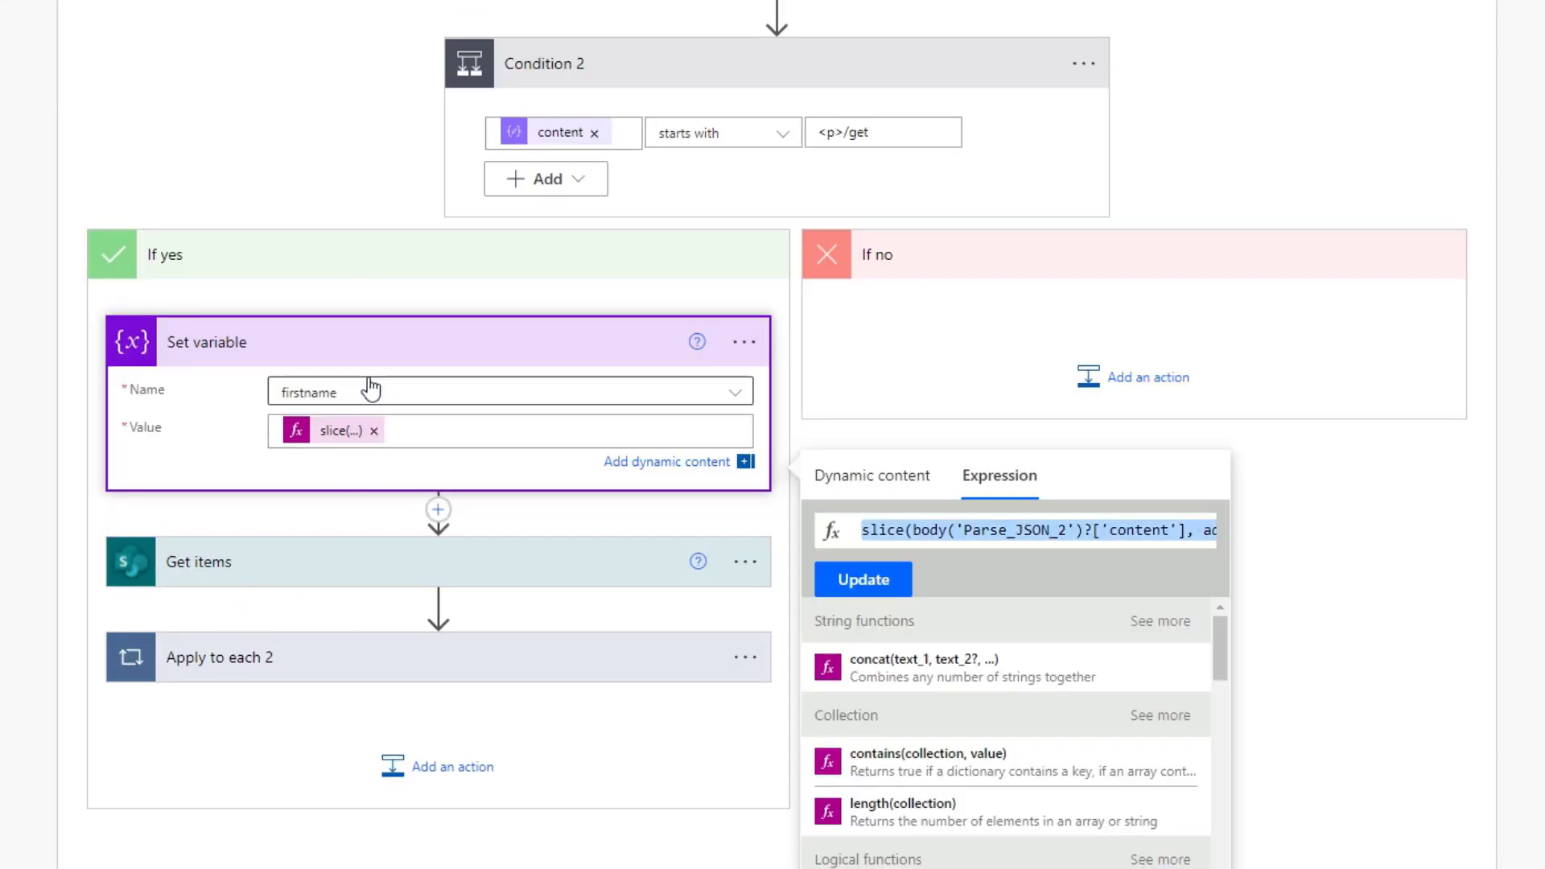
mouse_move(400, 378)
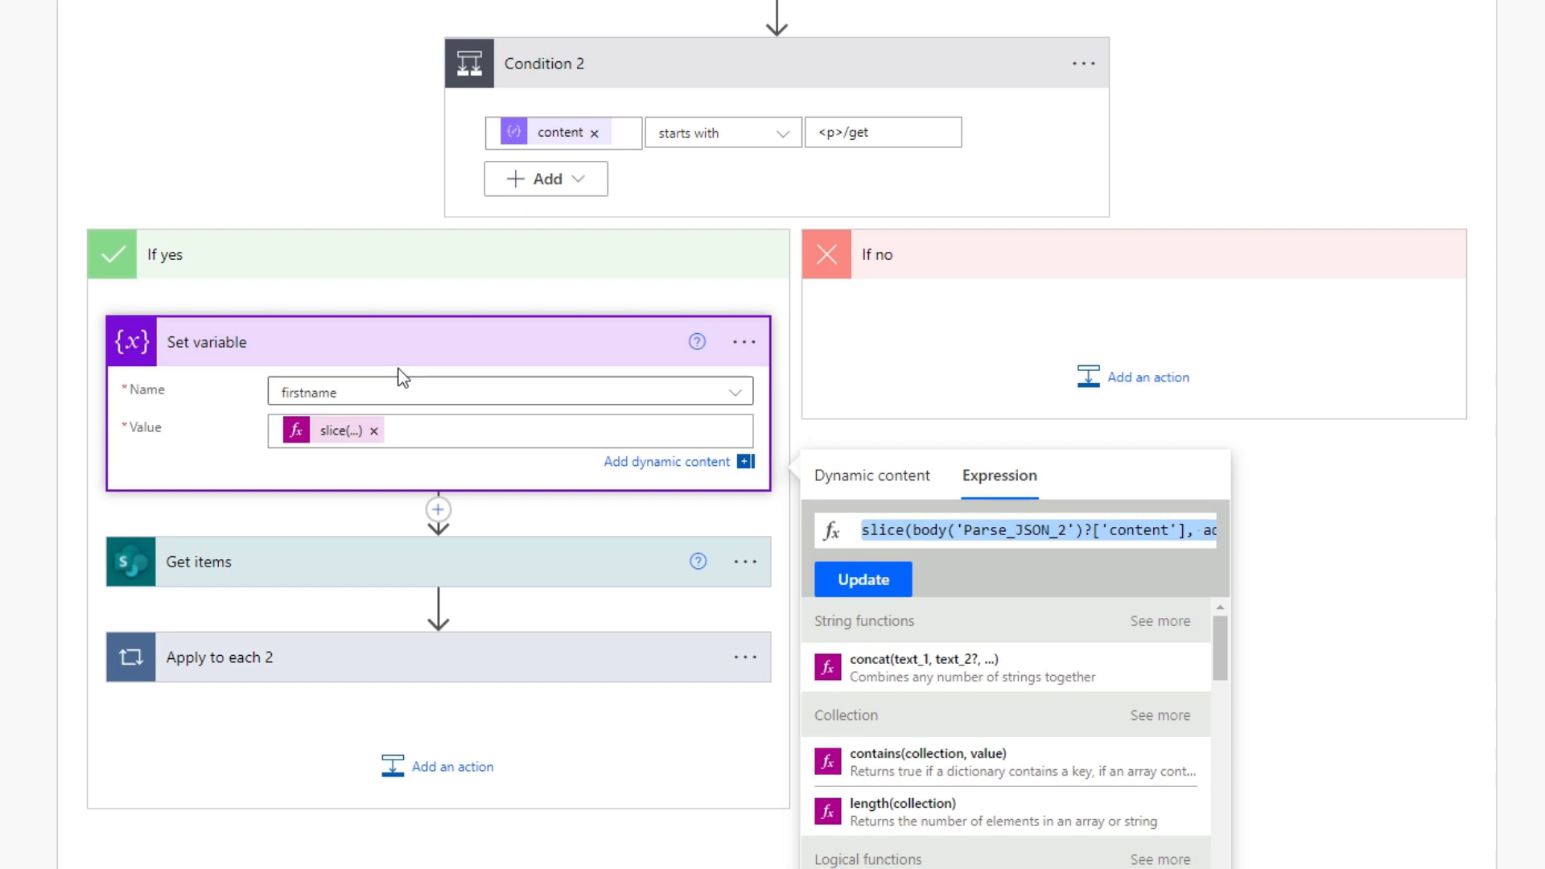
scroll("down", 3)
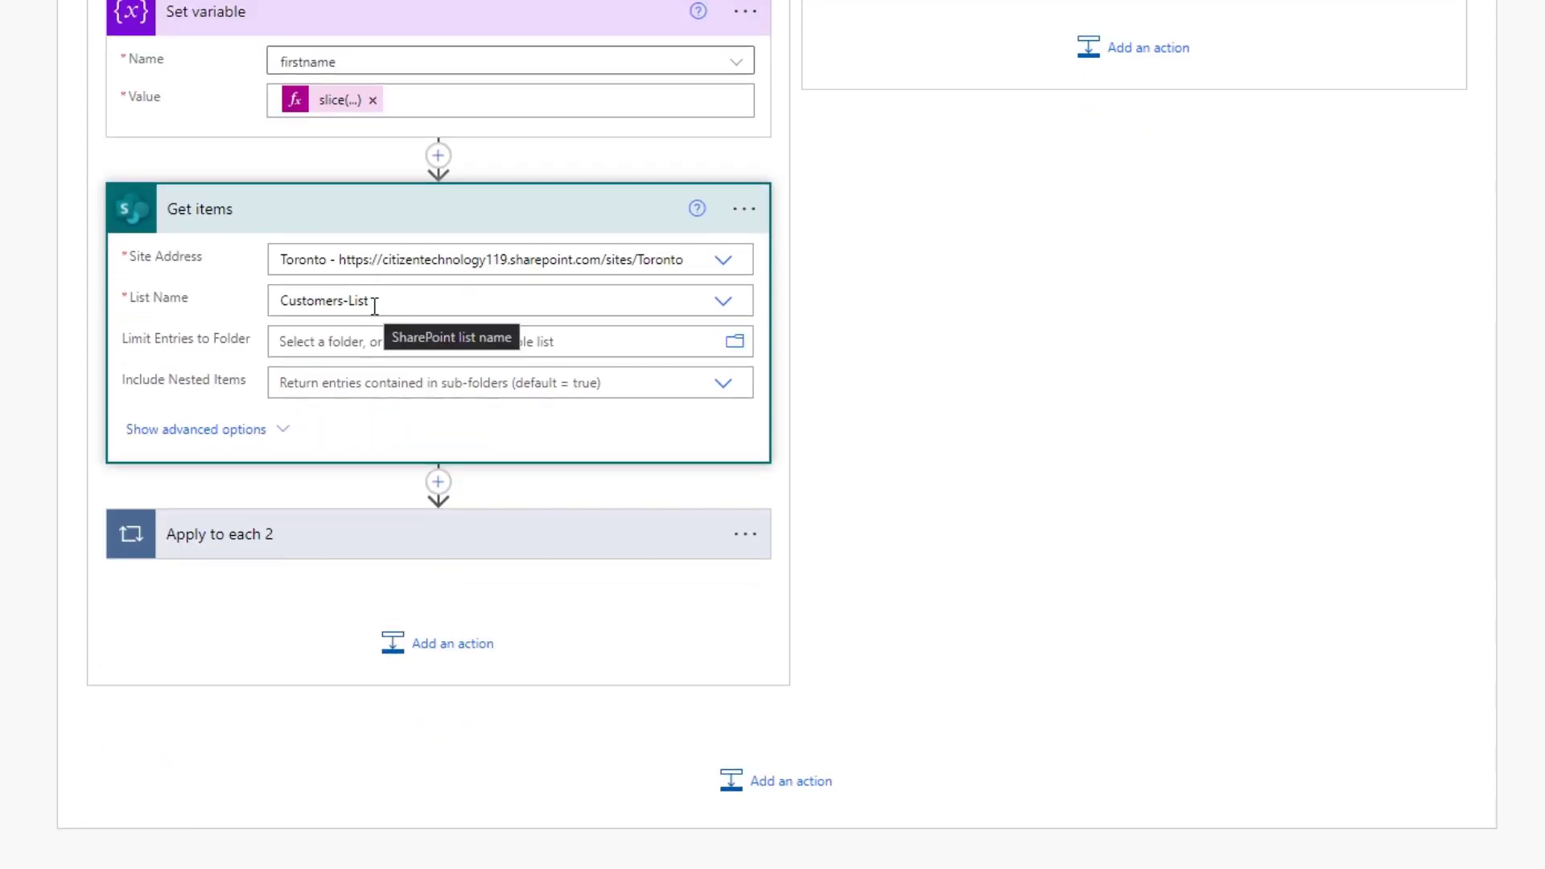
mouse_move(199, 430)
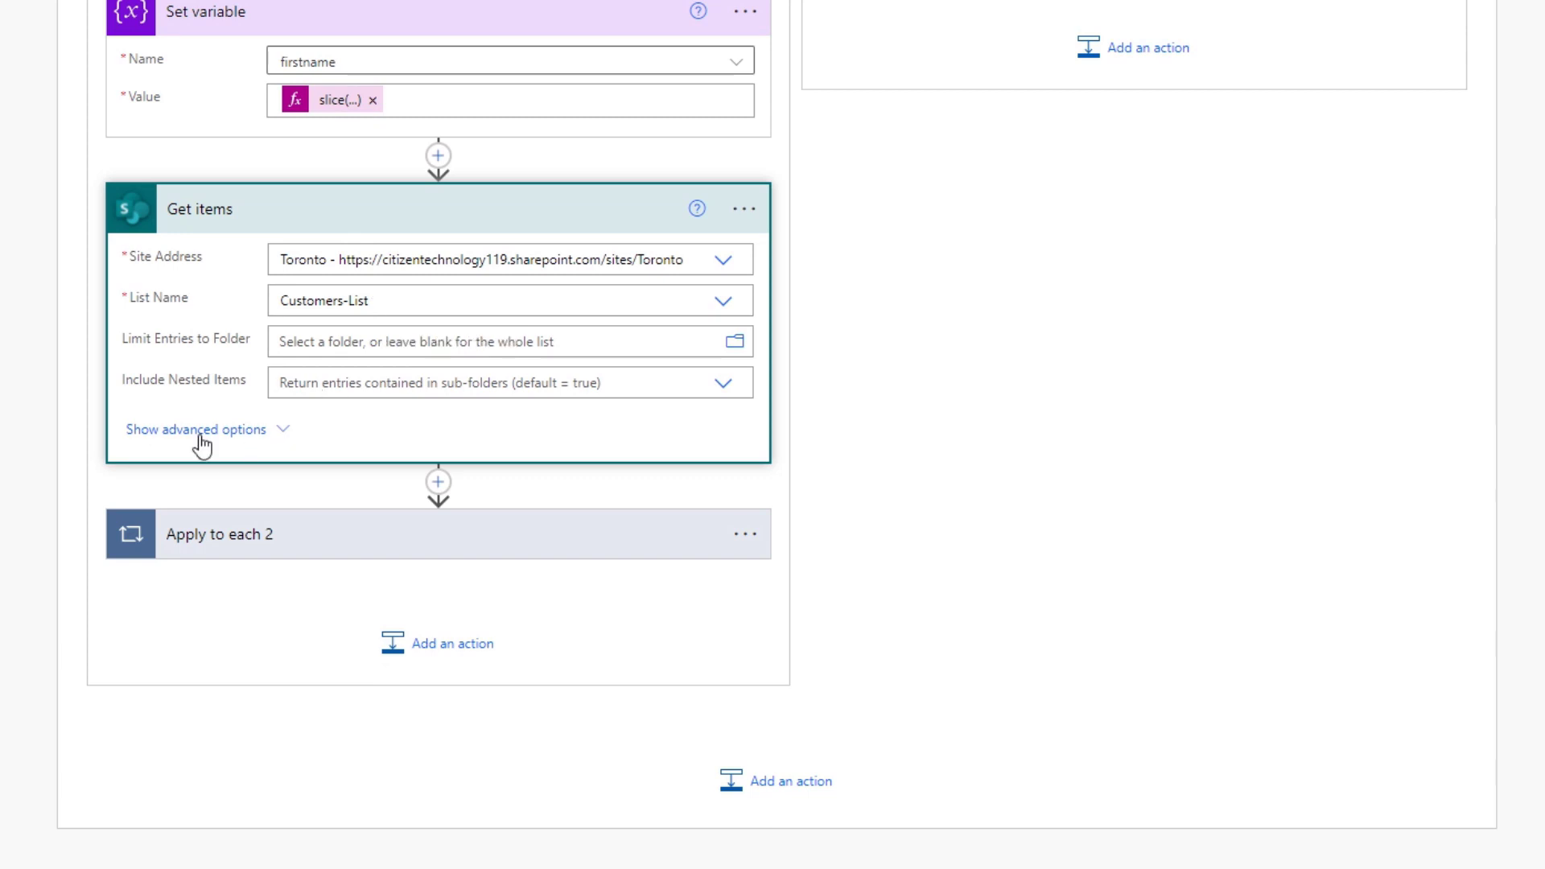
Step: Show Get items advanced options, revealing the filter query matching field_0 to firstname
left_click(194, 429)
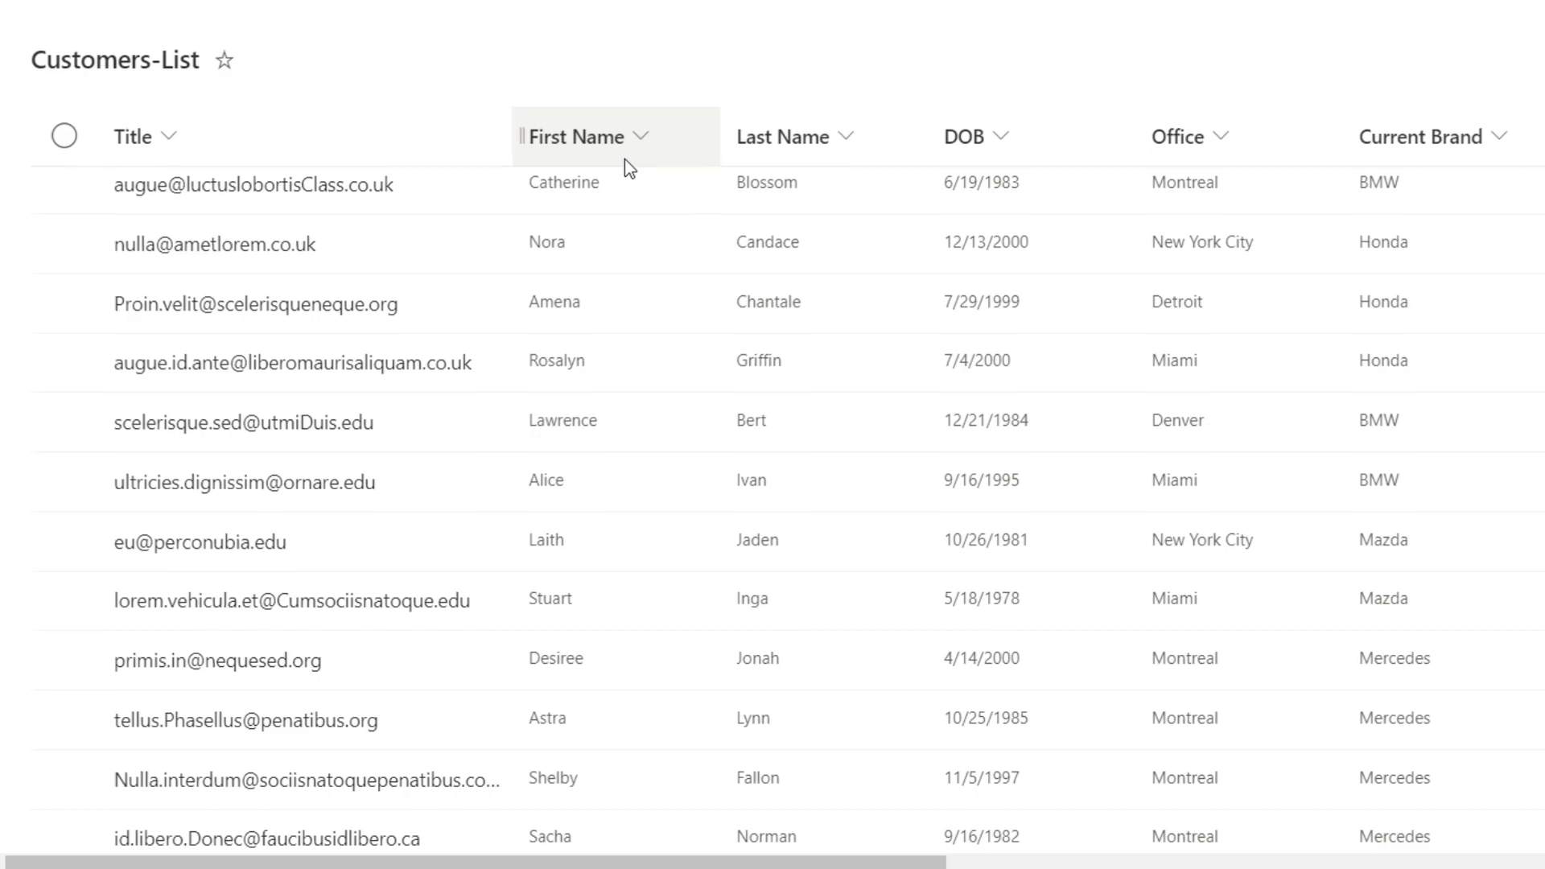
left_click(483, 13)
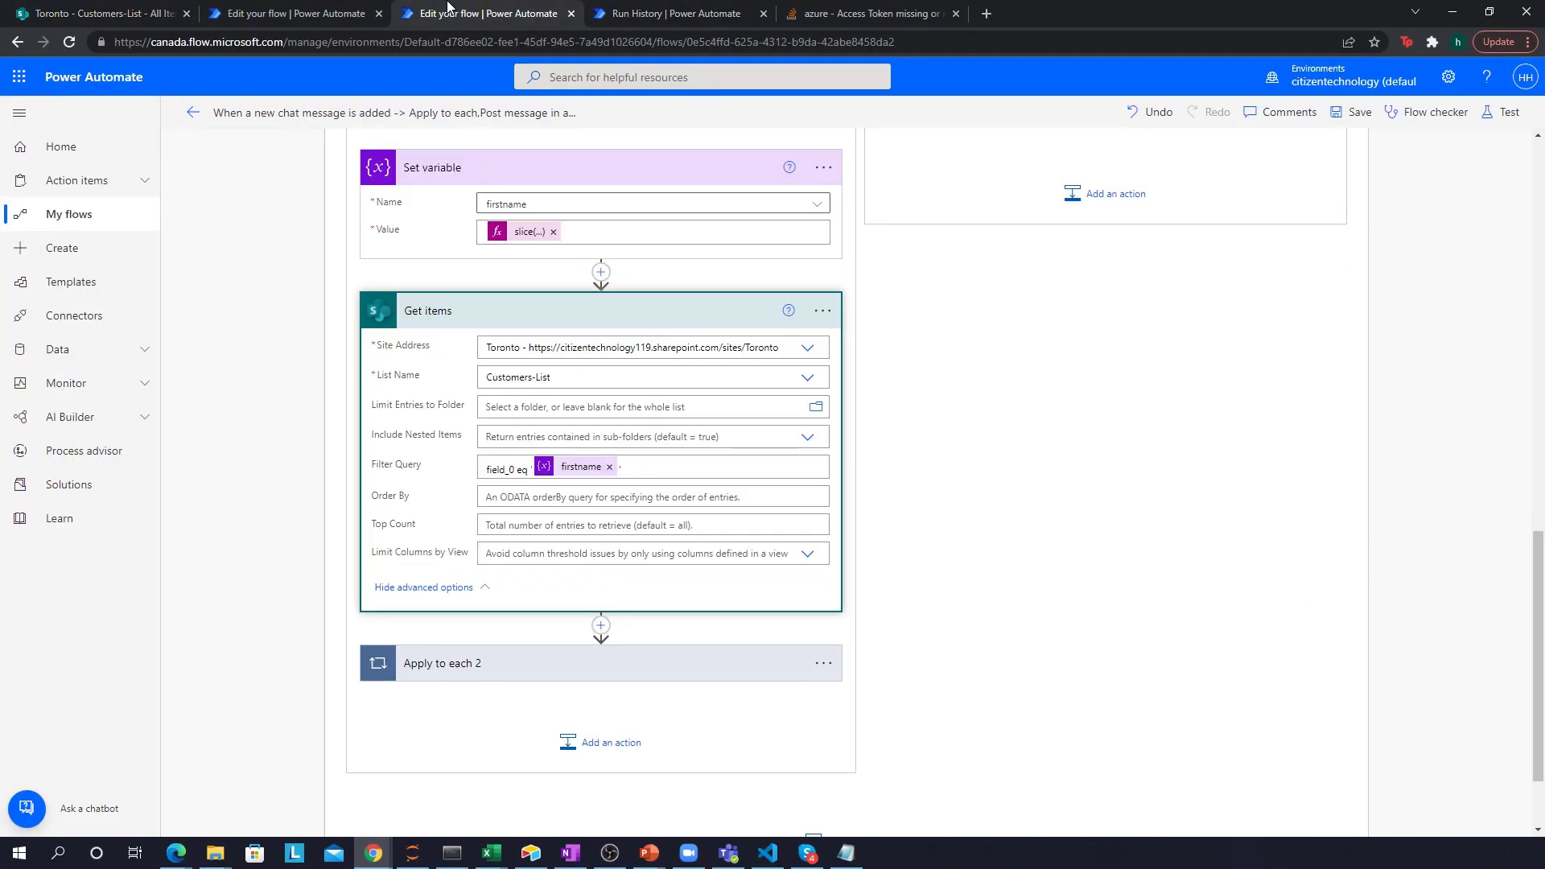
scroll("down", 3)
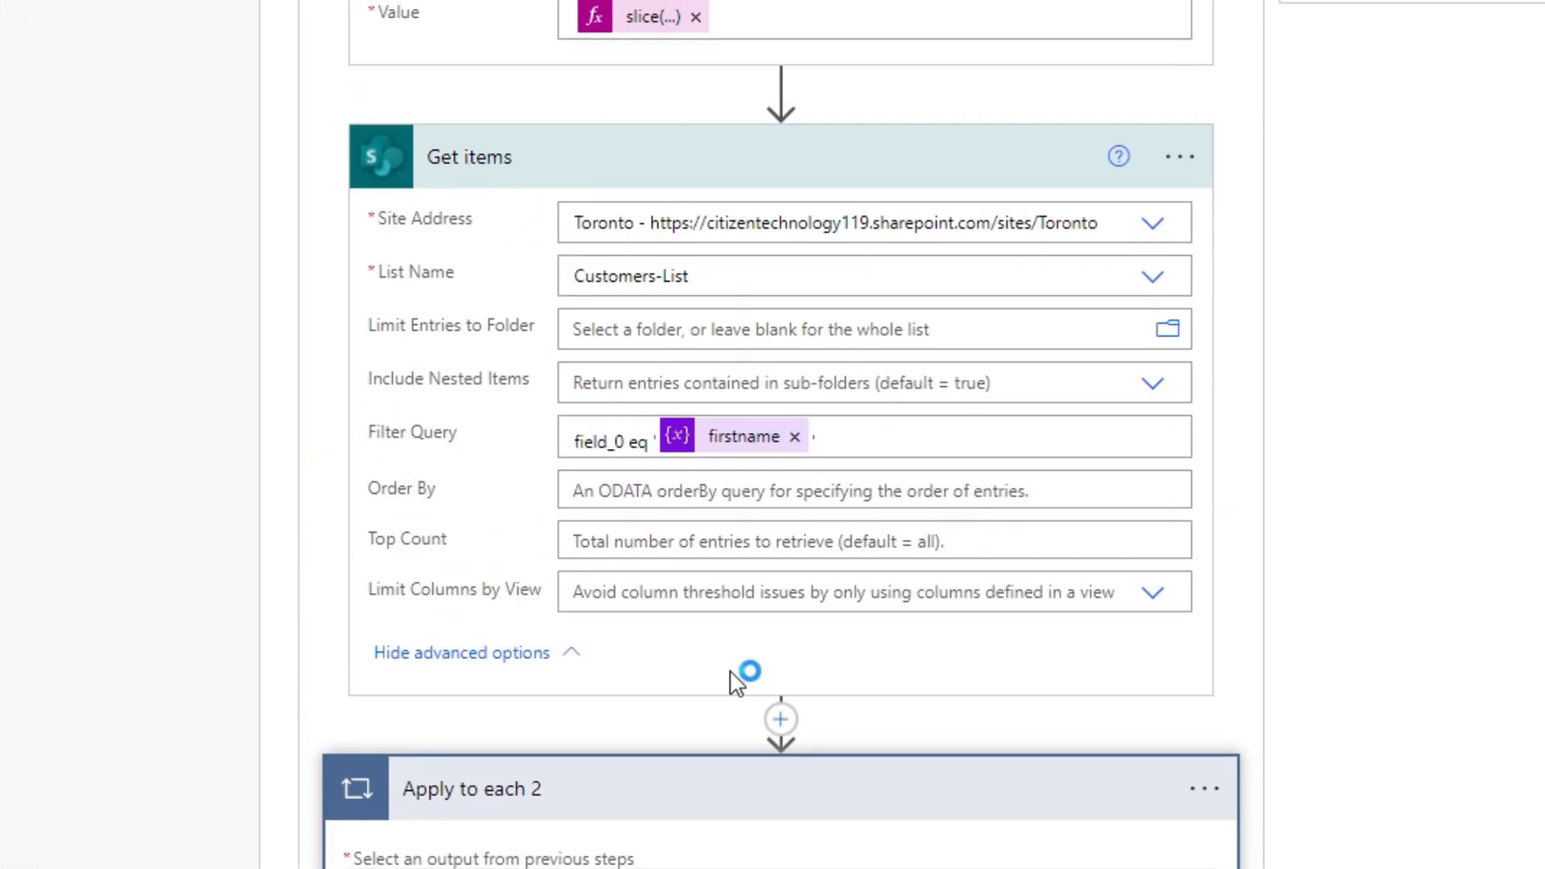
mouse_move(677, 435)
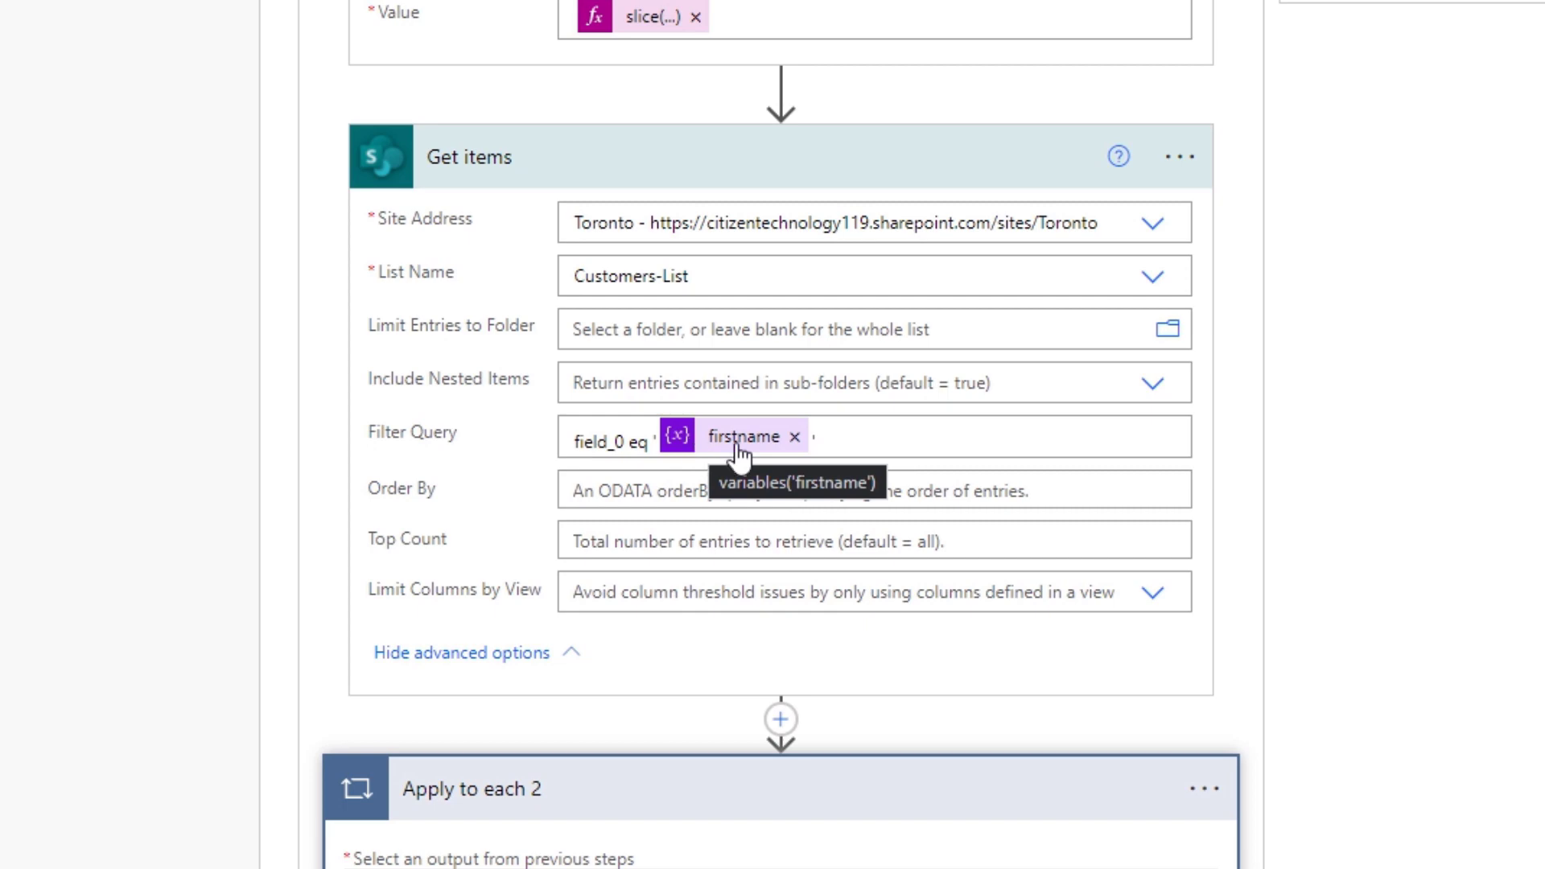
scroll("down", 3)
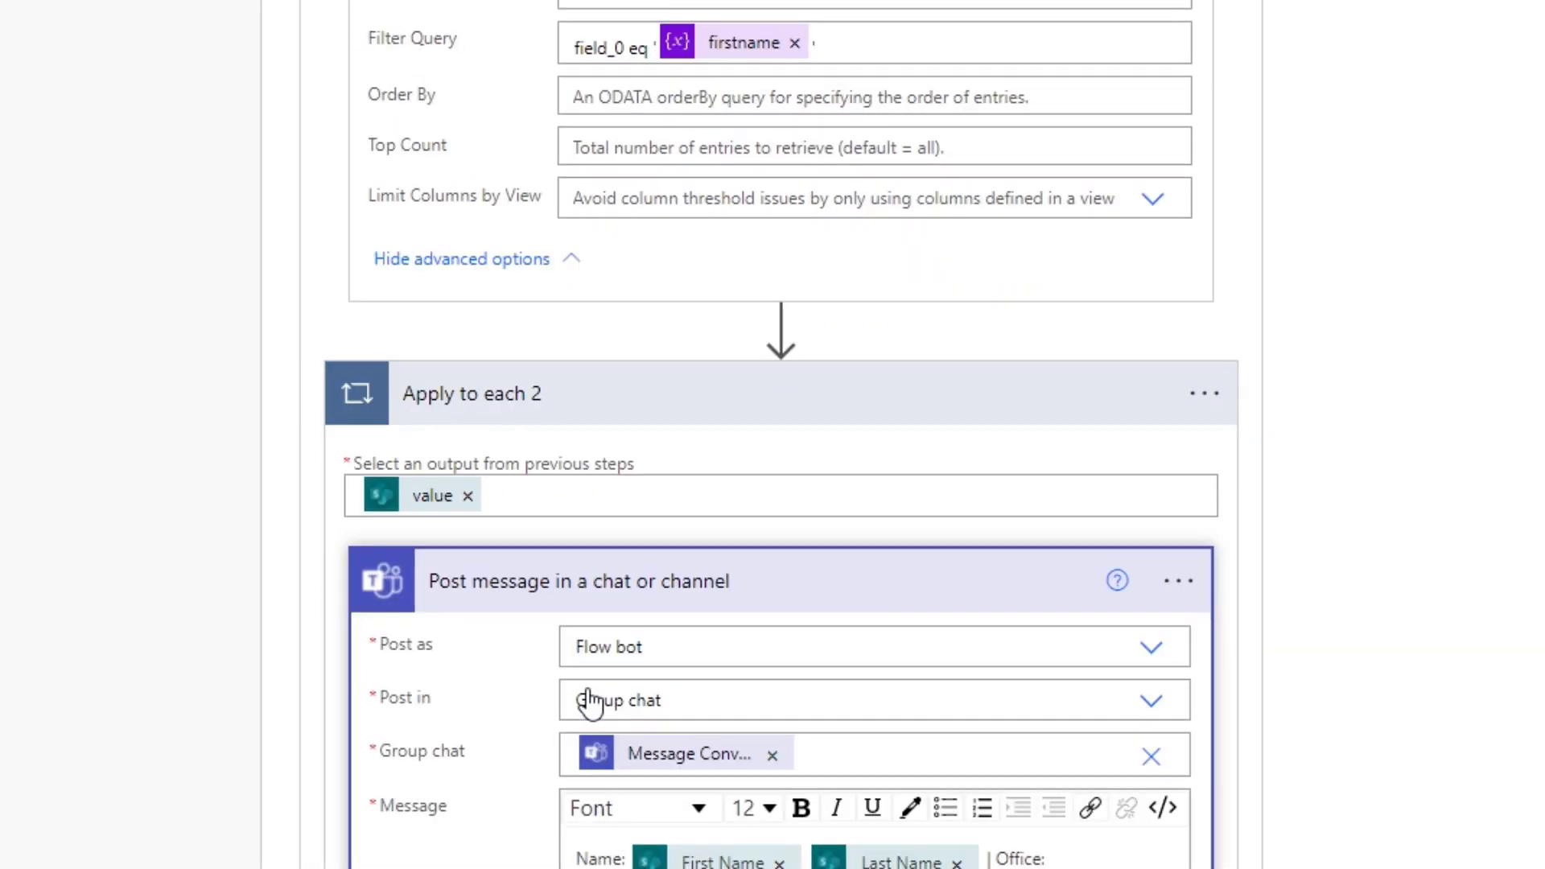
scroll("down", 3)
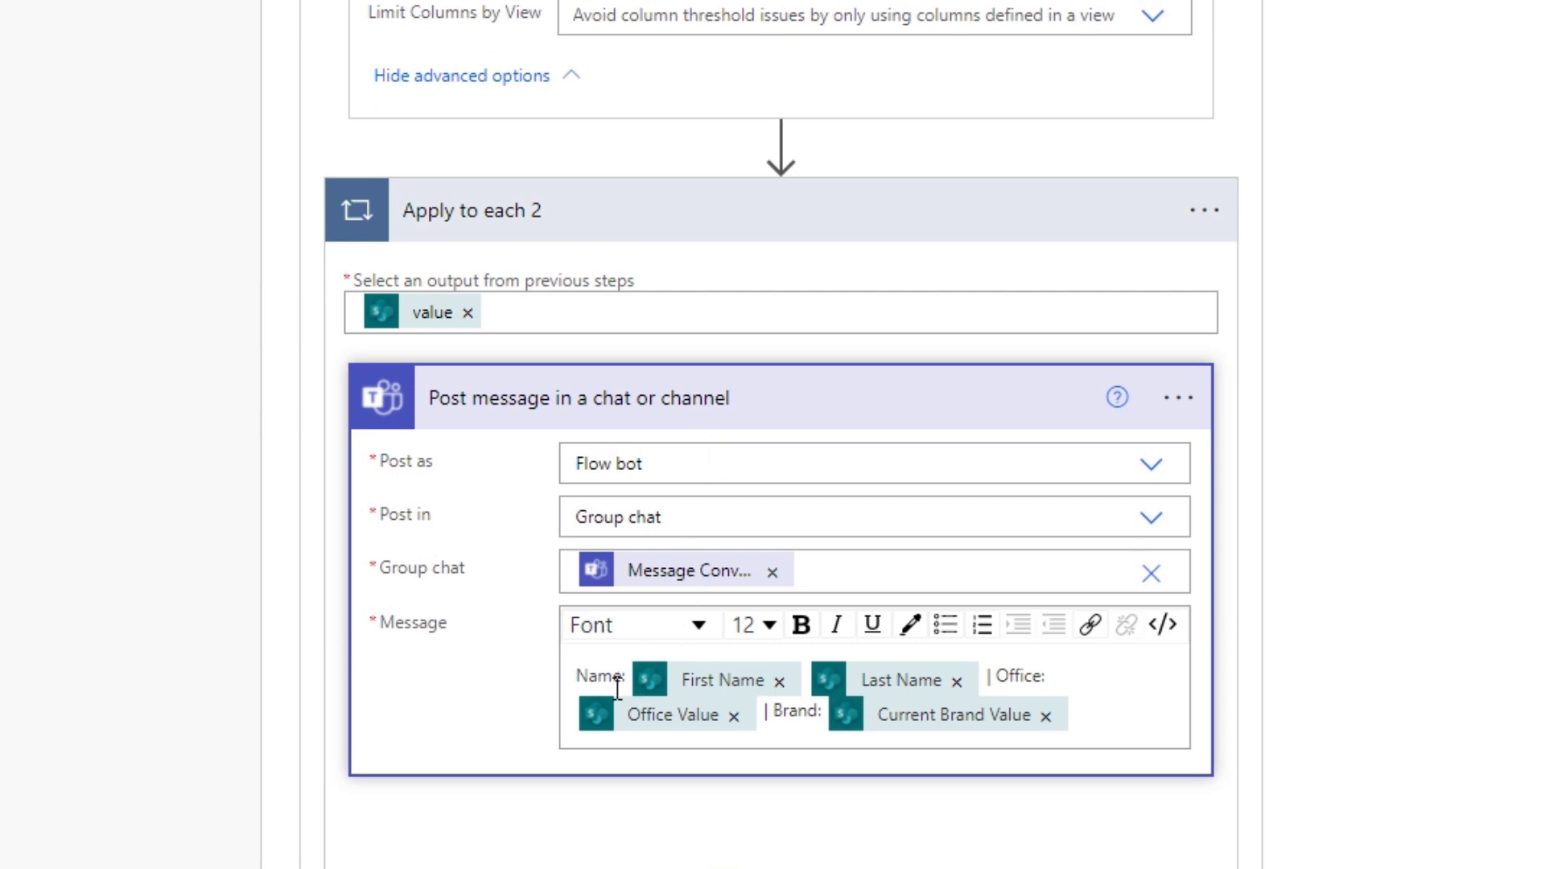
mouse_move(695, 700)
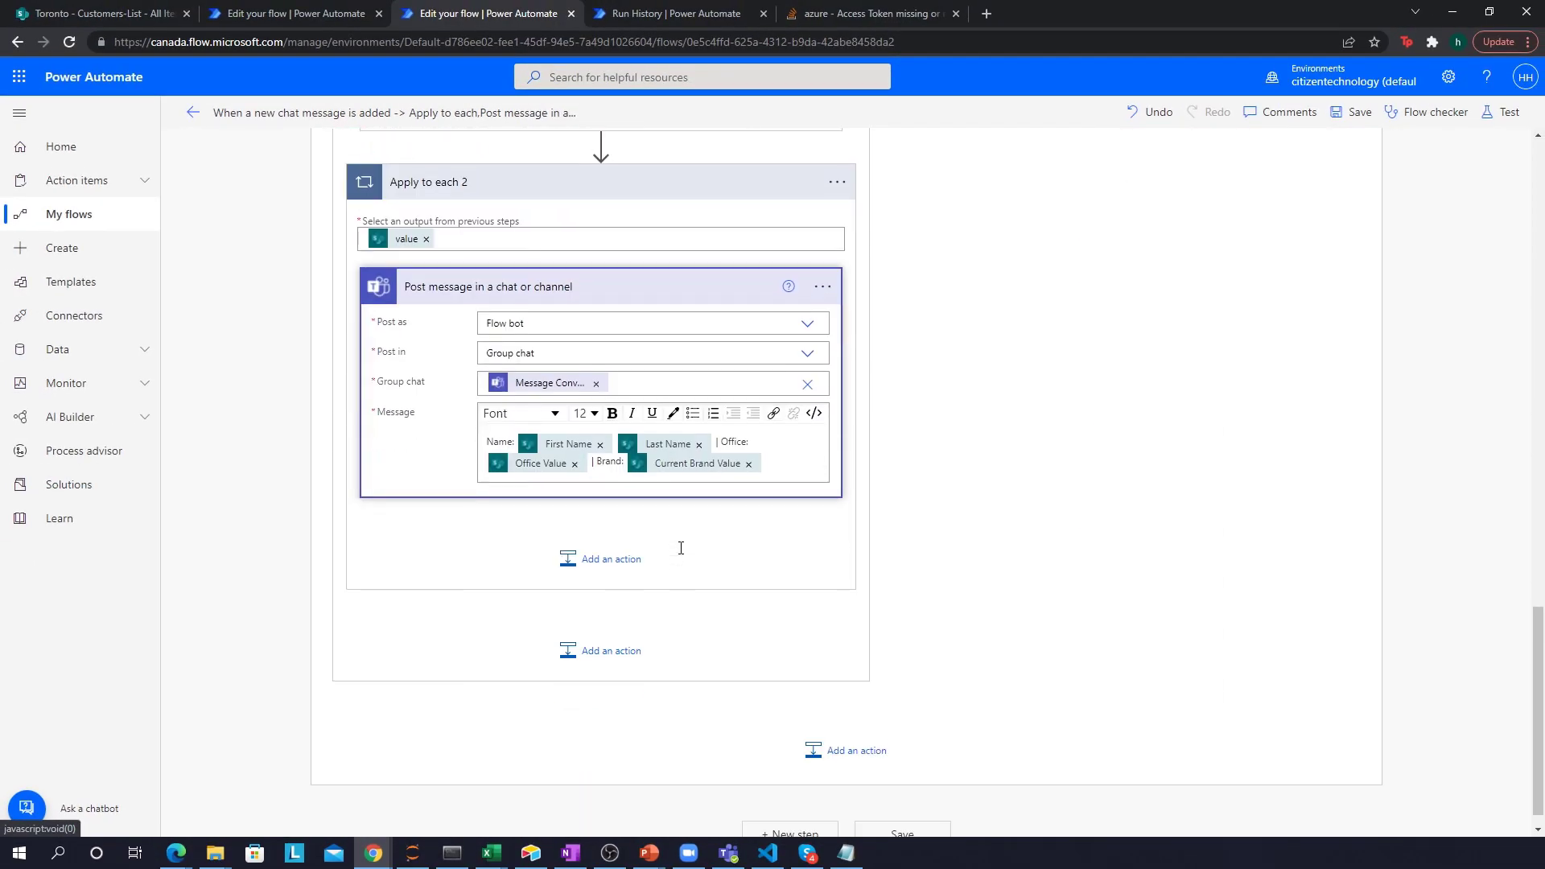
scroll("up", 3)
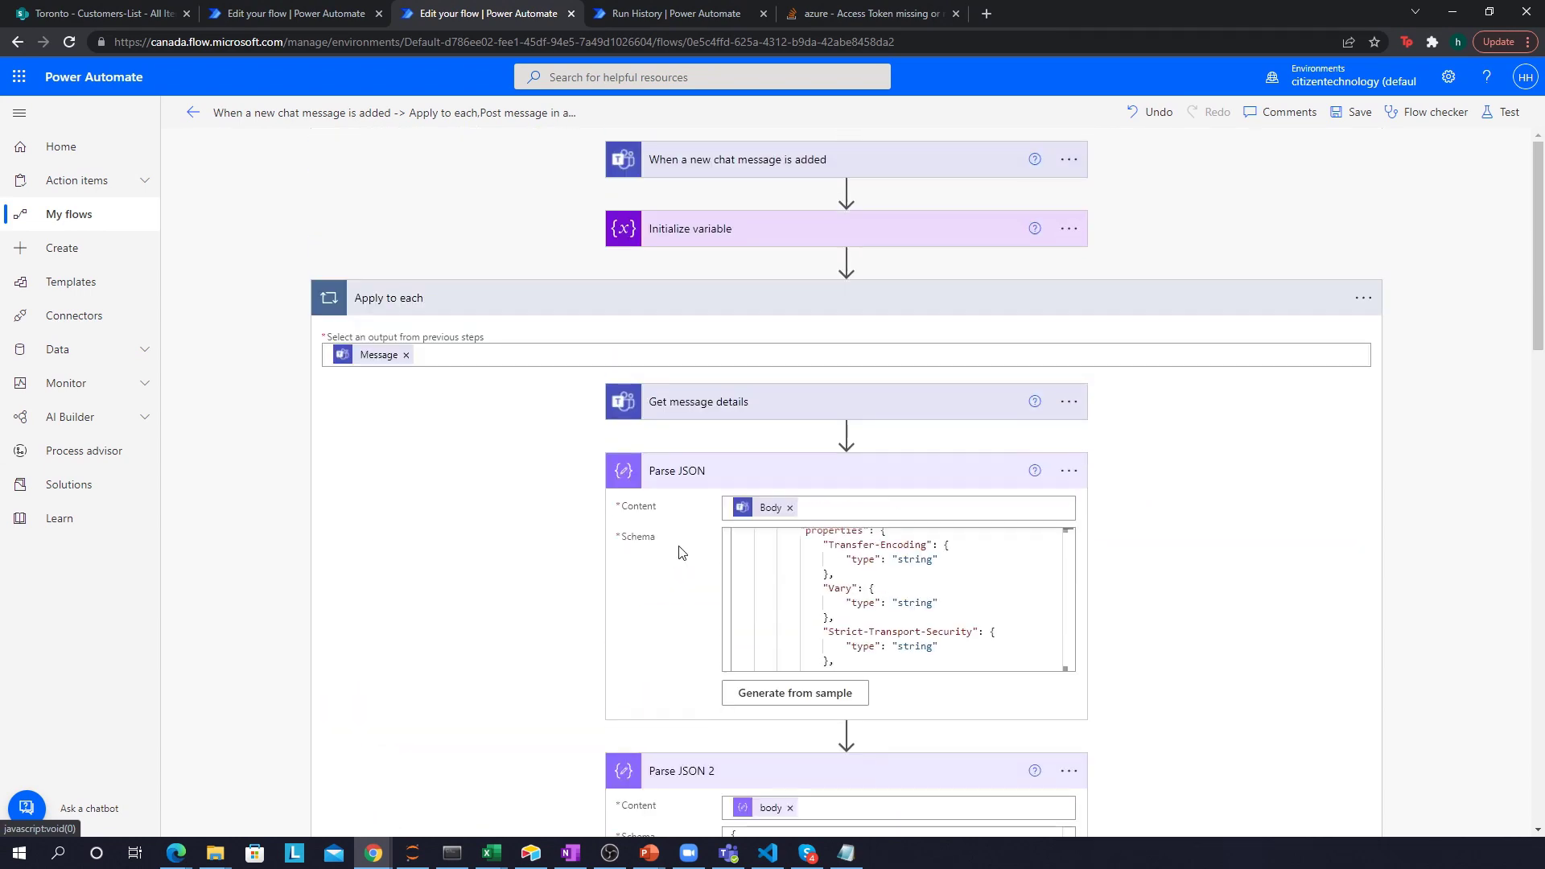
mouse_move(593, 394)
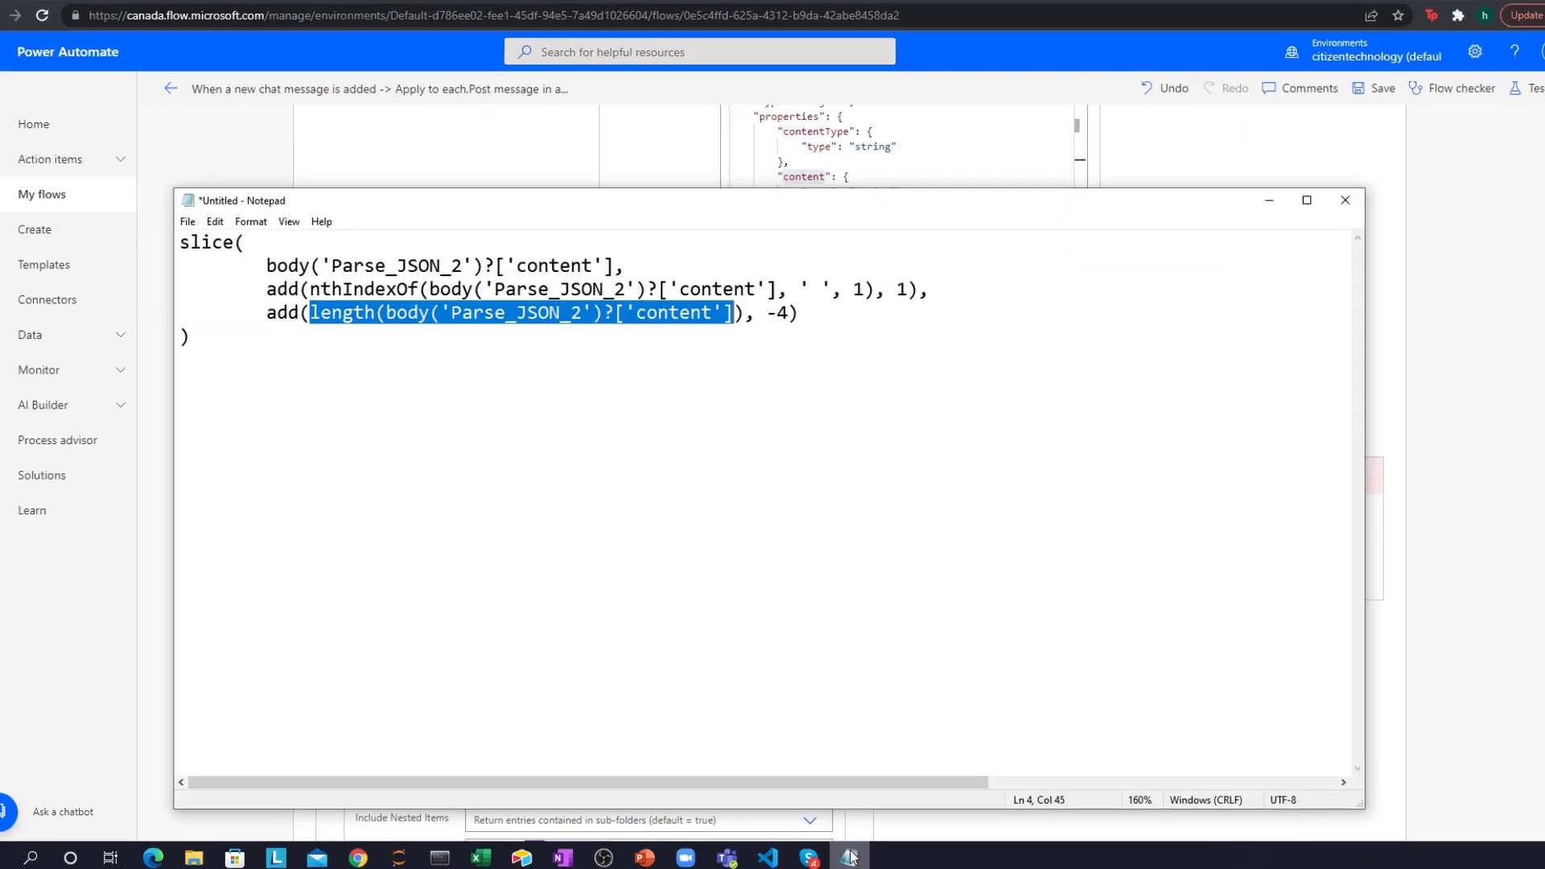
Step: Highlight the length(...) end-position part of the slice expression in Notepad
double_click(769, 201)
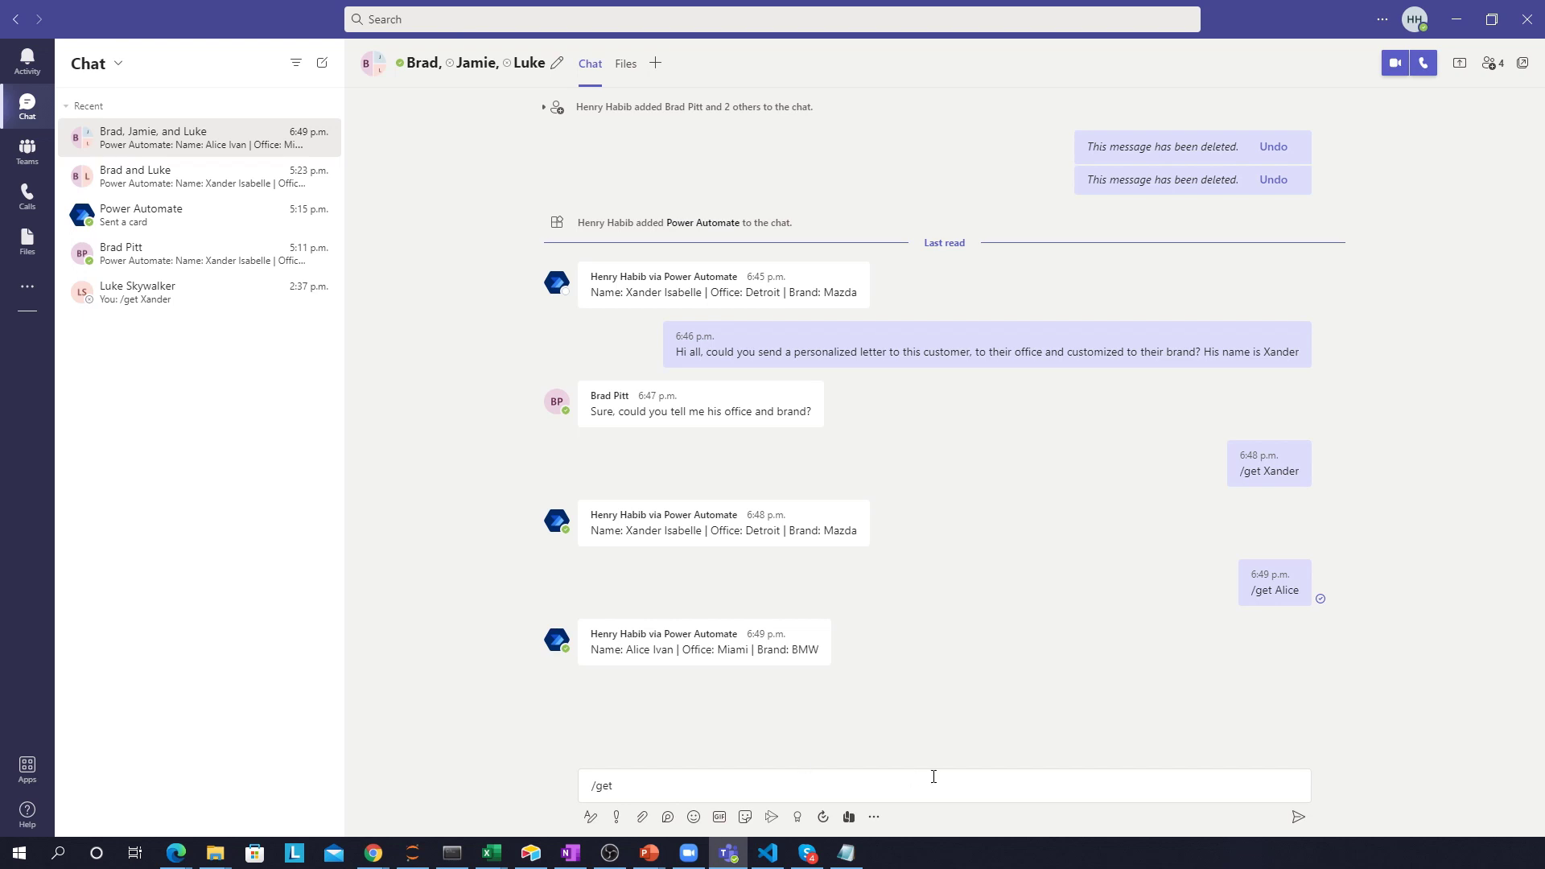
Step: Replace 'get' in the Teams compose box so the message reads /resource expense
double_click(601, 786)
type("resource e")
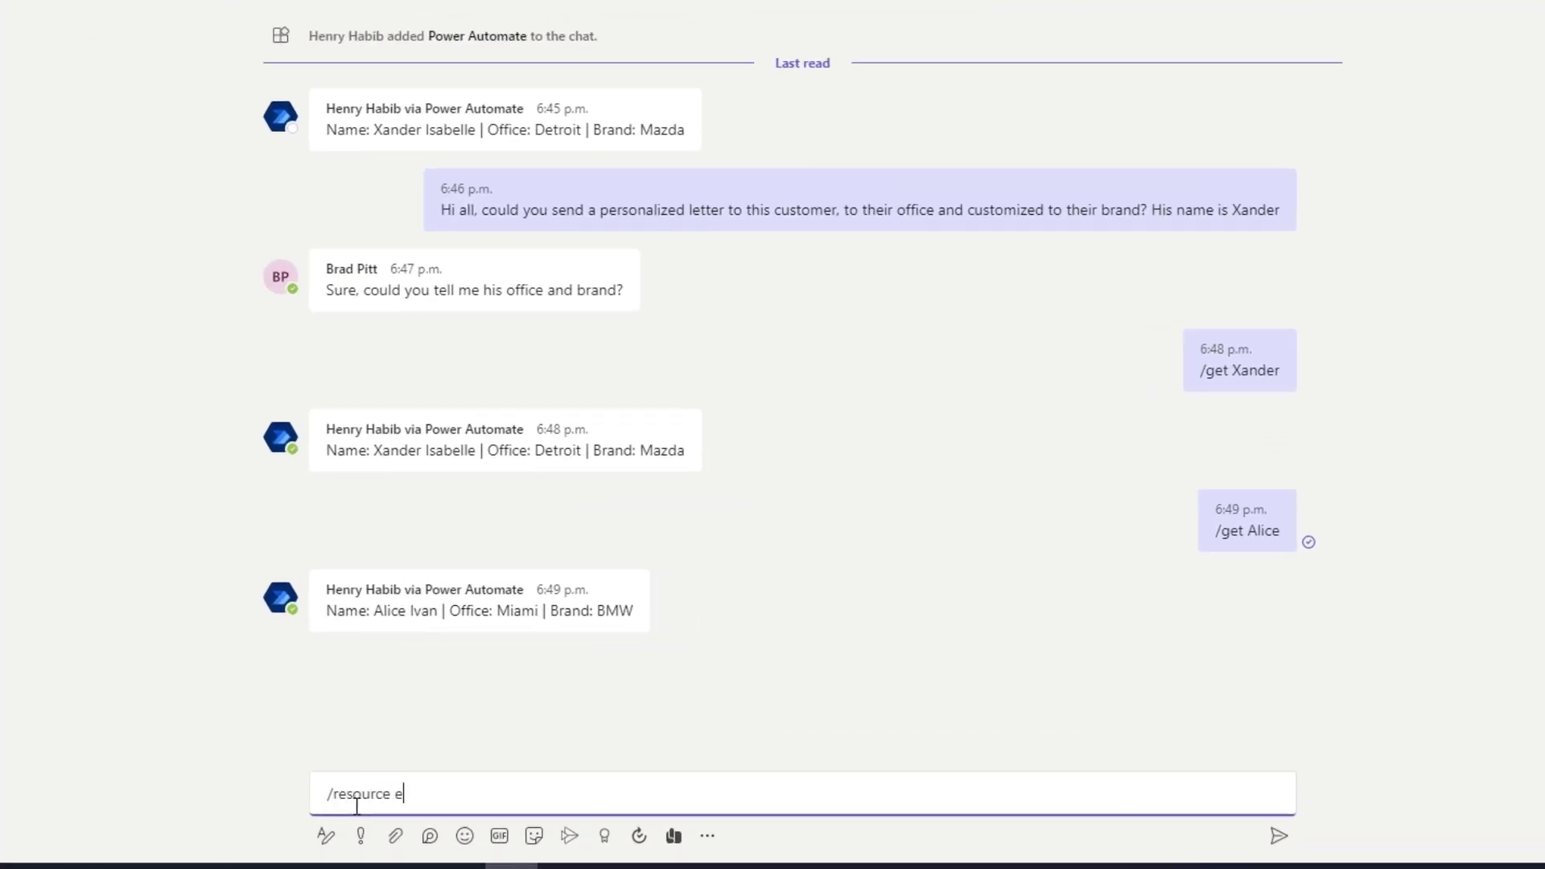
type("xpense")
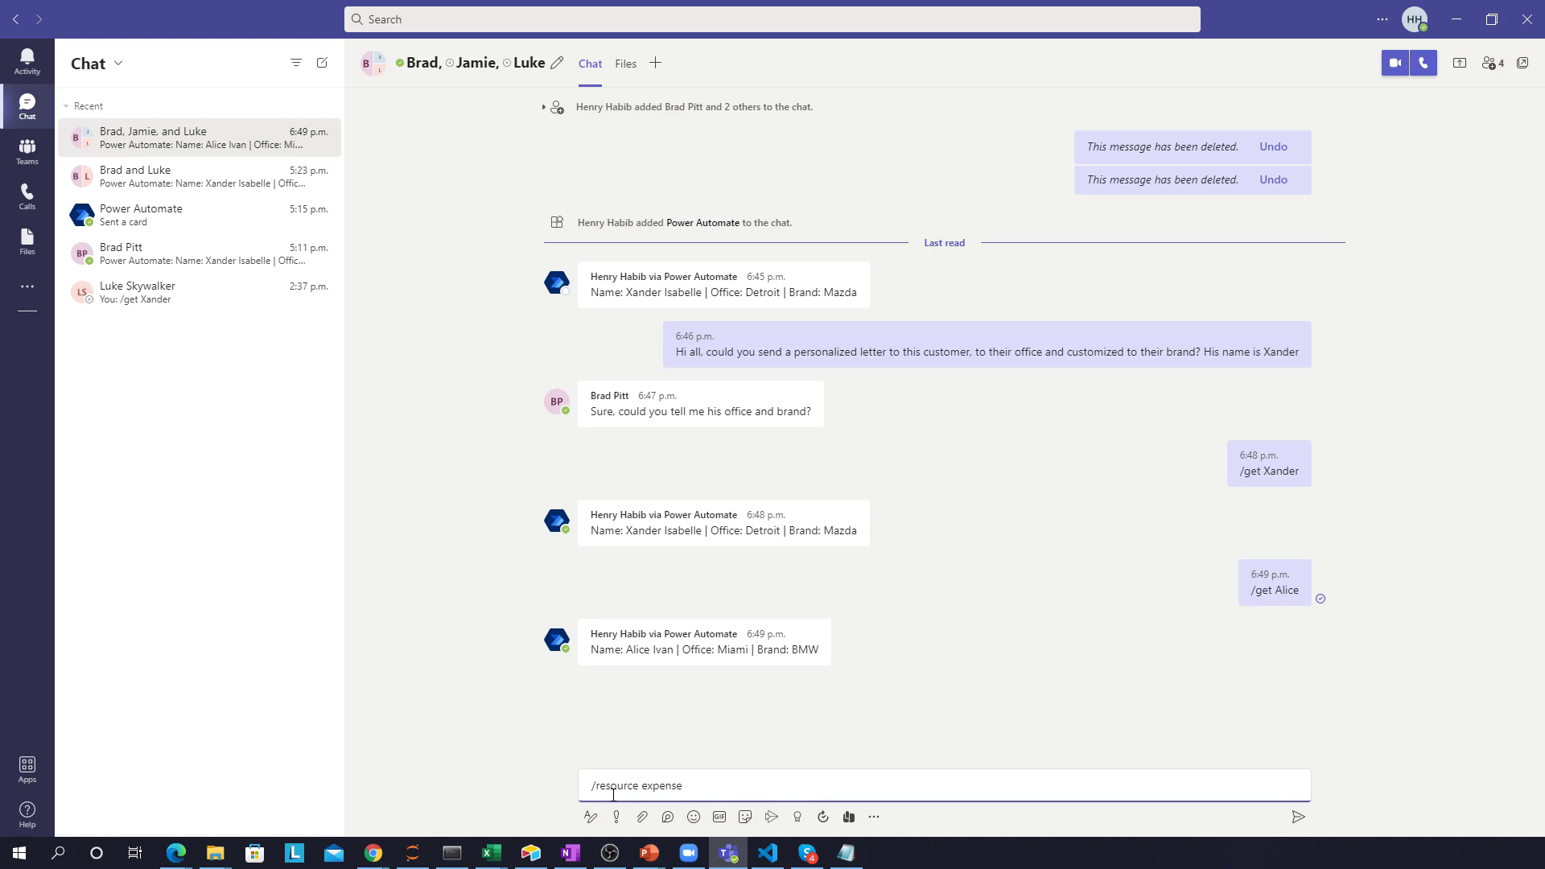
left_click(1491, 18)
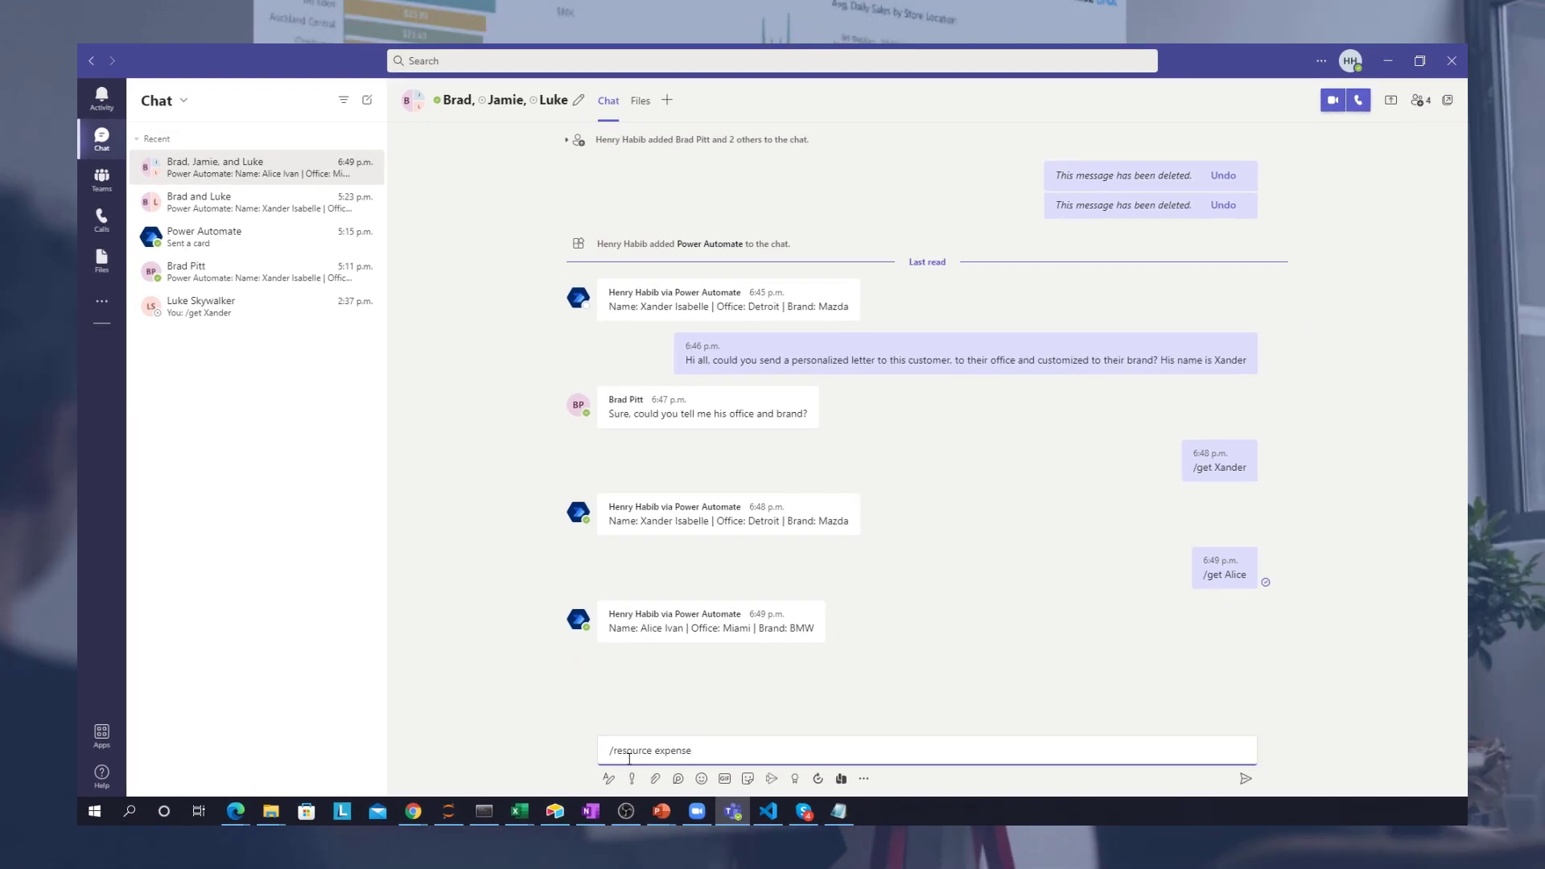